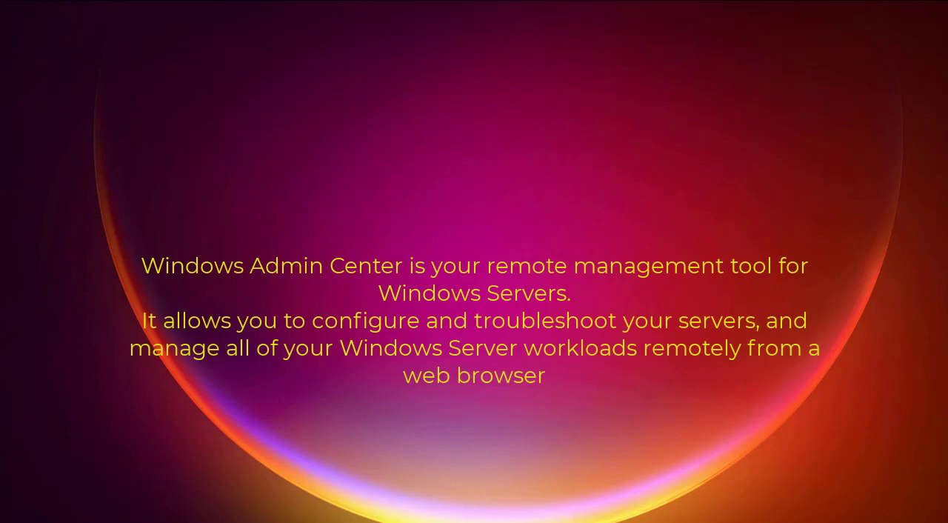
Step: Search Google for "download windows admin center" and start the installer download from the Aka.ms result
click(762, 21)
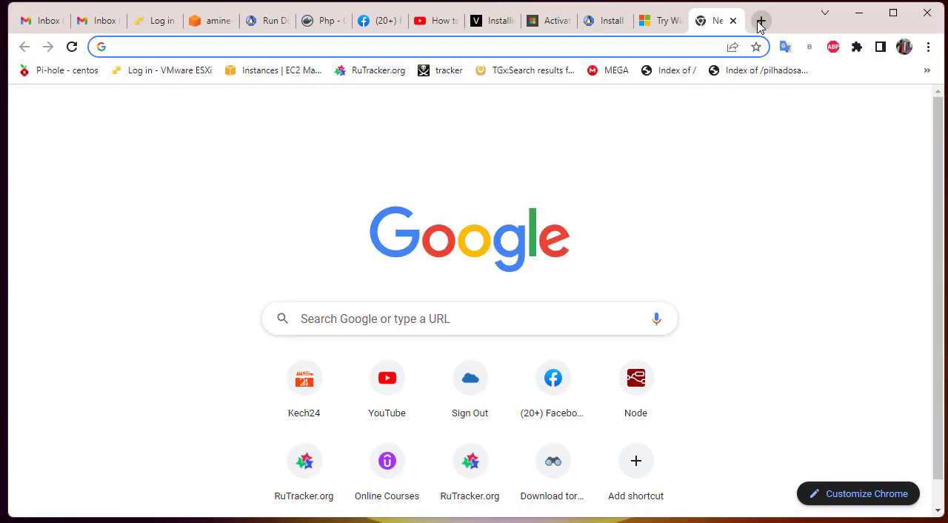
click(470, 318)
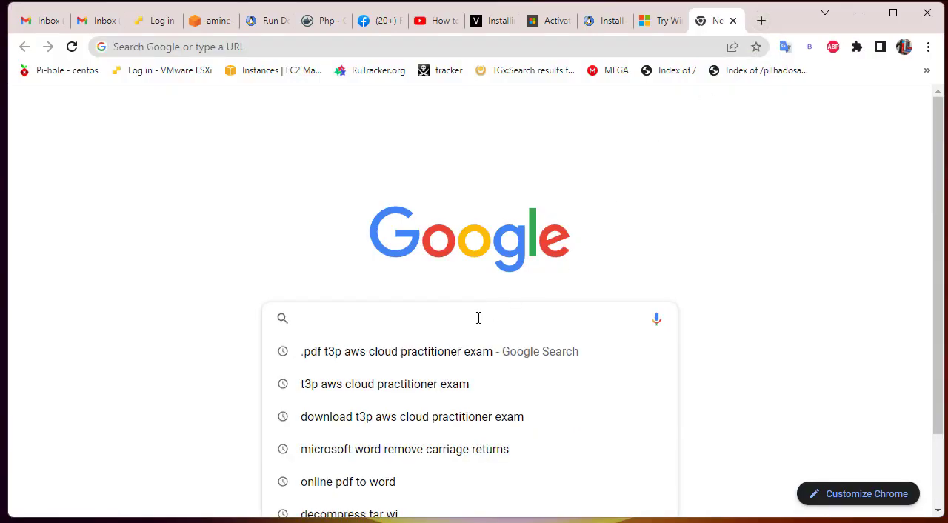
text(download windows admin center)
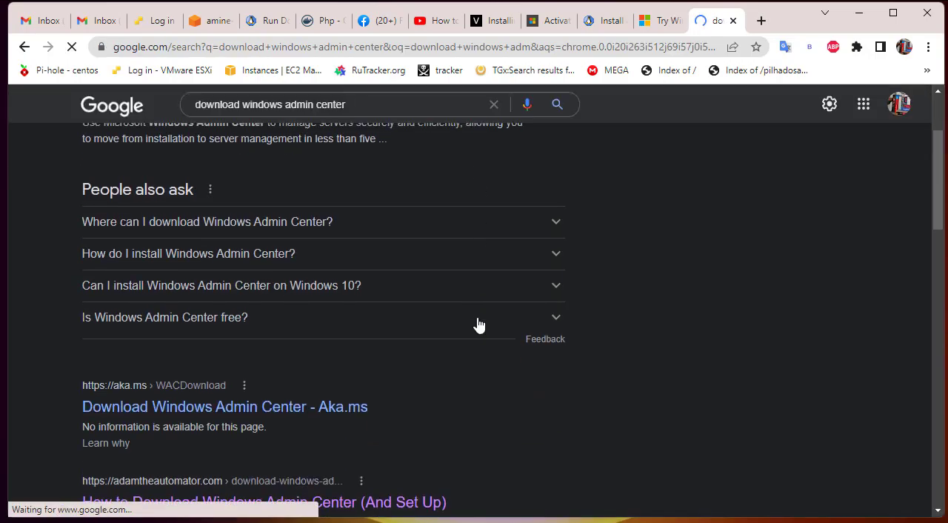
scroll(down, 3)
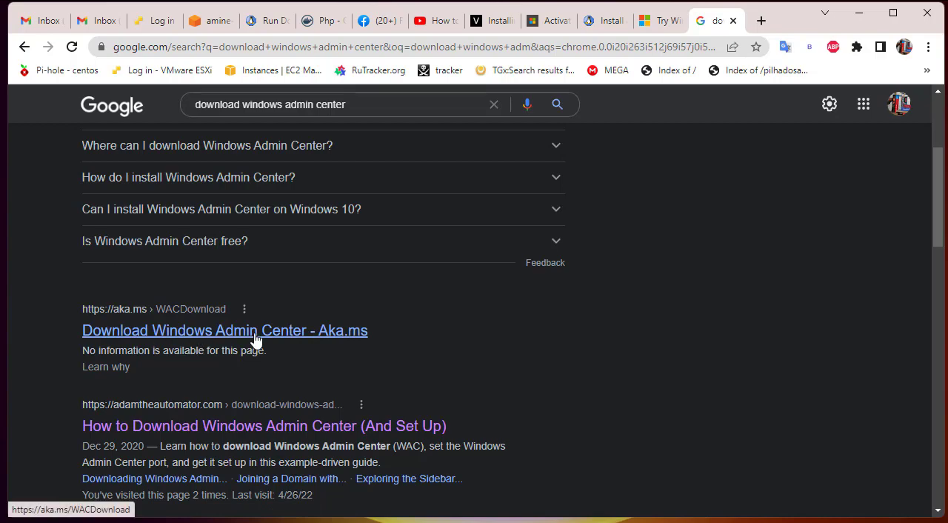
click(225, 331)
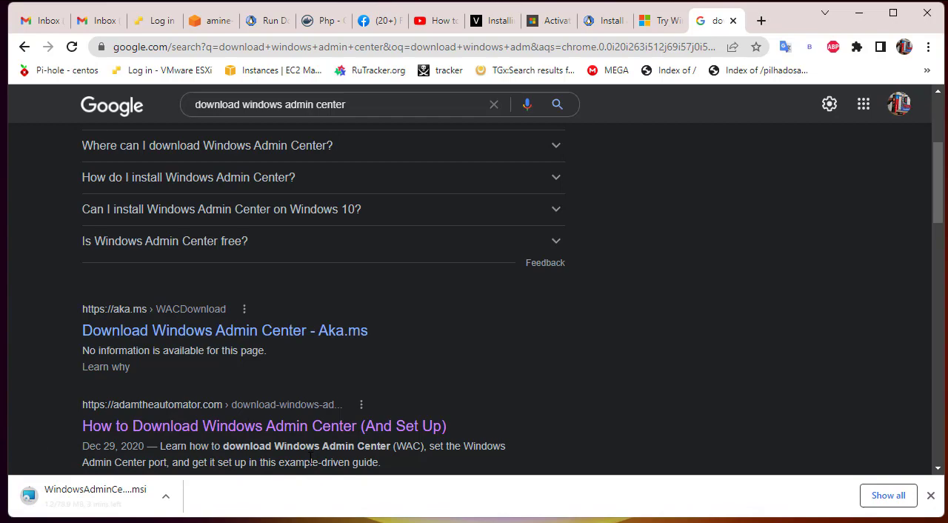
mouse_move(391, 427)
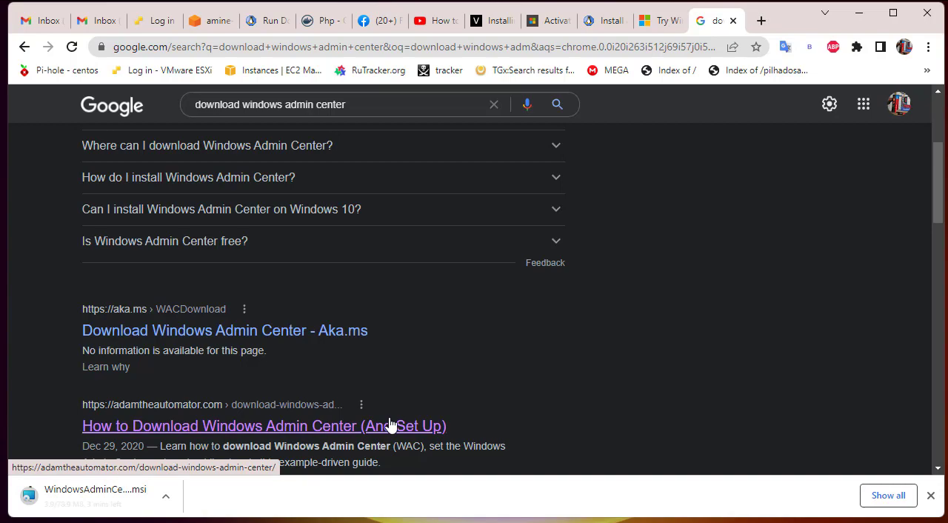
mouse_move(785, 136)
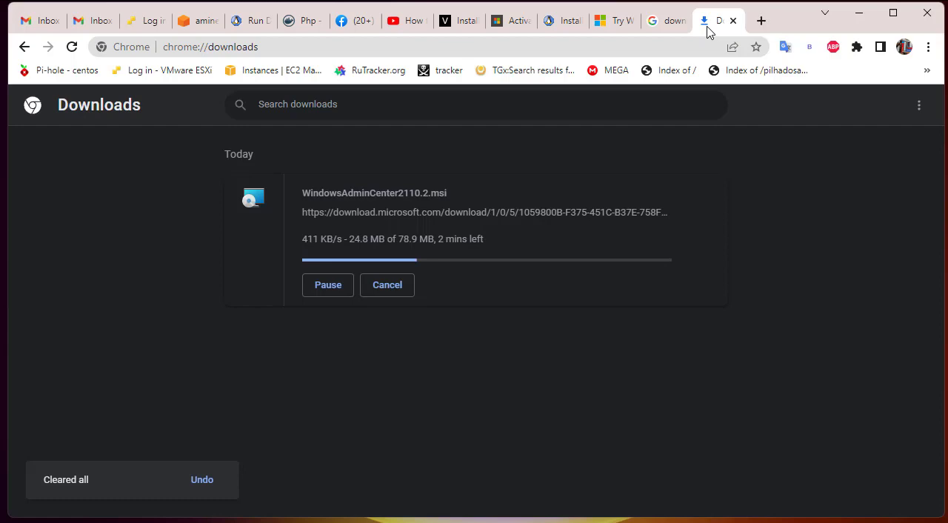
mouse_move(348, 400)
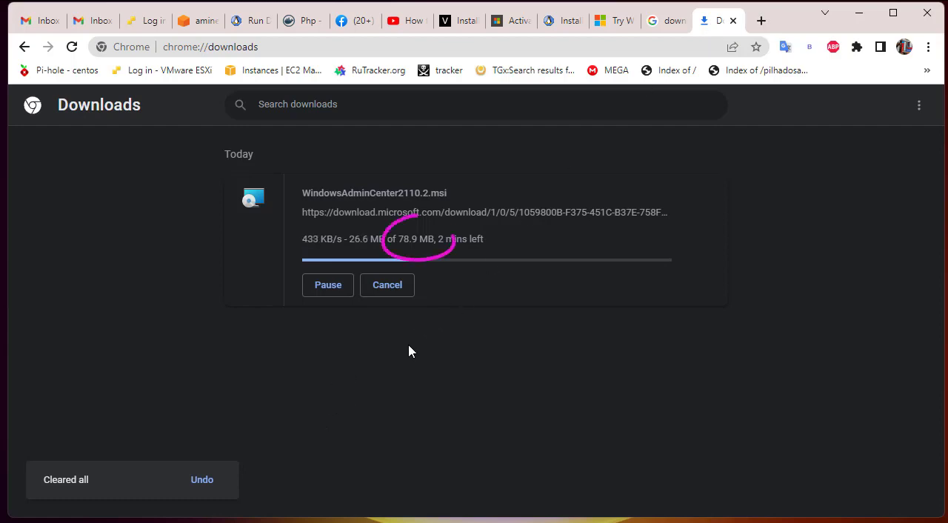
mouse_move(709, 303)
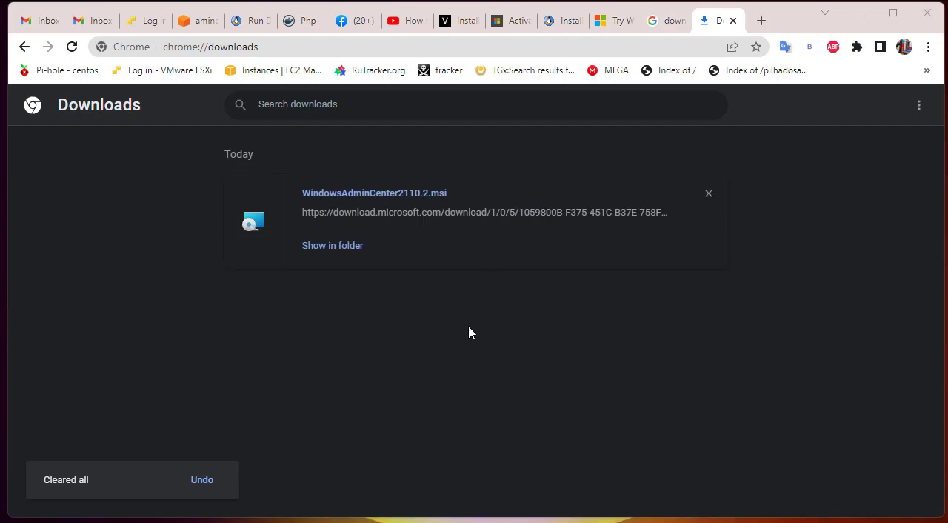
mouse_move(388, 198)
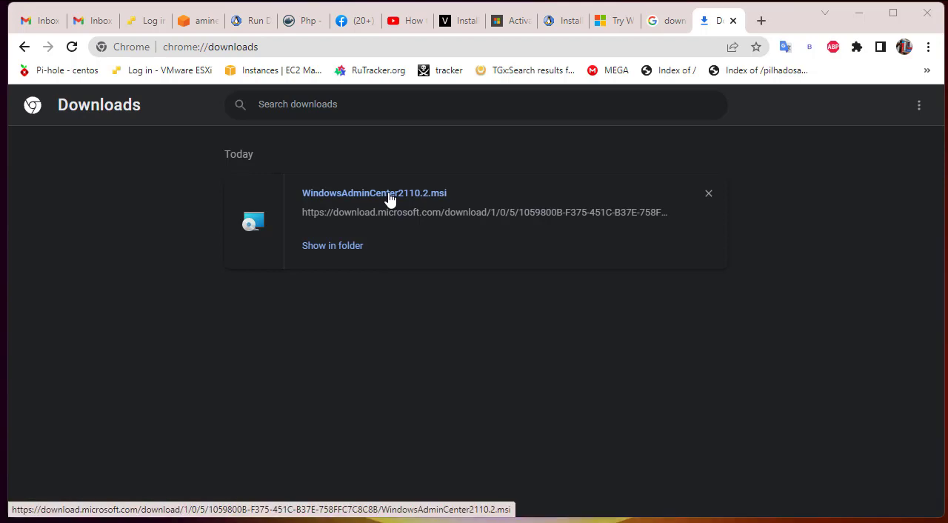
Step: Run the downloaded MSI and accept defaults for diagnostic data and Microsoft Update up to the port 6516 install page
double_click(373, 193)
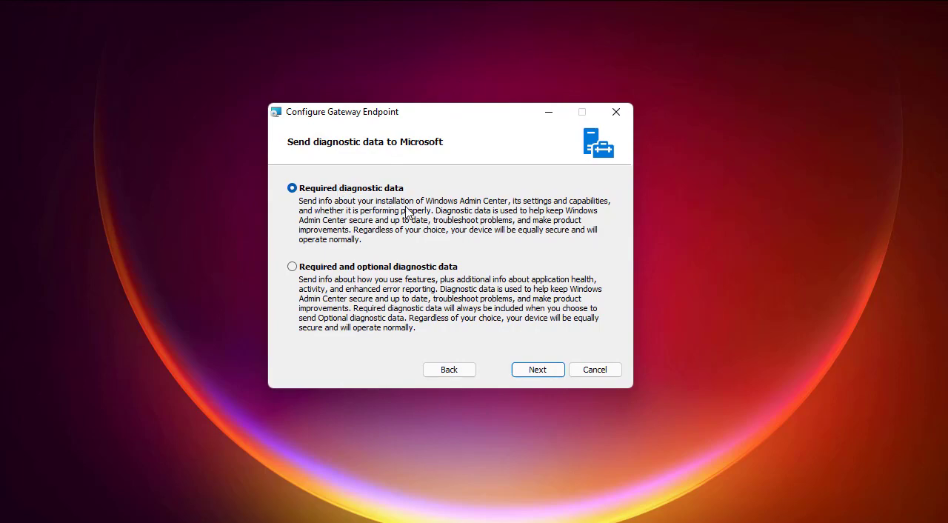
mouse_move(329, 206)
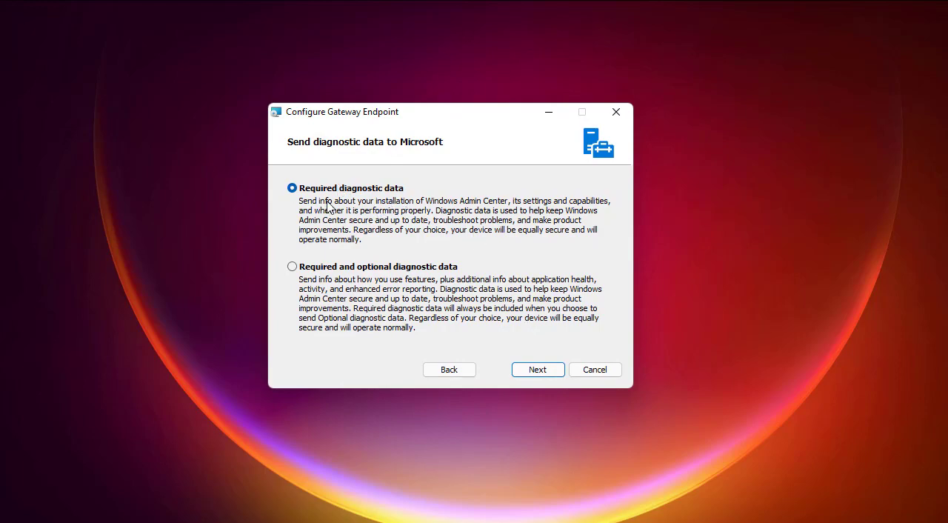
mouse_move(408, 217)
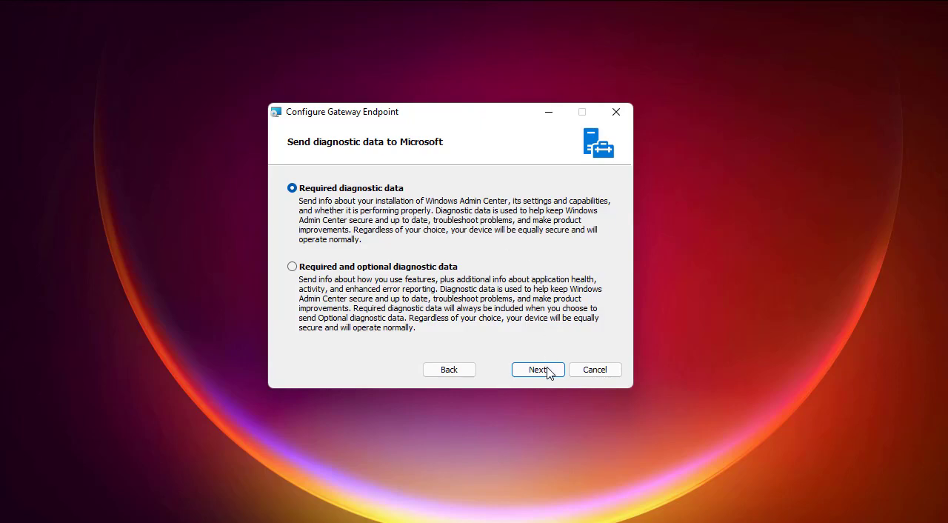
click(538, 369)
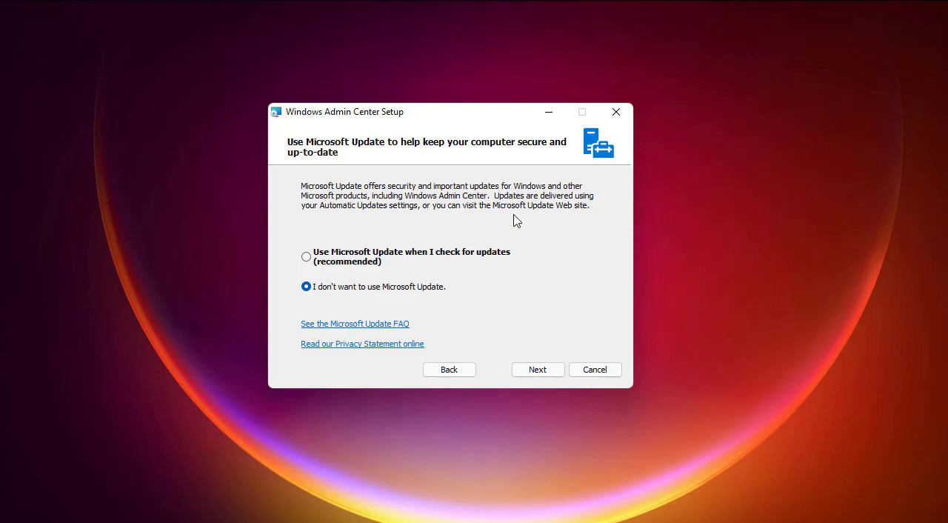
mouse_move(519, 306)
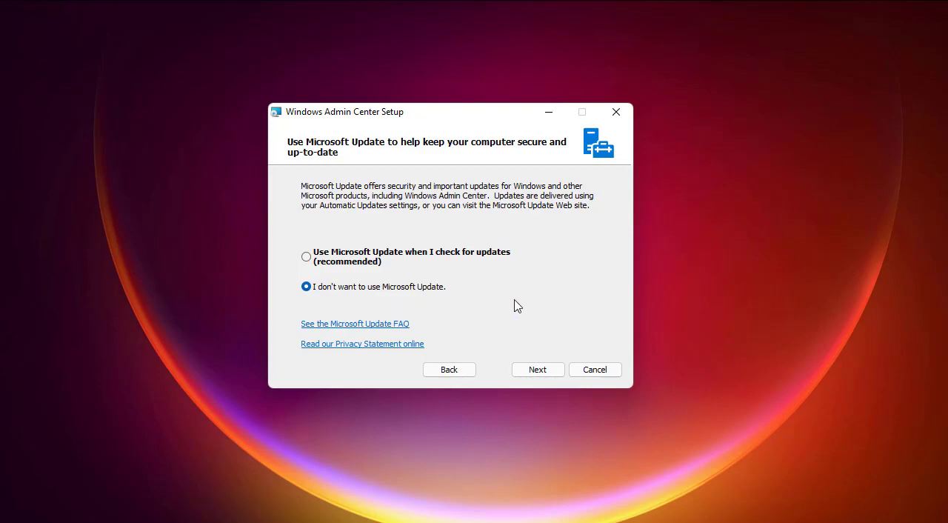
click(538, 369)
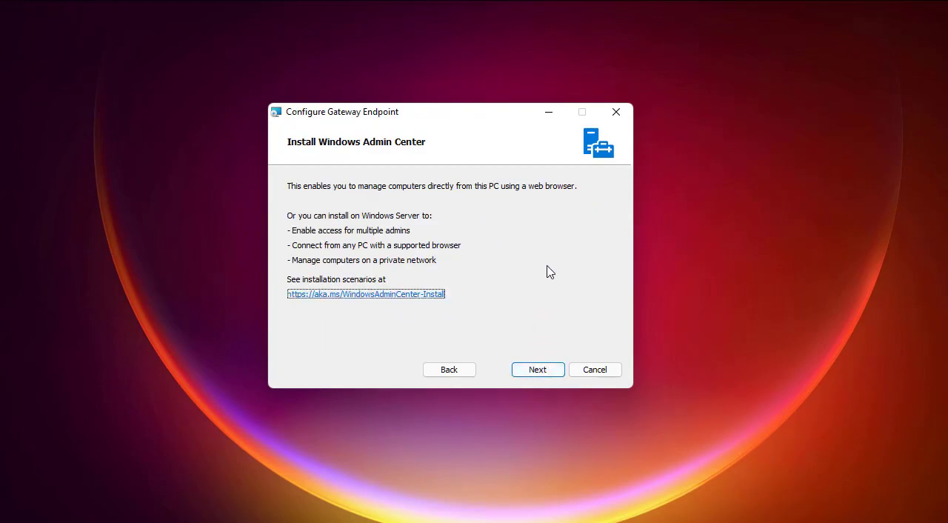
click(538, 369)
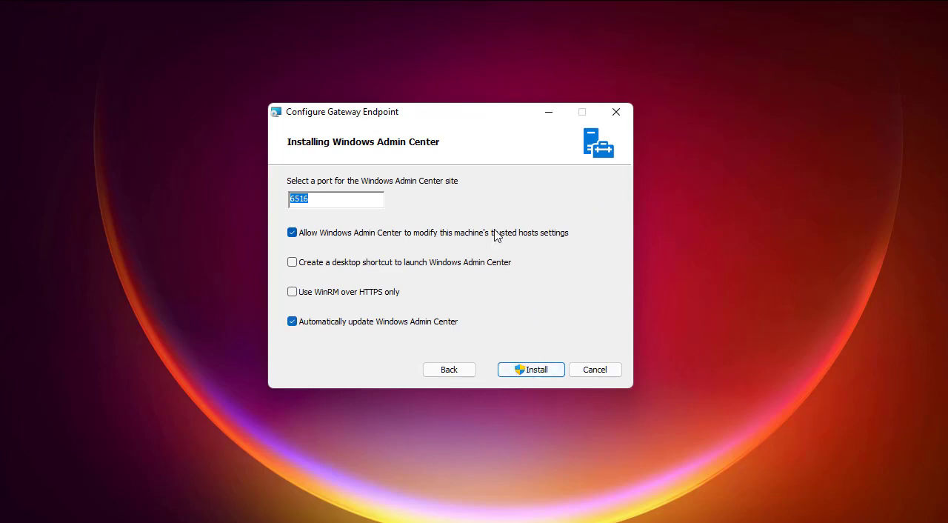
mouse_move(456, 202)
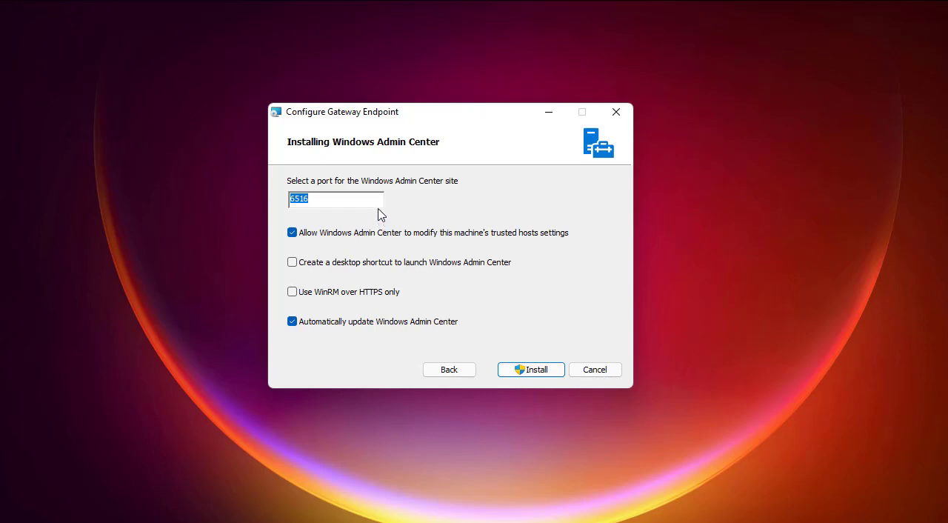
mouse_move(353, 199)
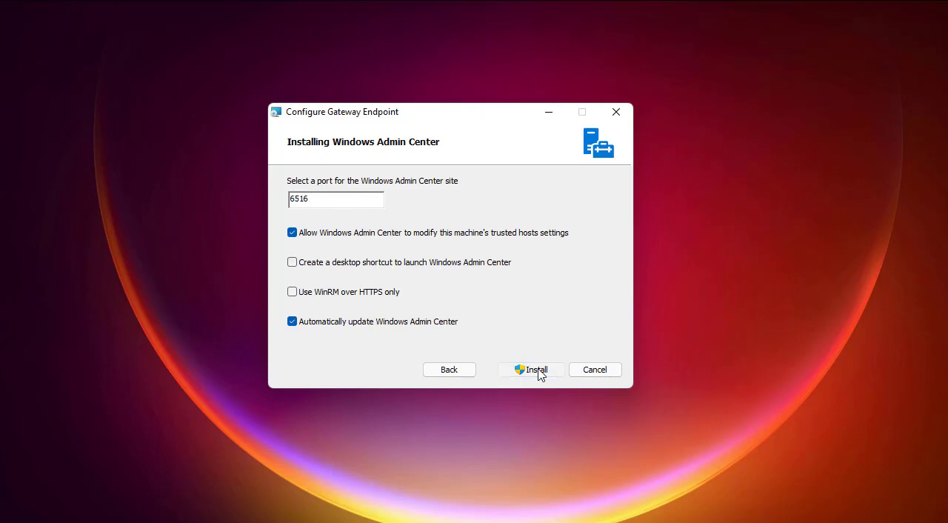
Step: Install Windows Admin Center and tick the option to open it when setup finishes
click(531, 370)
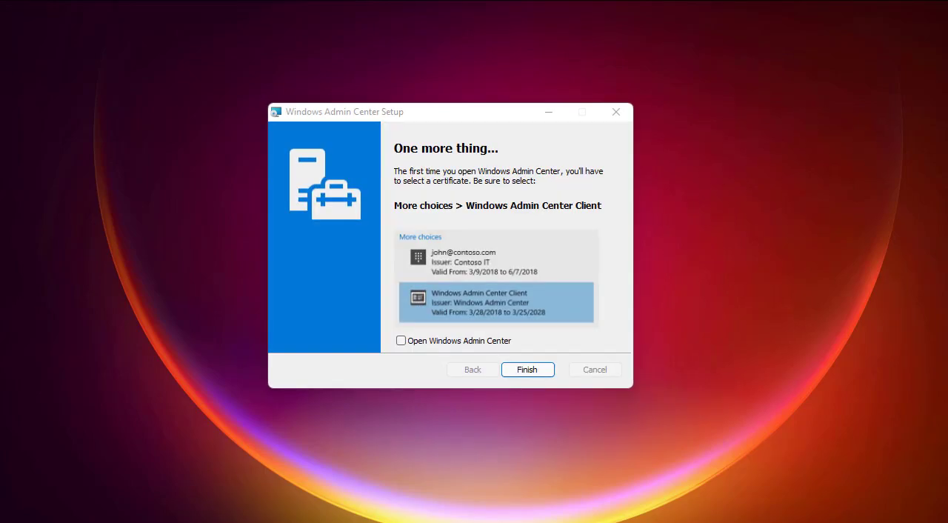
mouse_move(625, 199)
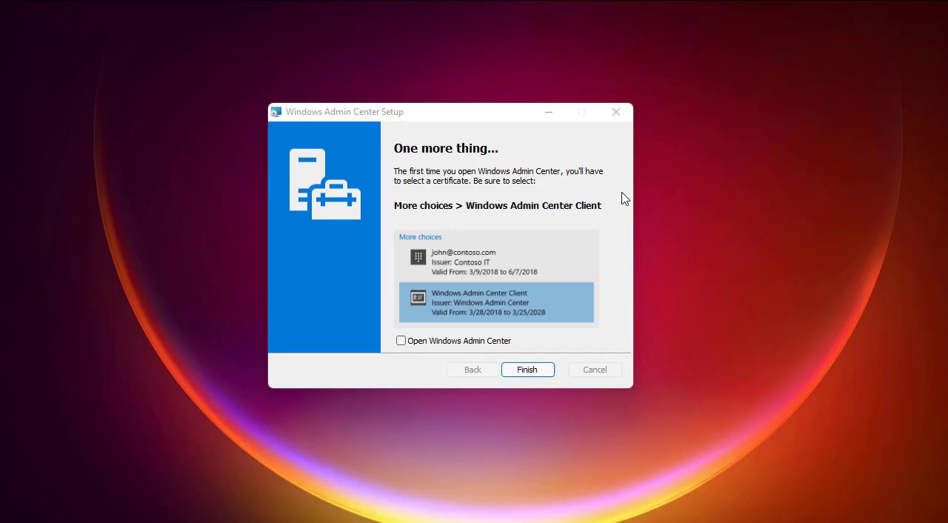
mouse_move(496, 191)
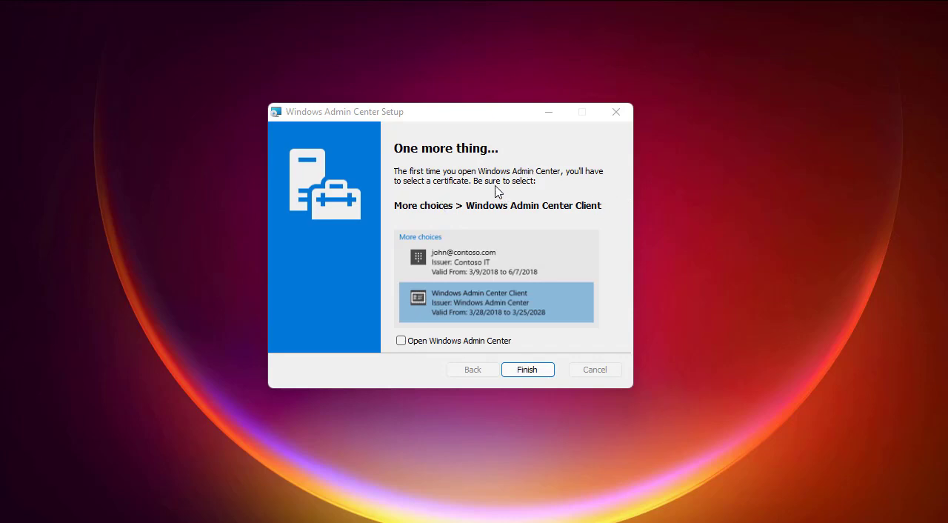
mouse_move(595, 193)
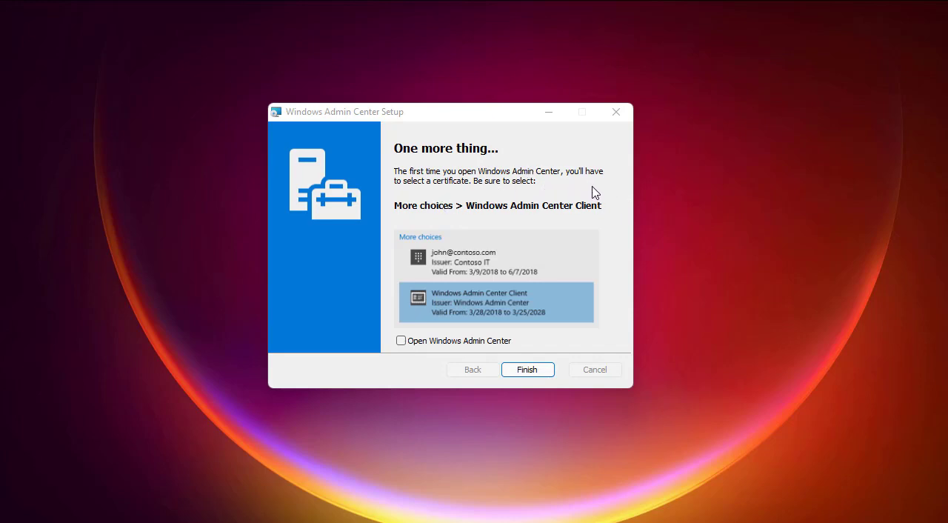
mouse_move(516, 198)
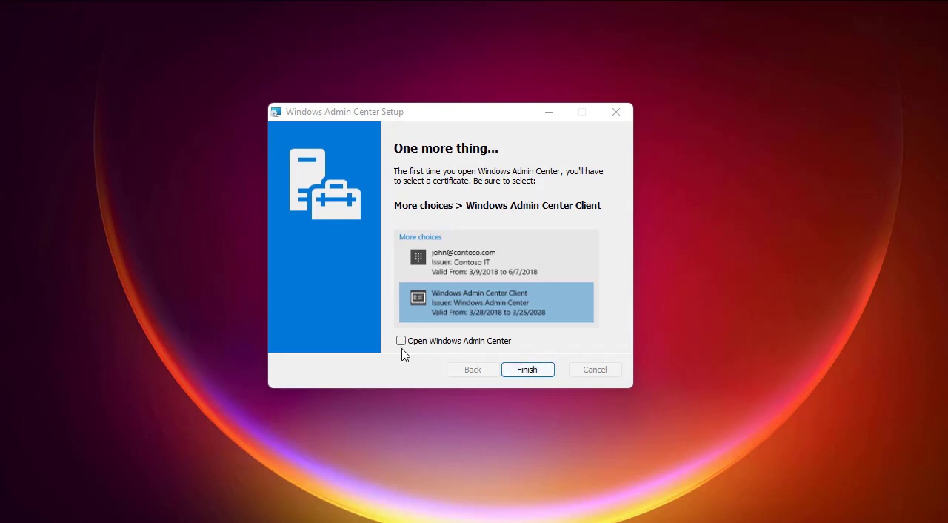
click(401, 341)
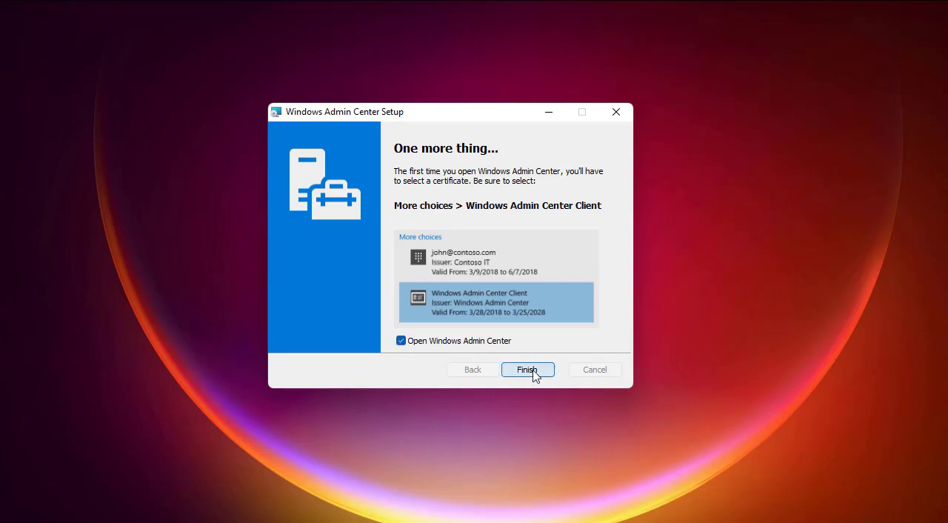
Step: Finish setup, launch the console at localhost:6516 and confirm the Windows Admin Center Client certificate
click(528, 370)
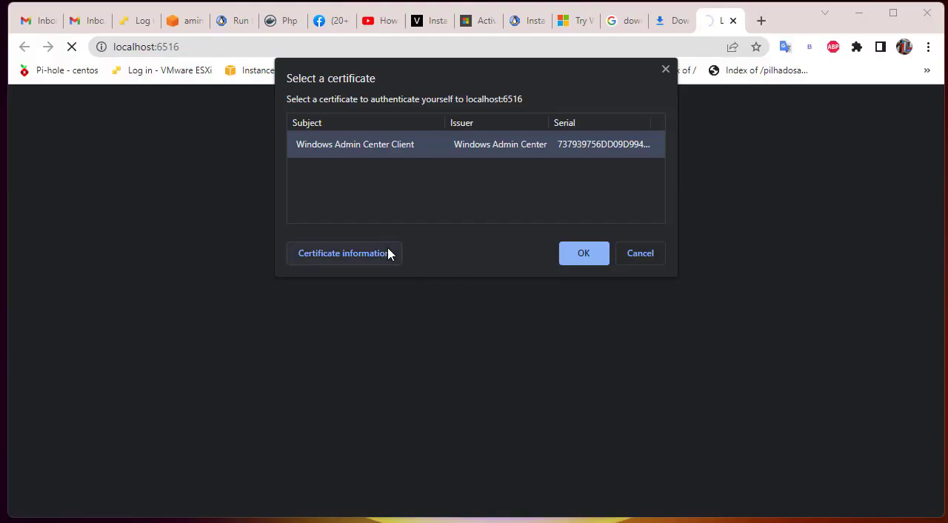
mouse_move(460, 111)
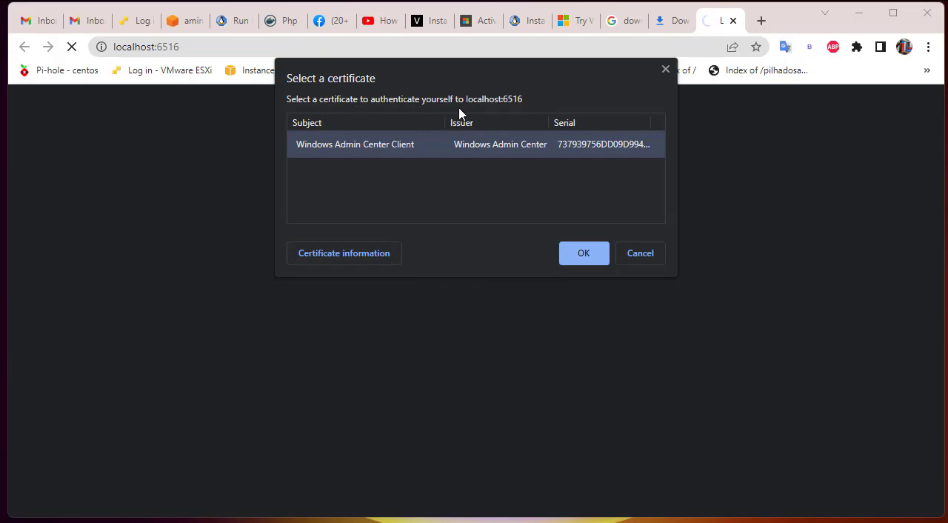
mouse_move(314, 135)
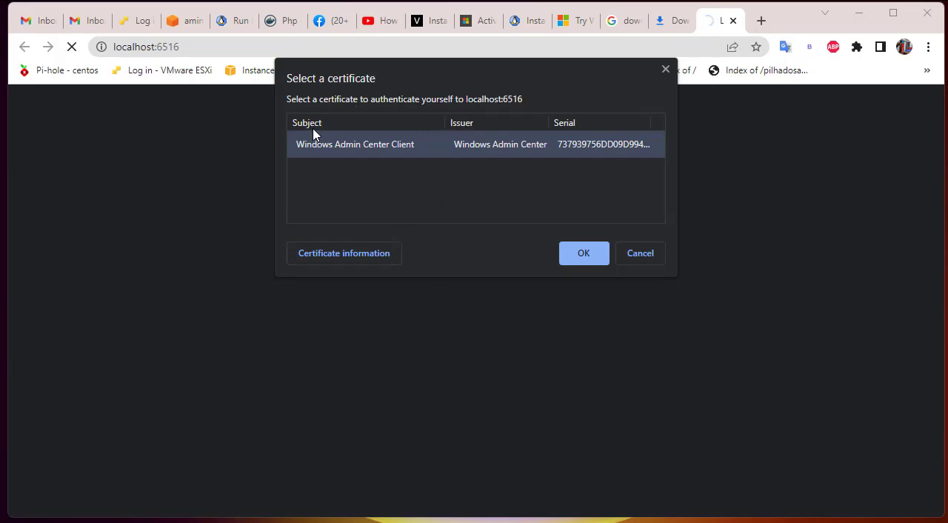
mouse_move(406, 134)
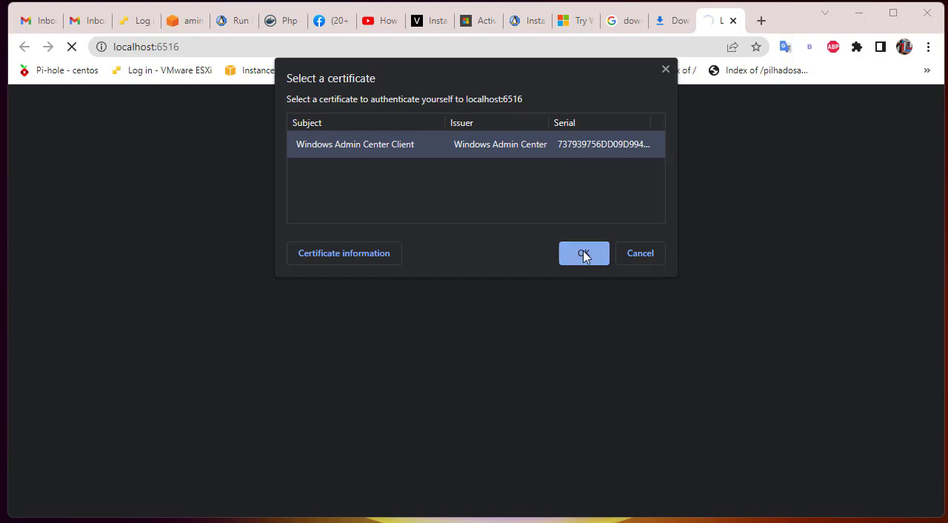
click(583, 252)
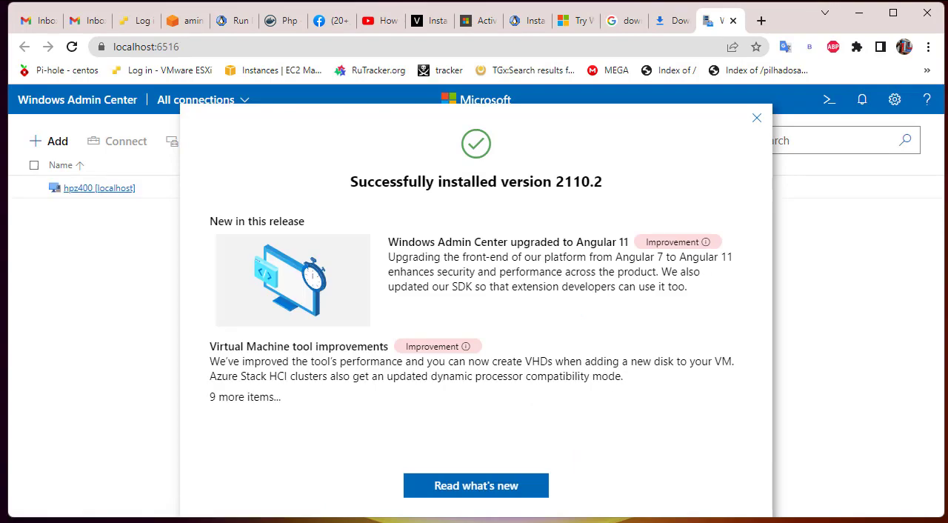
mouse_move(778, 339)
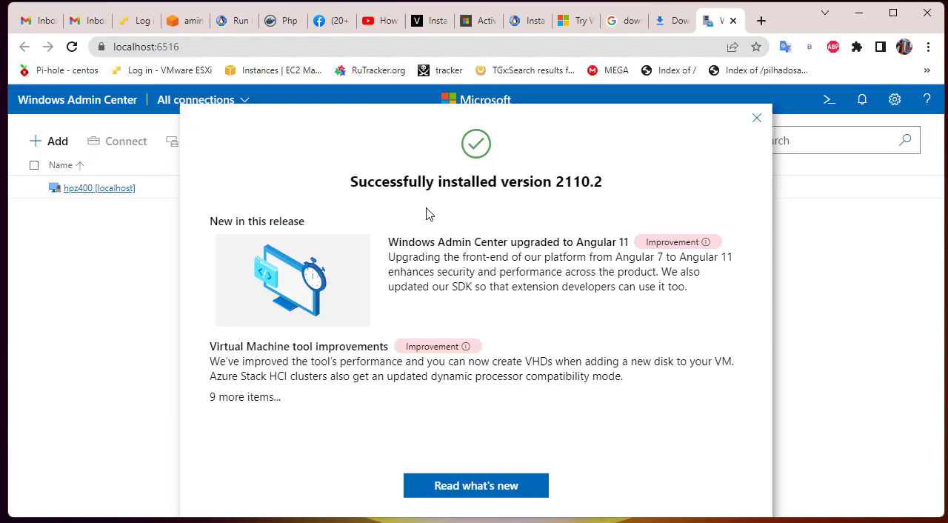
mouse_move(756, 119)
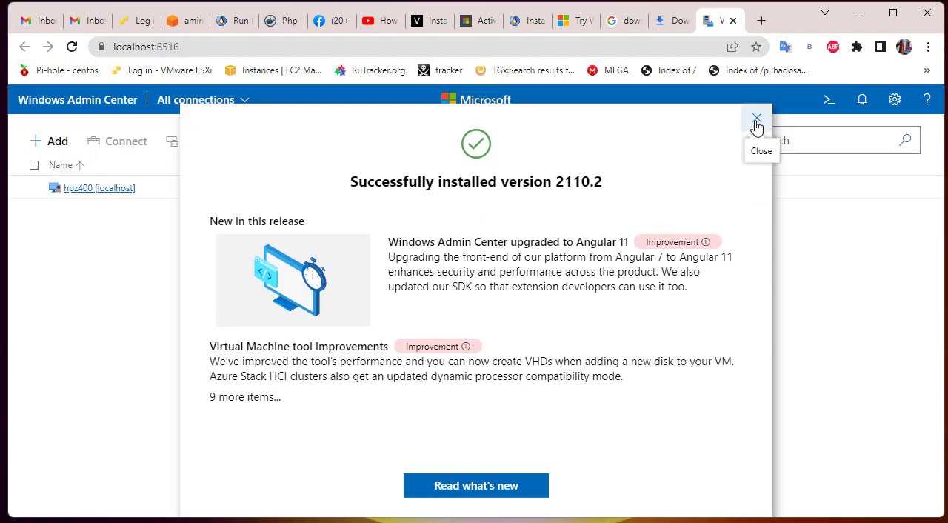
mouse_move(482, 212)
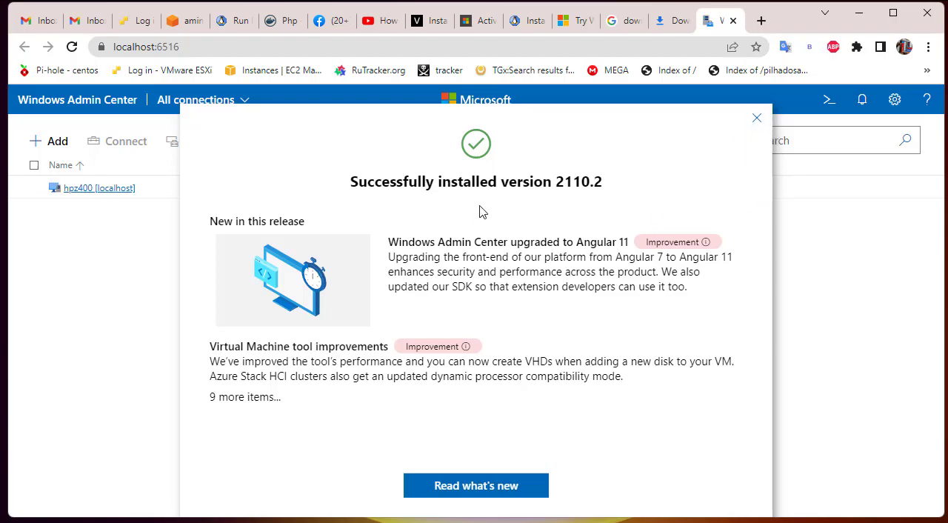
Step: Dismiss the version 2110.2 notice, install the pending extension updates and acknowledge their completion
click(756, 119)
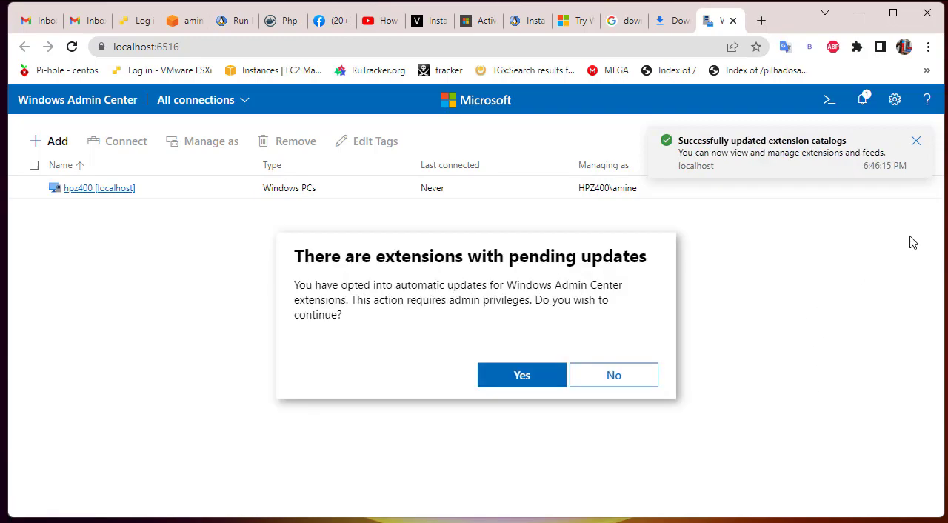
mouse_move(837, 165)
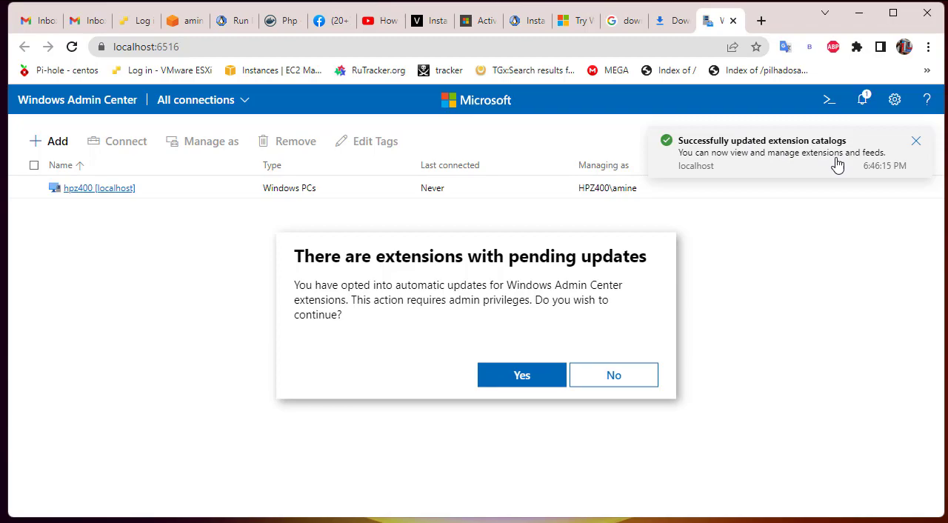
mouse_move(806, 183)
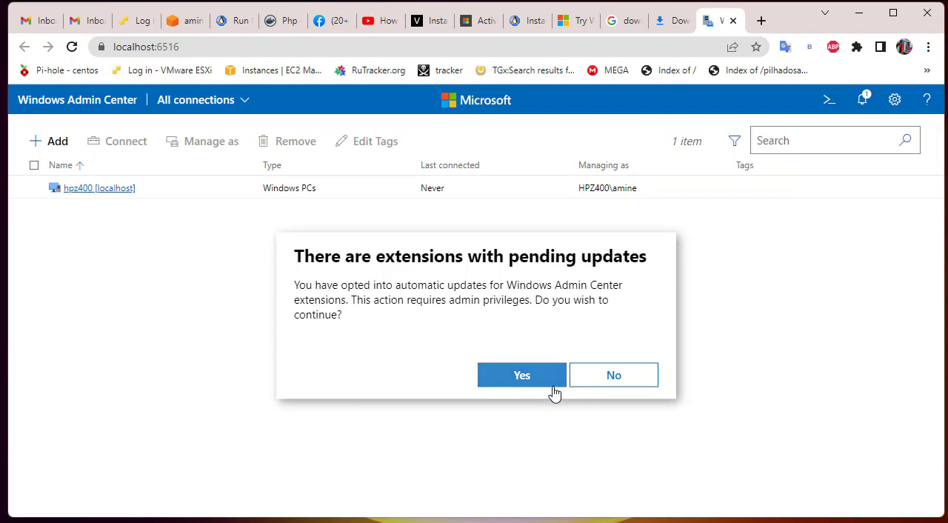
click(522, 374)
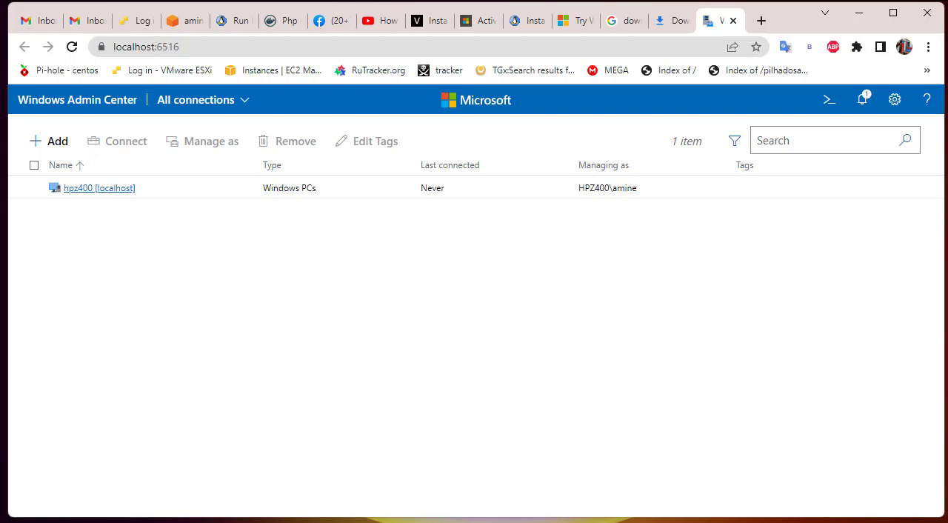
mouse_move(618, 415)
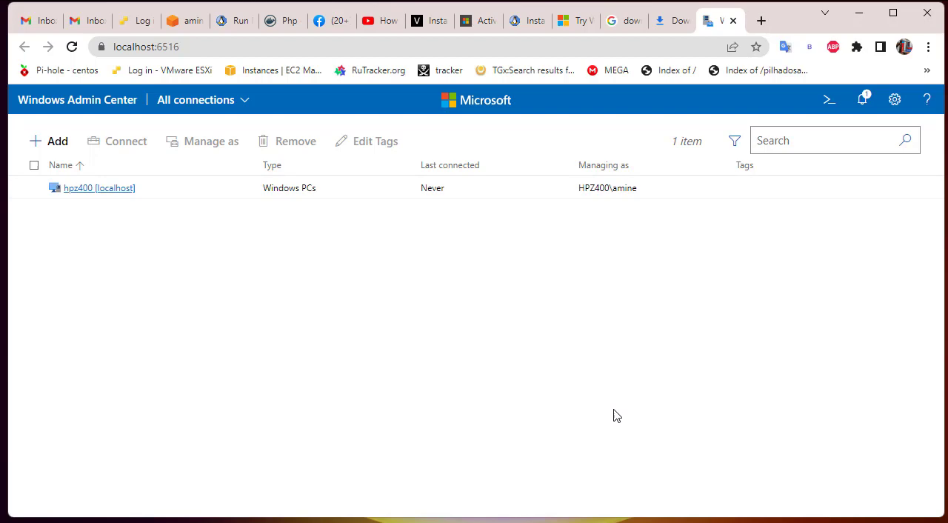
mouse_move(376, 276)
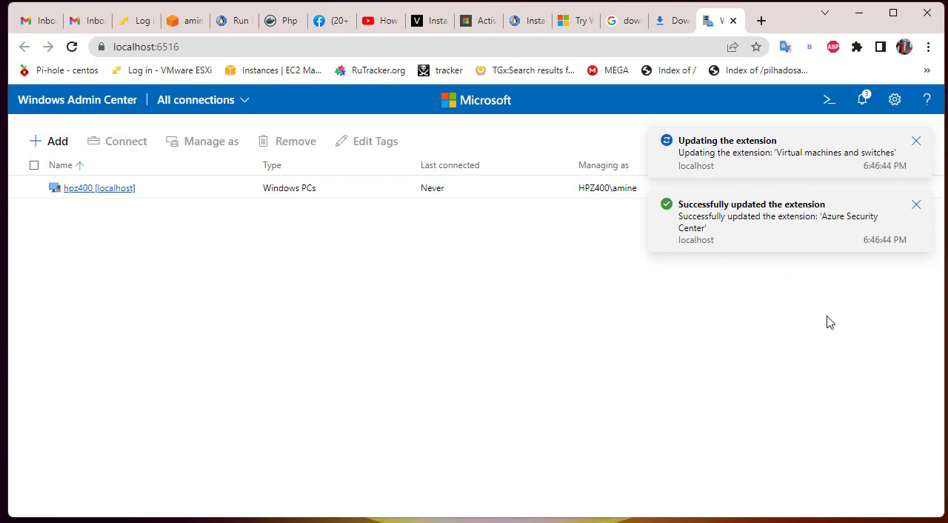
mouse_move(777, 228)
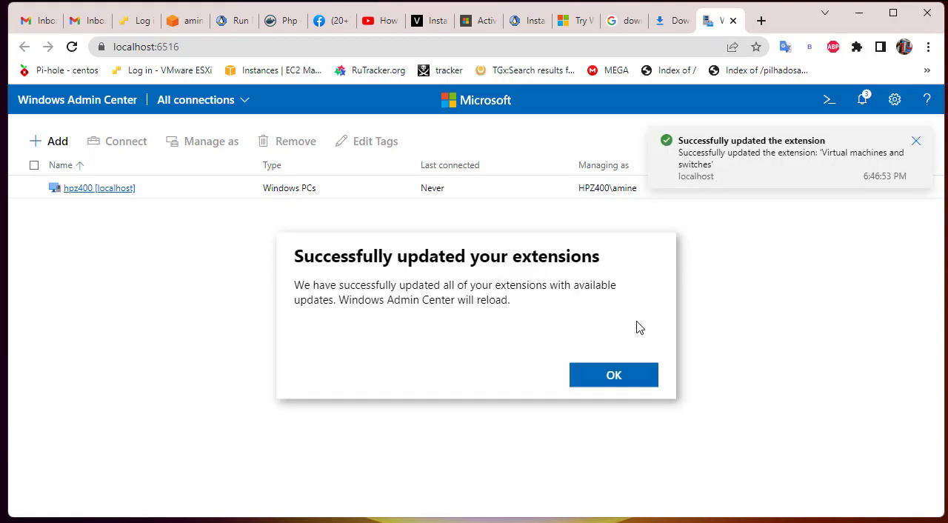
click(613, 374)
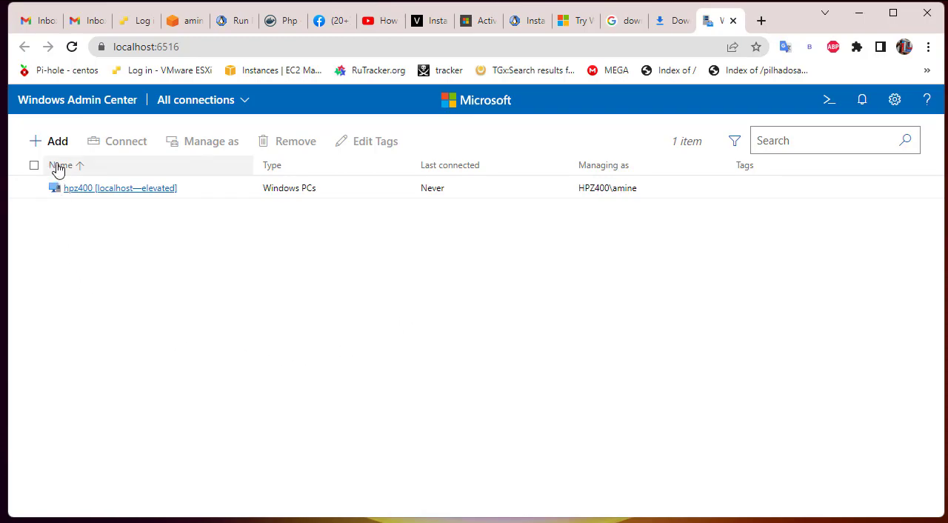
Step: Add a new server connection with the address 192.168.1.55
click(49, 141)
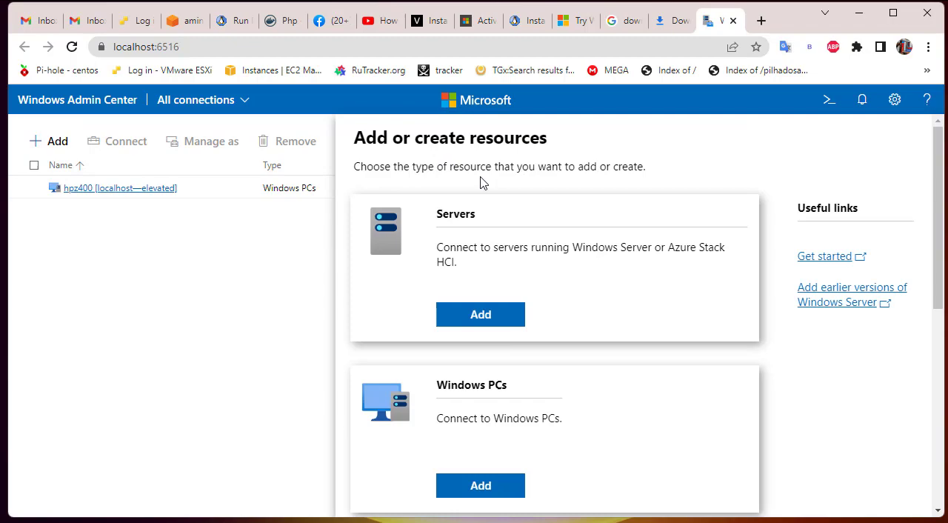
mouse_move(565, 251)
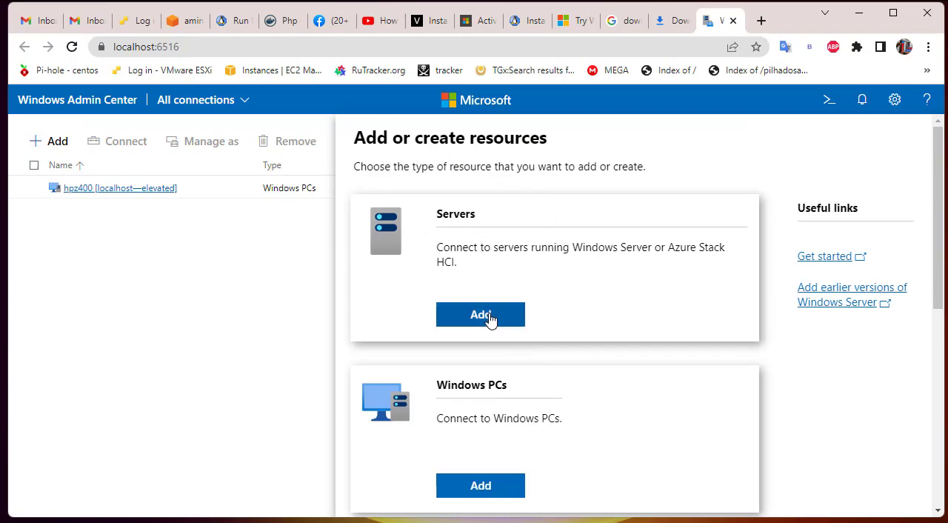
click(480, 314)
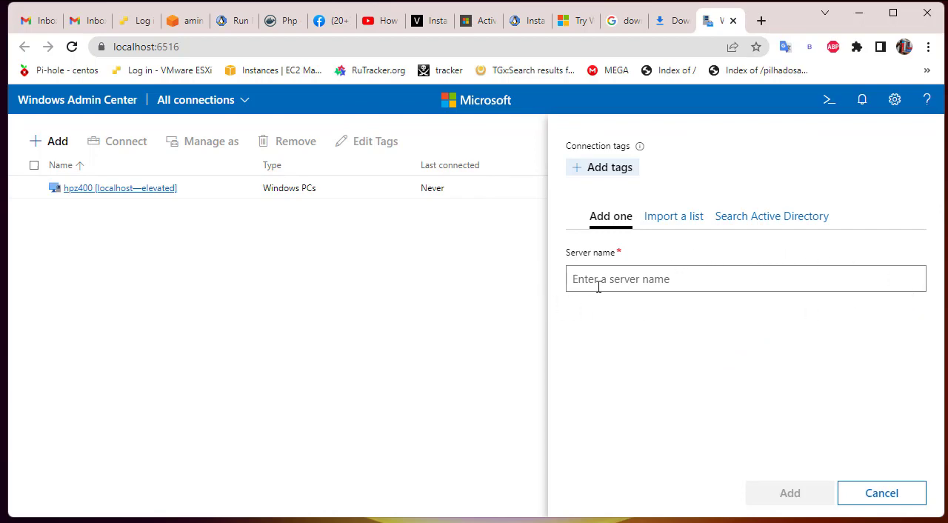
mouse_move(709, 289)
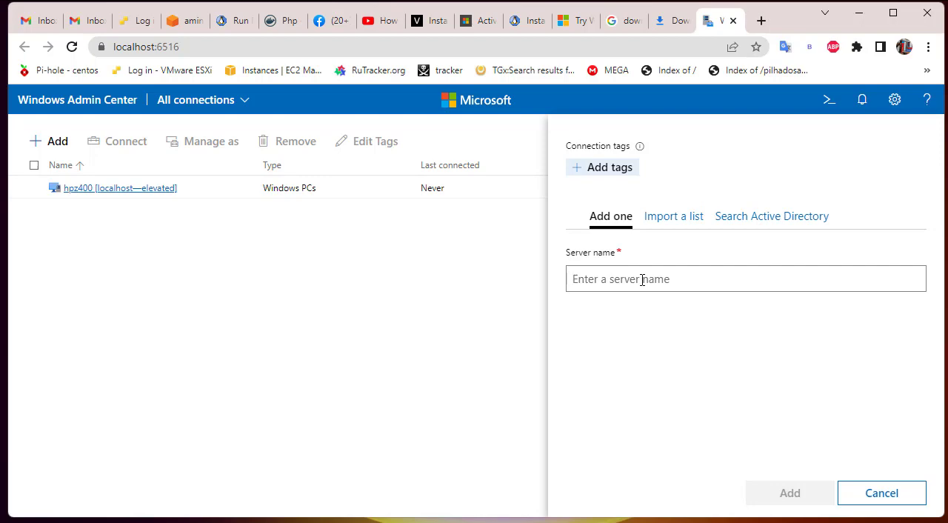
text(1)
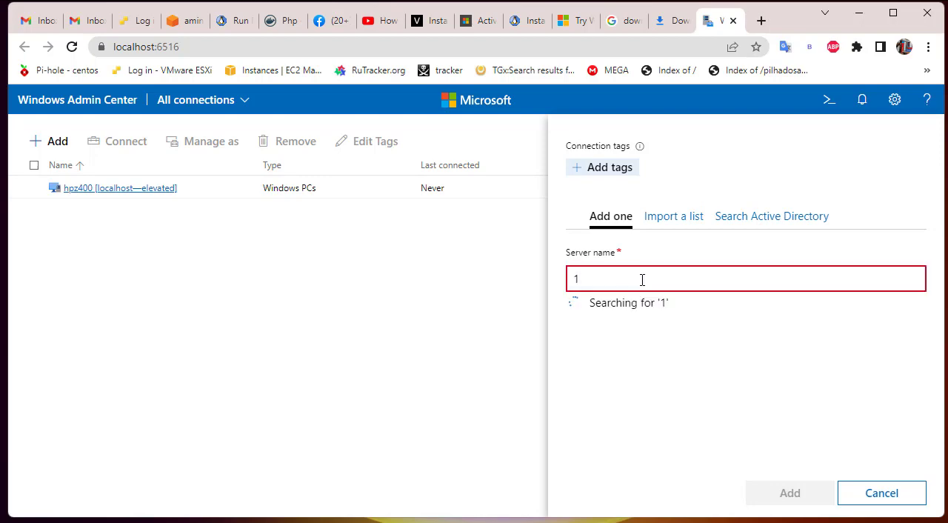
text(92.168.1.55)
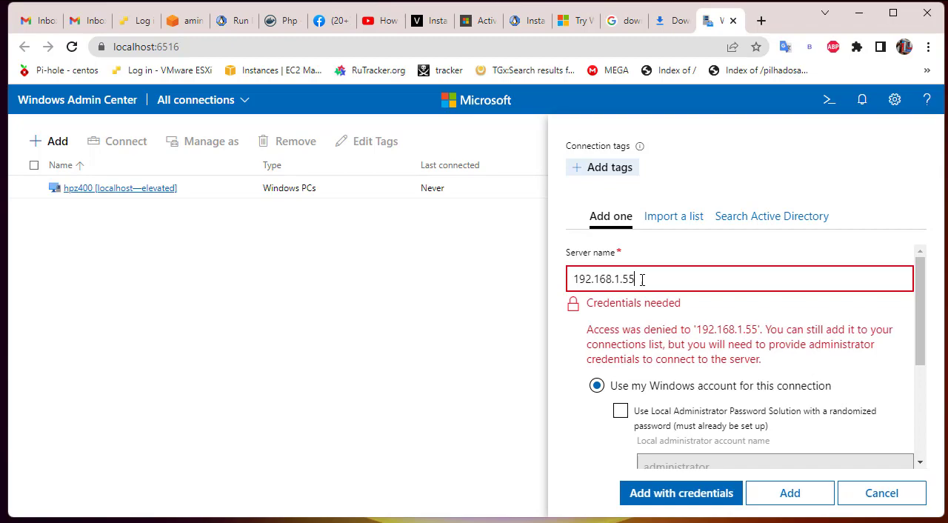
scroll(down, 3)
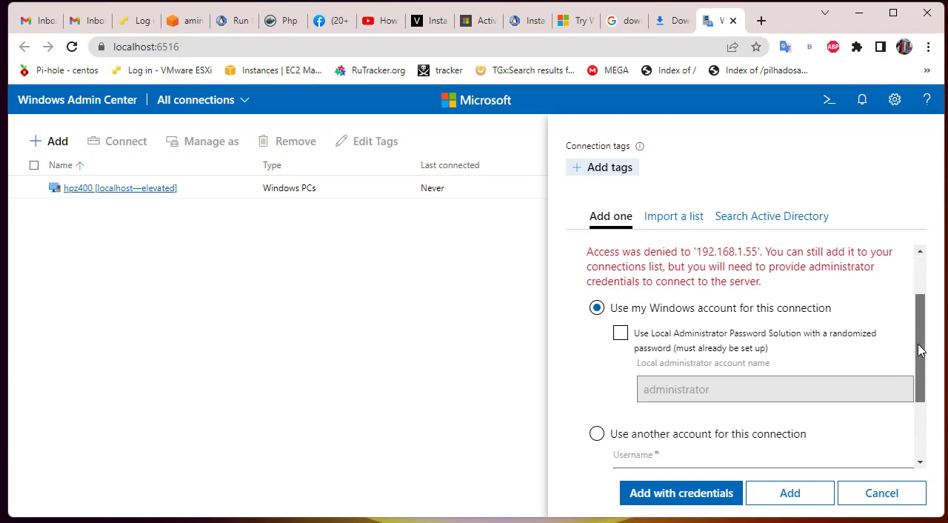
scroll(down, 3)
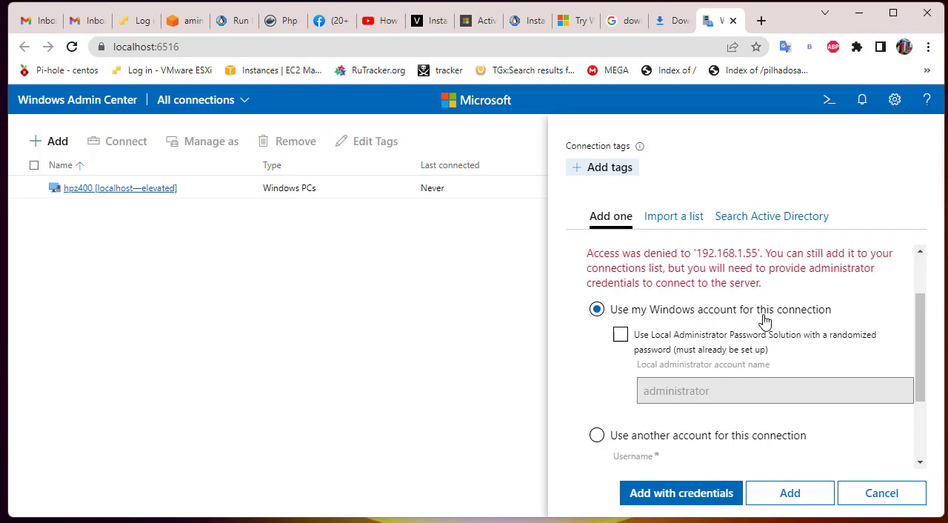
mouse_move(904, 327)
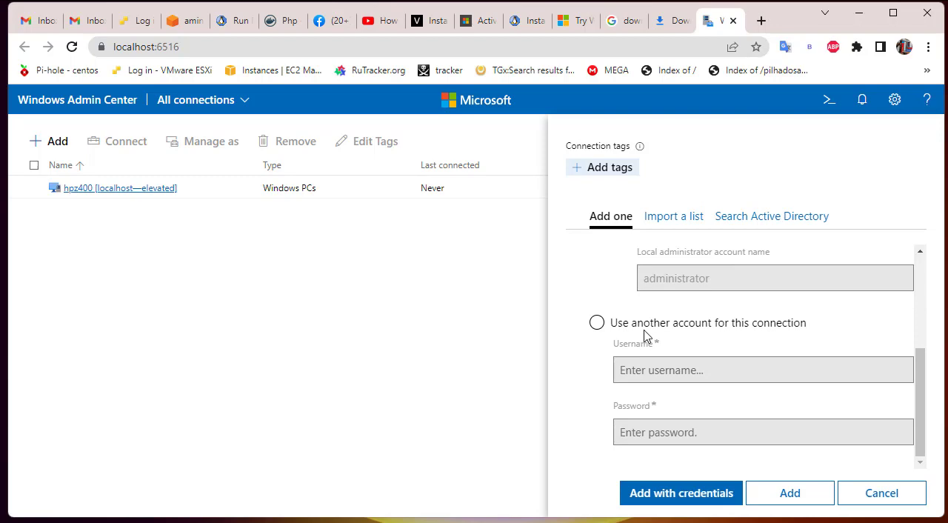
Step: Choose 'Use another account' and supply the administrator user name and password for the connection
click(597, 323)
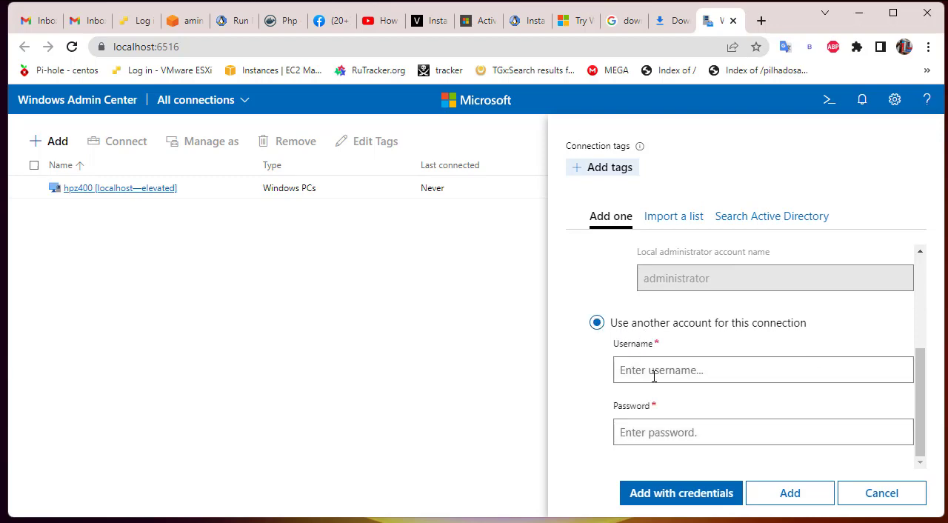
text(ad)
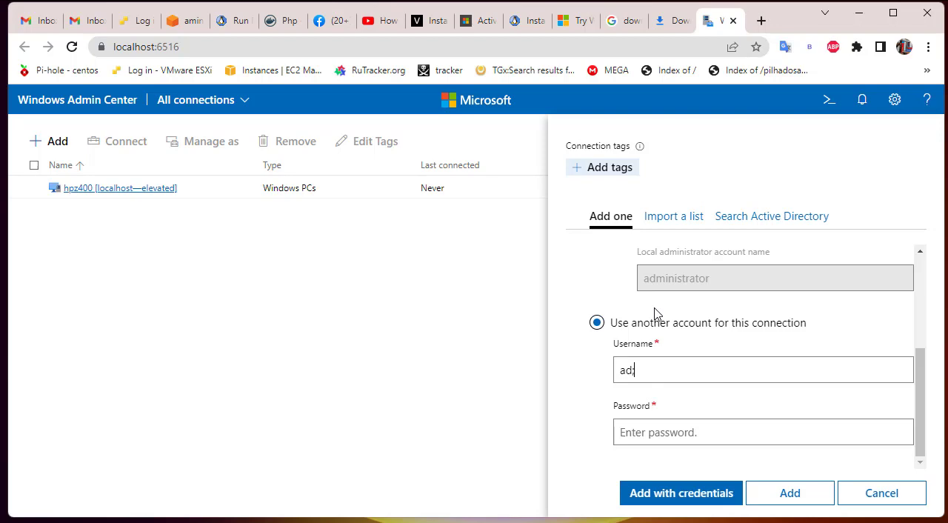
key(Backspace)
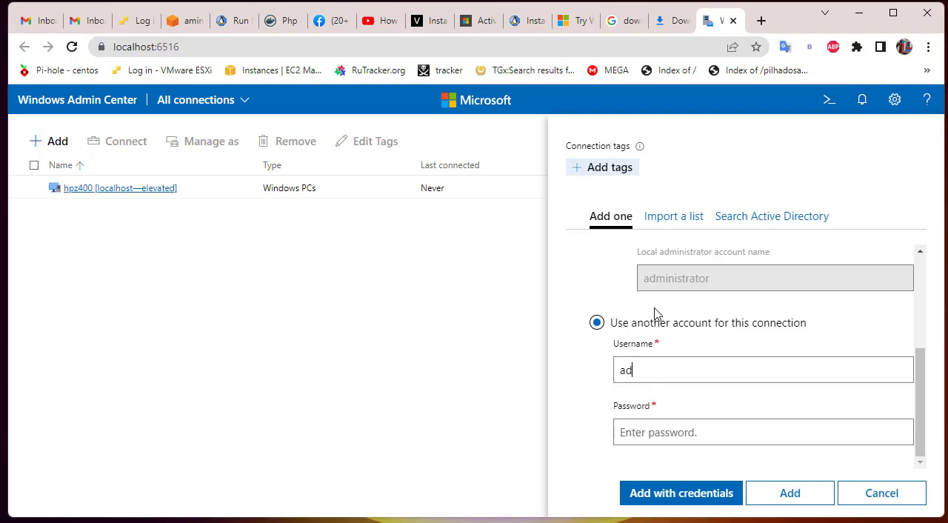
text(minstrator)
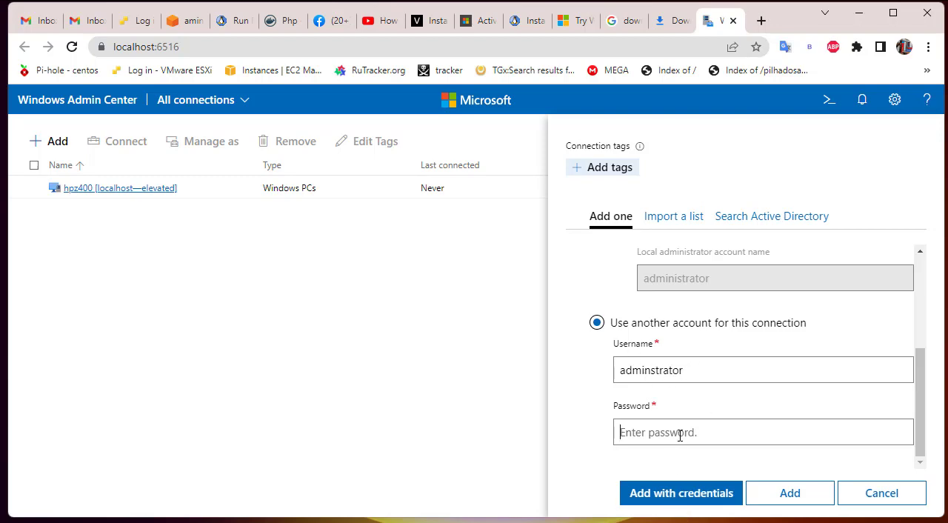
text(••••)
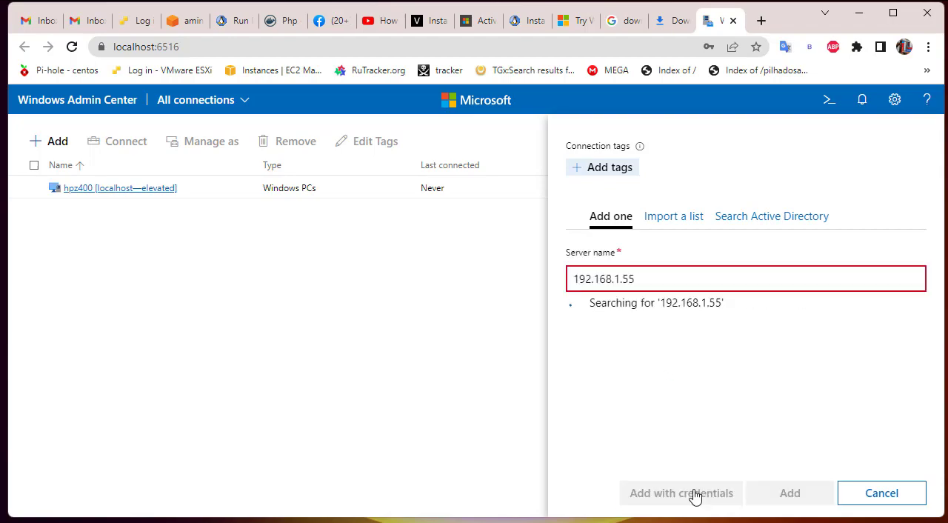
mouse_move(855, 401)
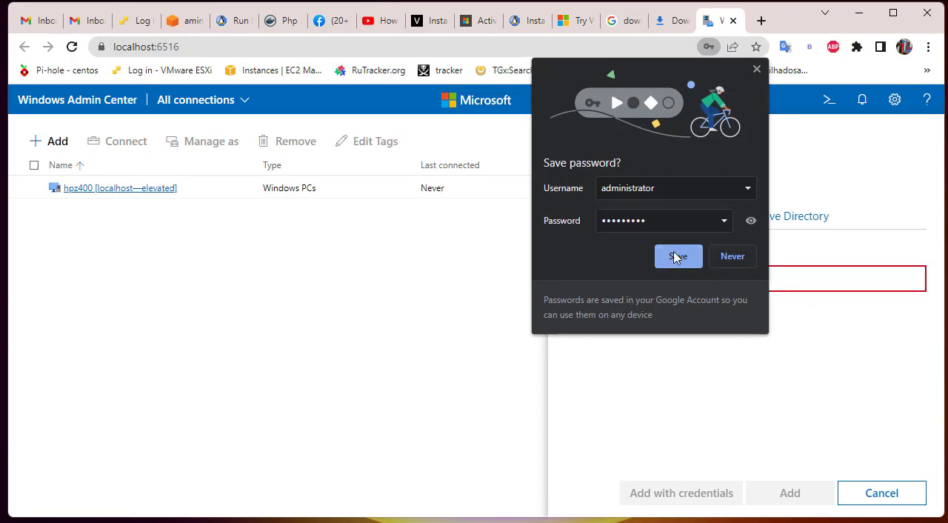
Step: Let the browser save the credentials and add the server listed by its address 192.168.1.55 rather than SRV-W2K19
click(677, 255)
text(192.168.1.55)
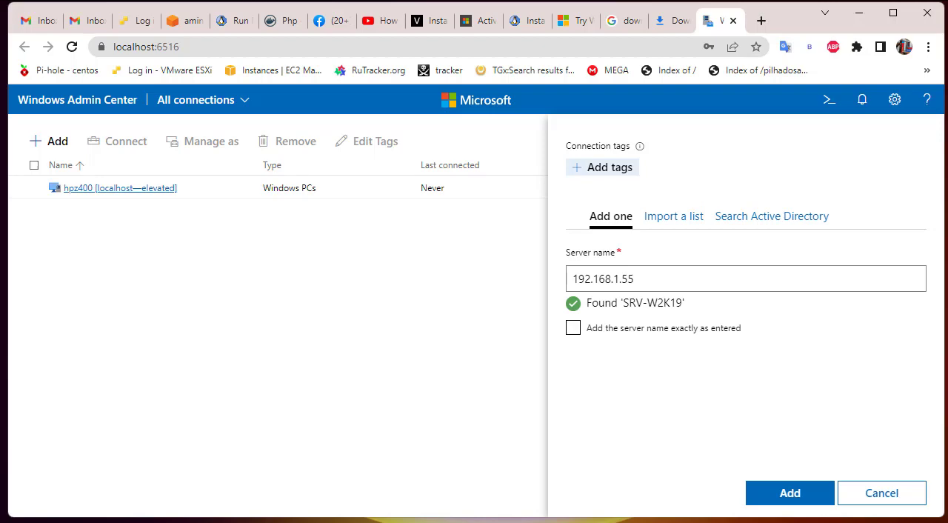
mouse_move(726, 341)
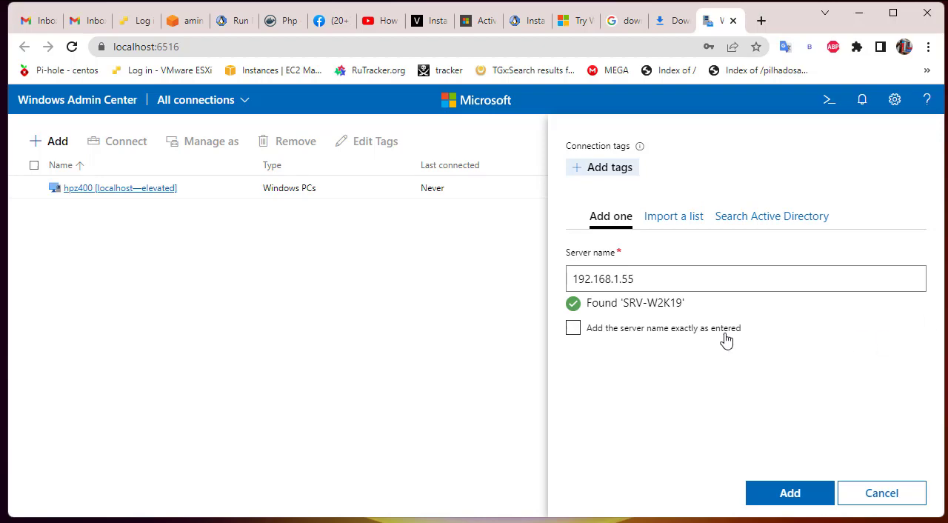
click(790, 492)
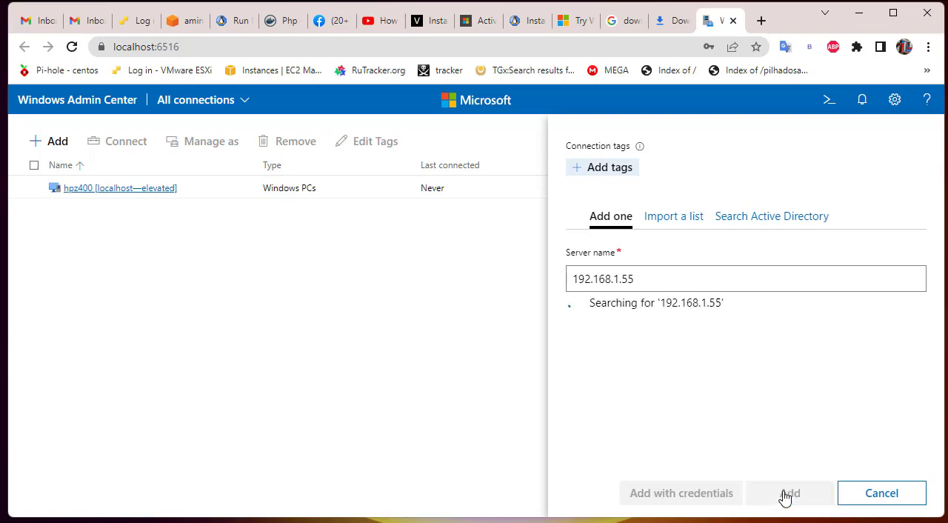
click(788, 492)
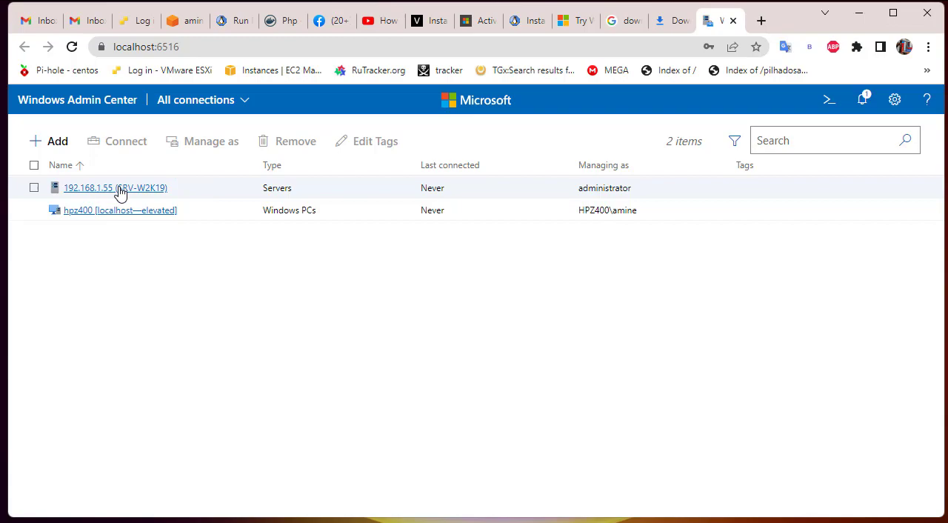
Step: Open server 192.168.1.55 and review its overview down through the CPU and memory charts
click(115, 187)
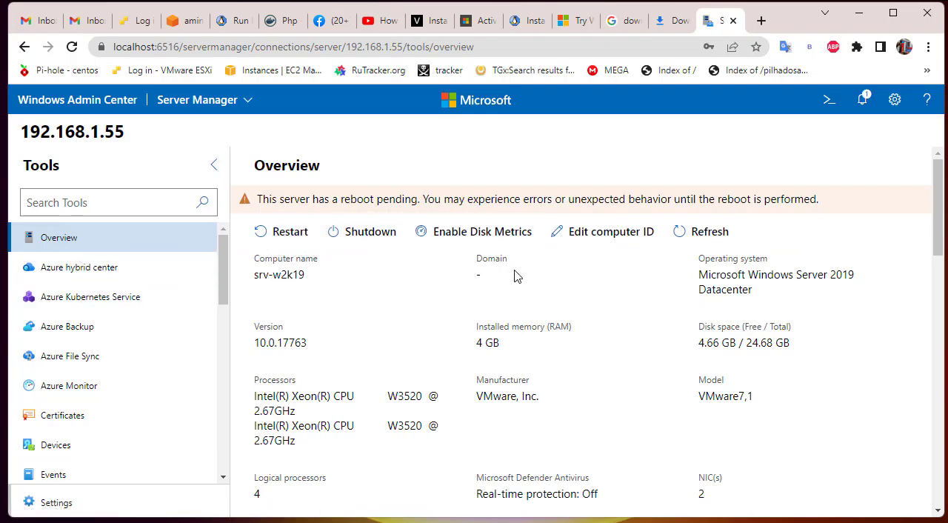
mouse_move(260, 218)
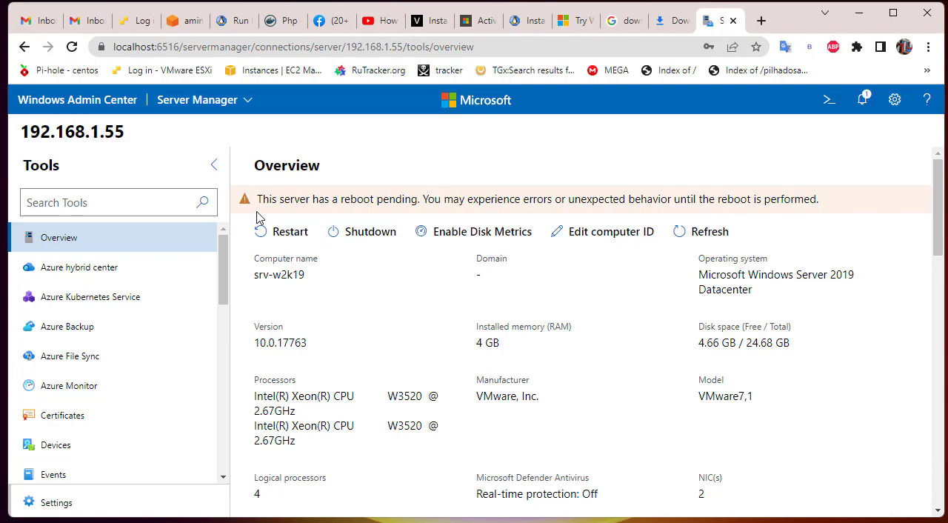
mouse_move(348, 216)
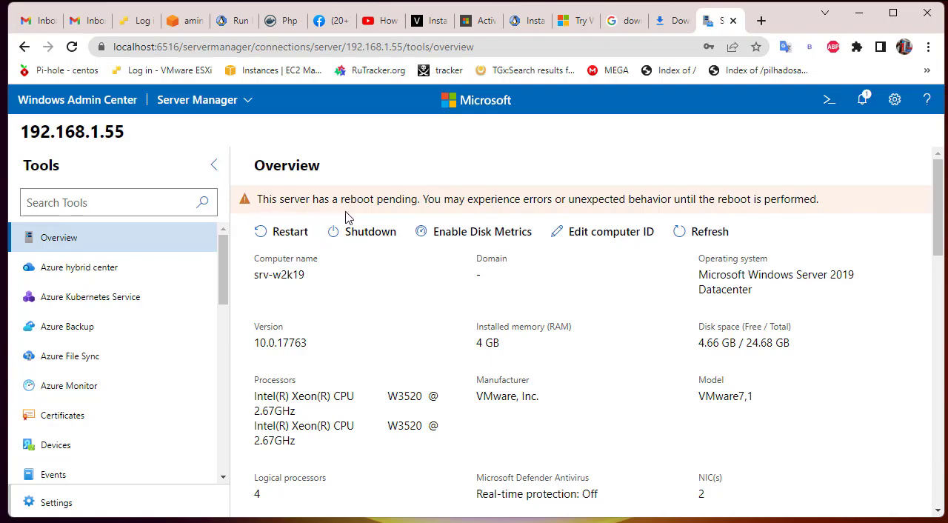
mouse_move(601, 231)
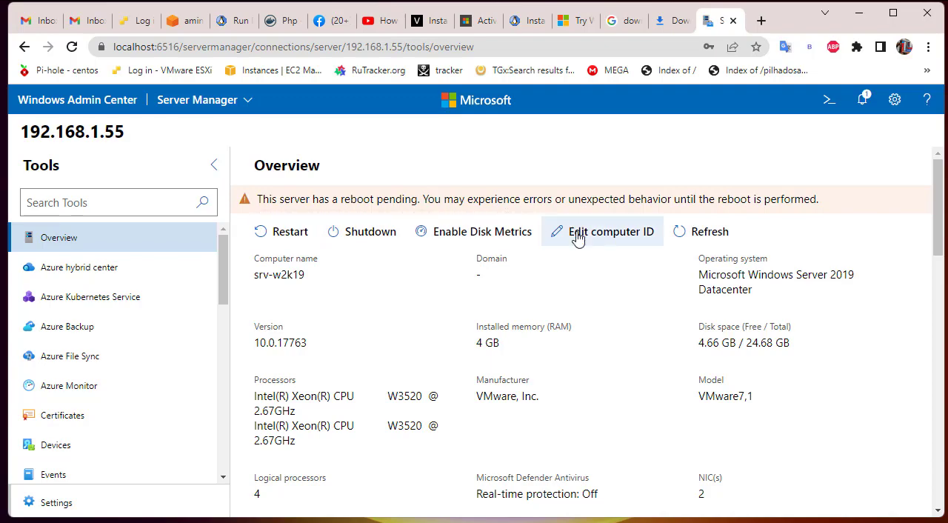
mouse_move(770, 338)
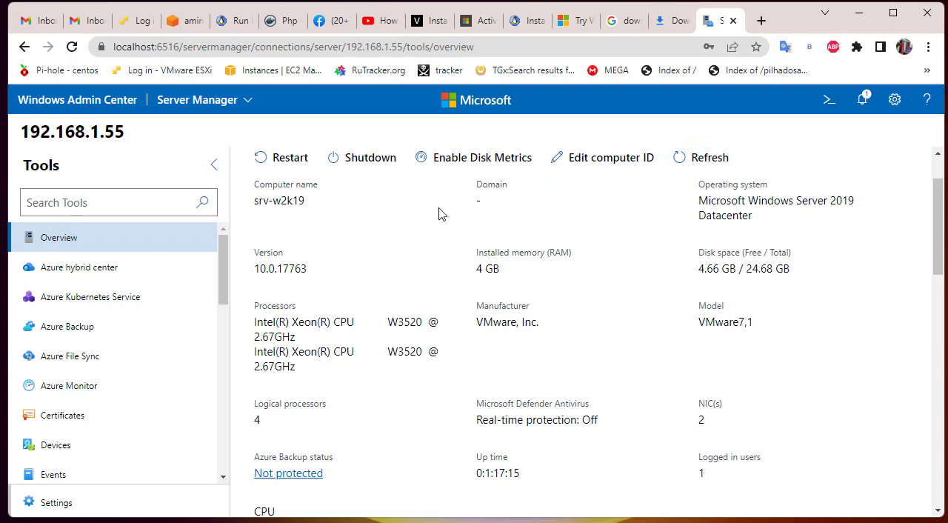
mouse_move(323, 223)
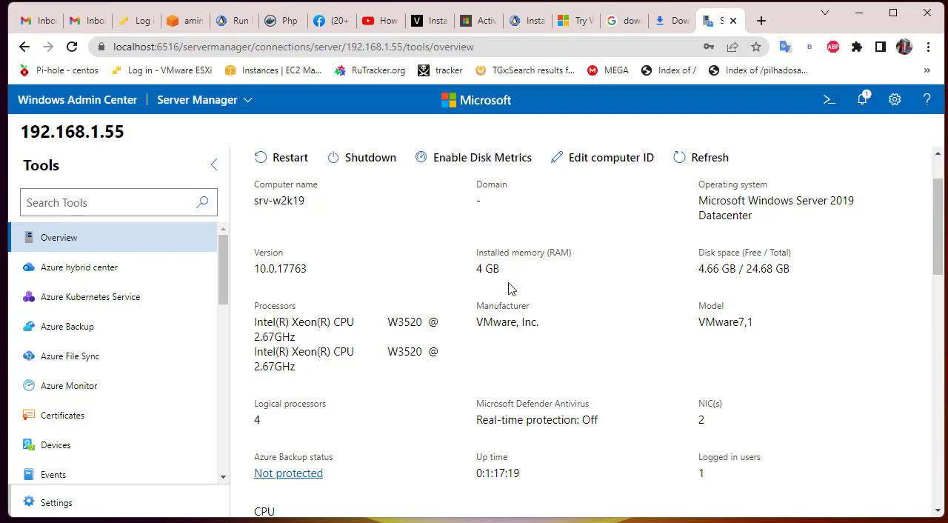
mouse_move(492, 297)
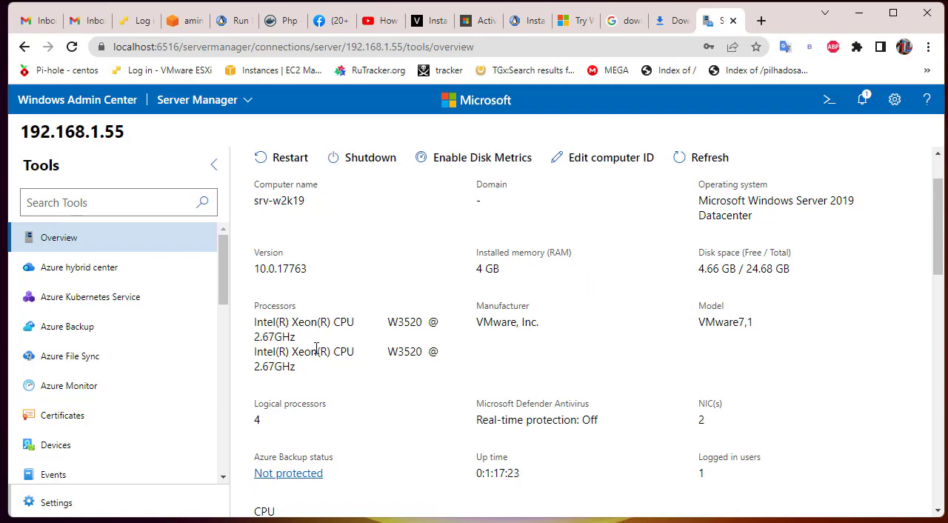
scroll(down, 3)
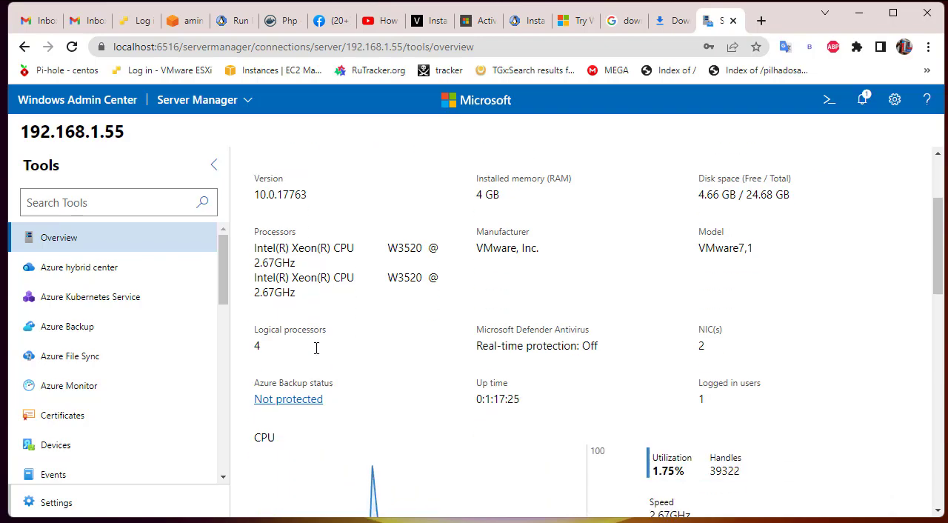
scroll(down, 3)
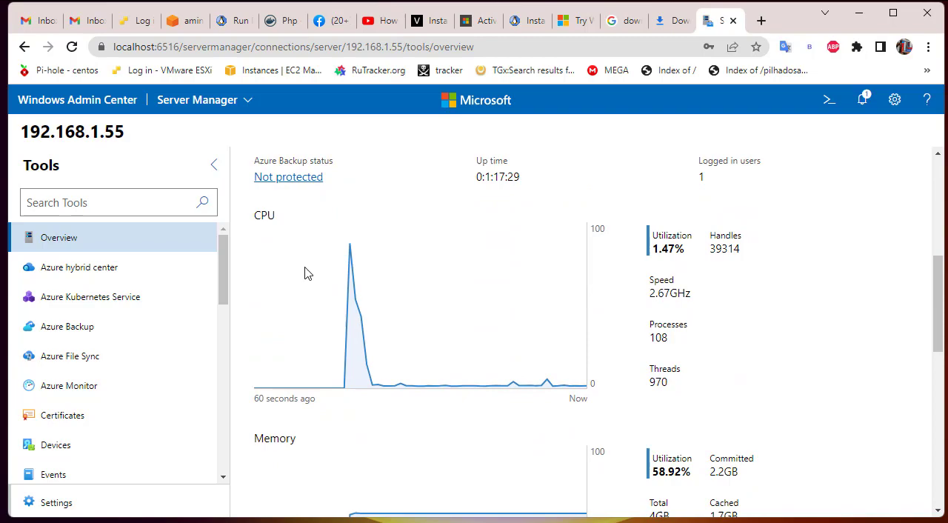
scroll(down, 3)
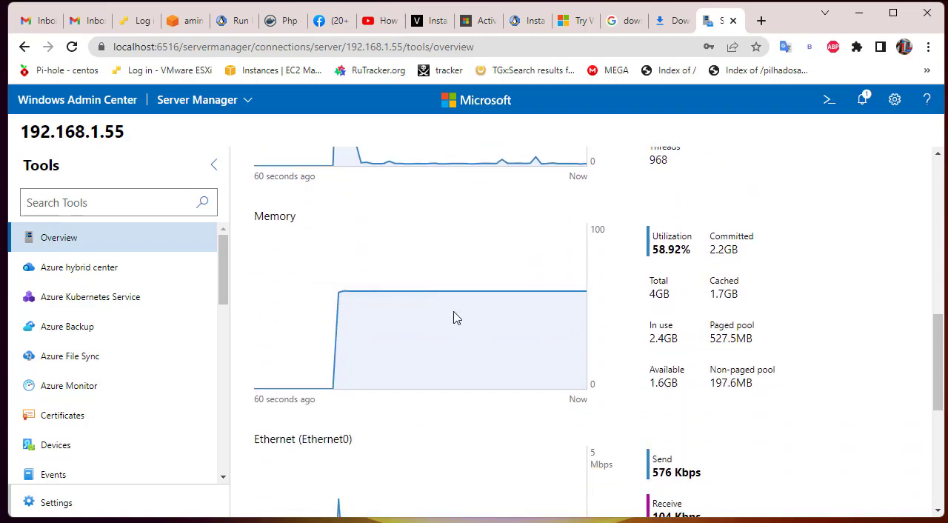
scroll(down, 3)
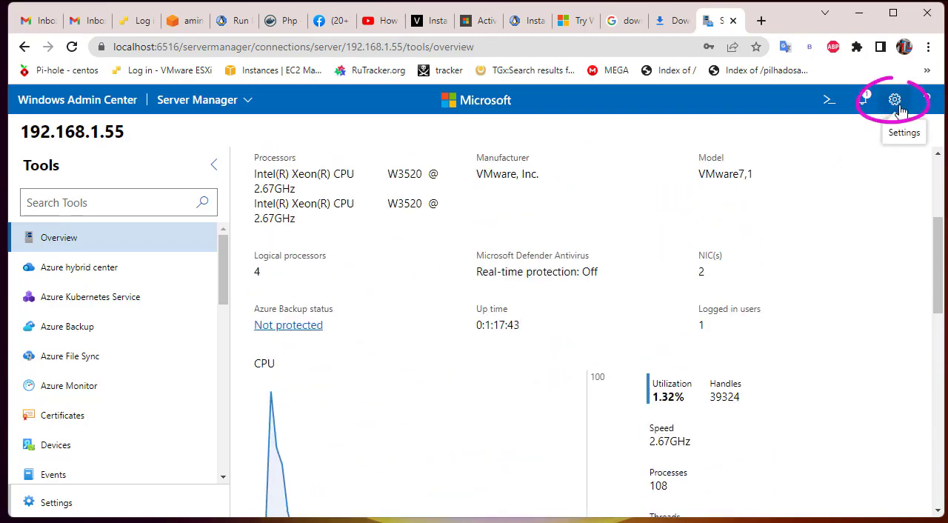
Step: Enable Dark mode under Personalization settings and return to All connections
click(895, 100)
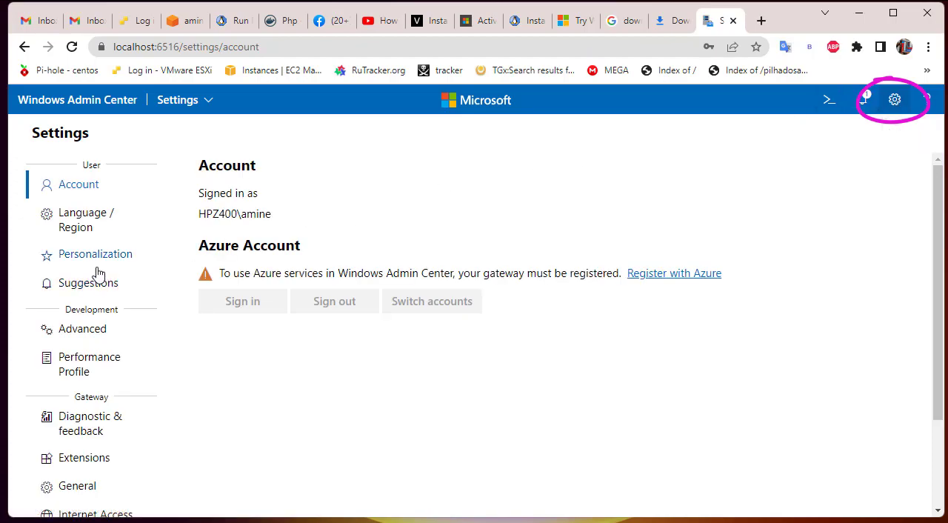
click(95, 254)
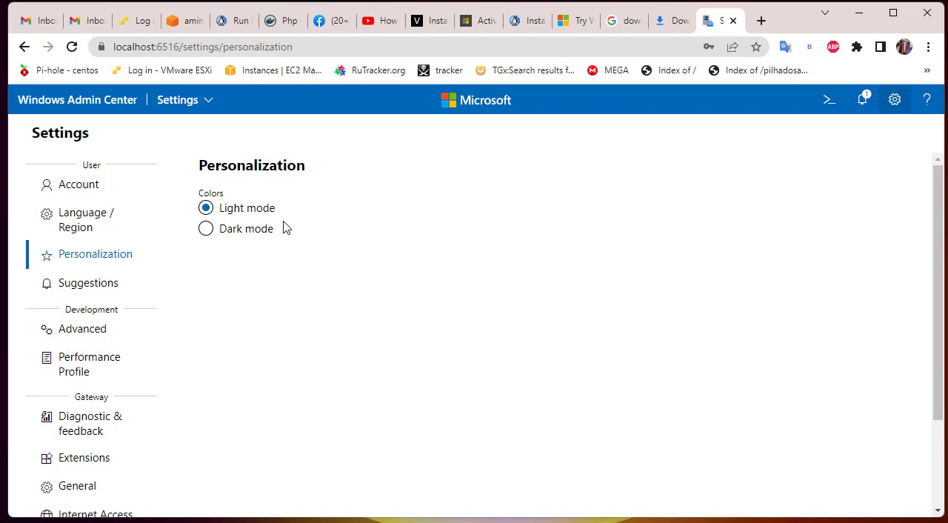
mouse_move(210, 246)
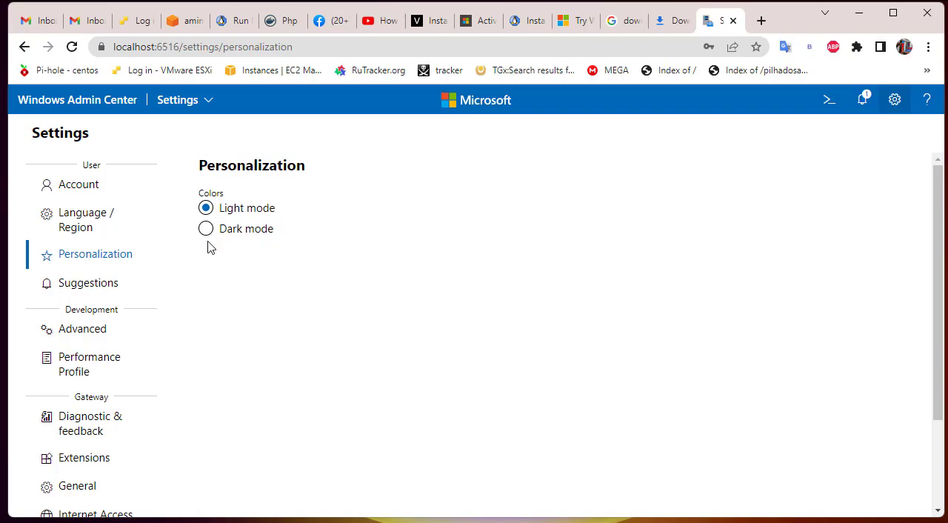
click(205, 229)
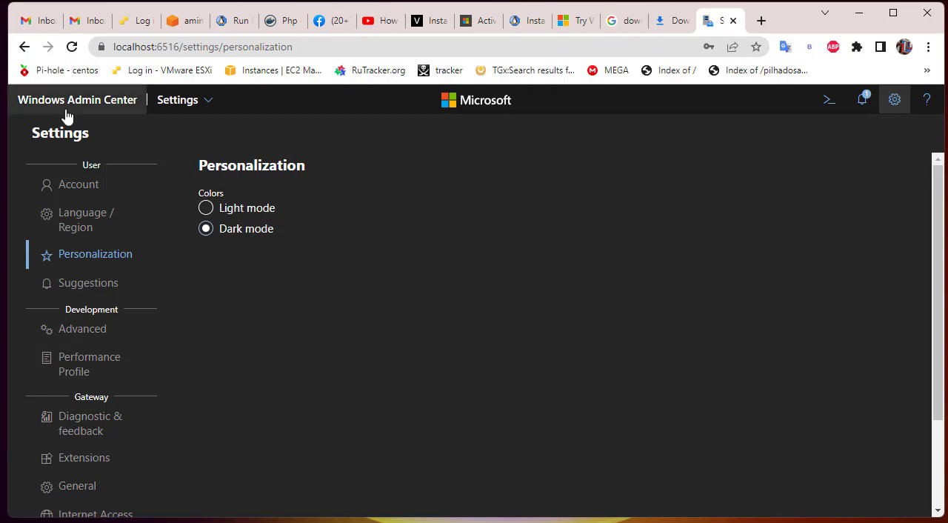
click(77, 100)
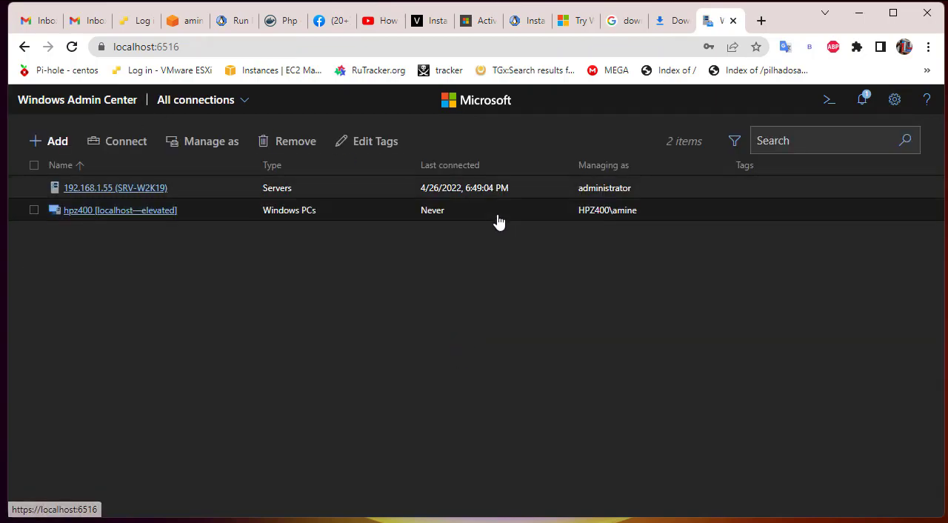
Step: Reopen server 192.168.1.55's overview, scroll past the network charts and open the Events tool
click(116, 187)
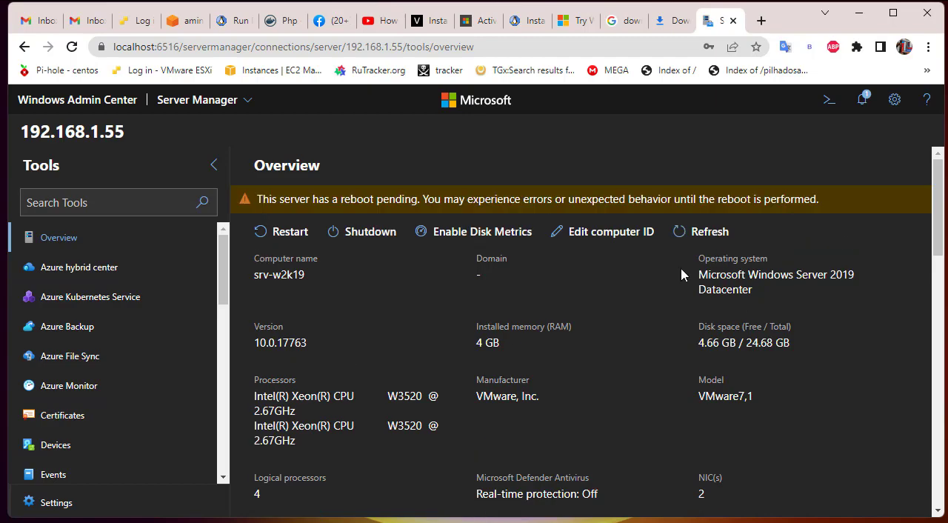
mouse_move(872, 238)
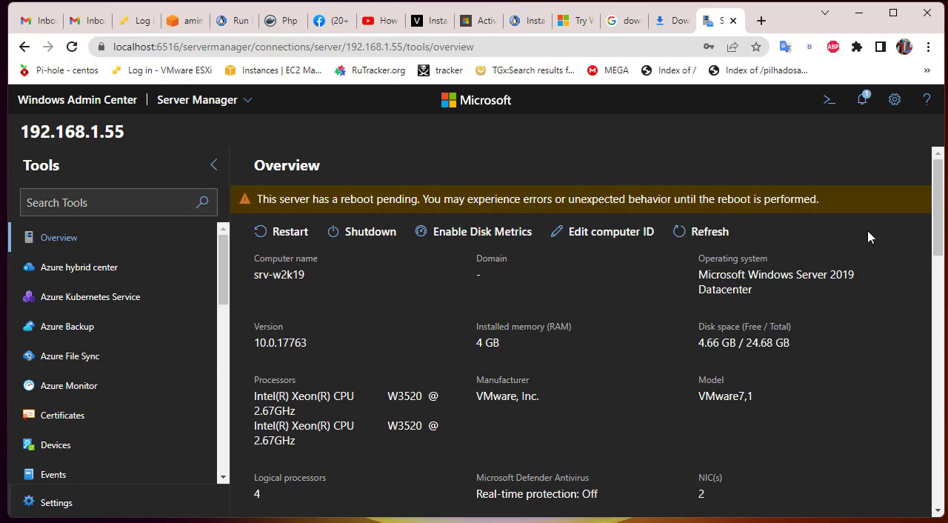
scroll(down, 3)
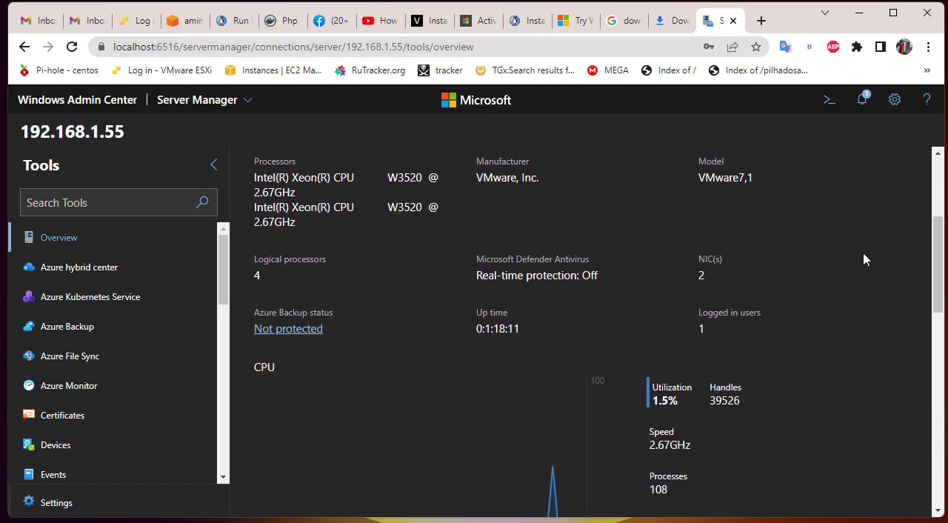
scroll(down, 3)
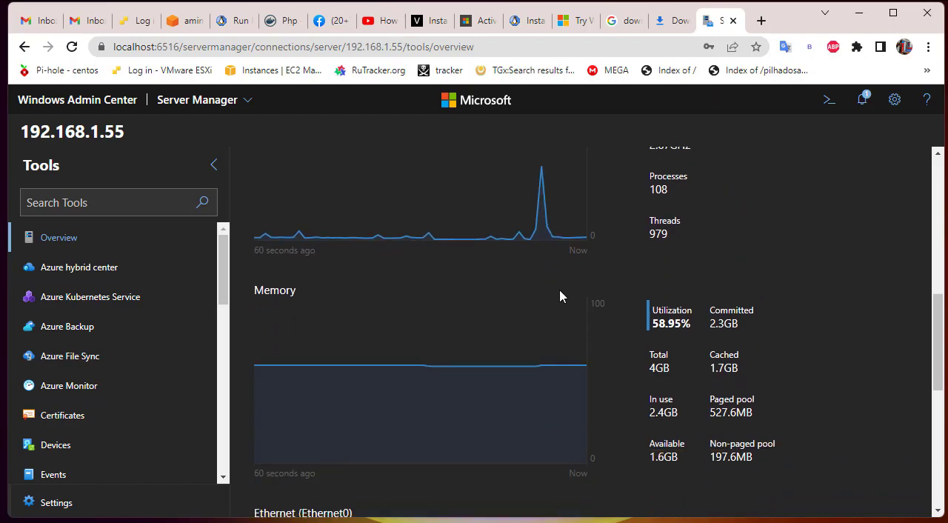
mouse_move(364, 289)
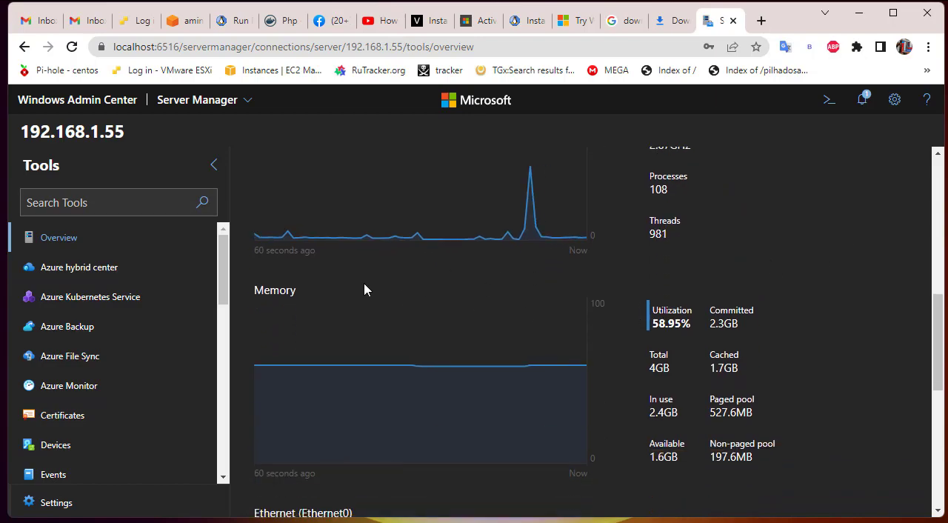
mouse_move(640, 332)
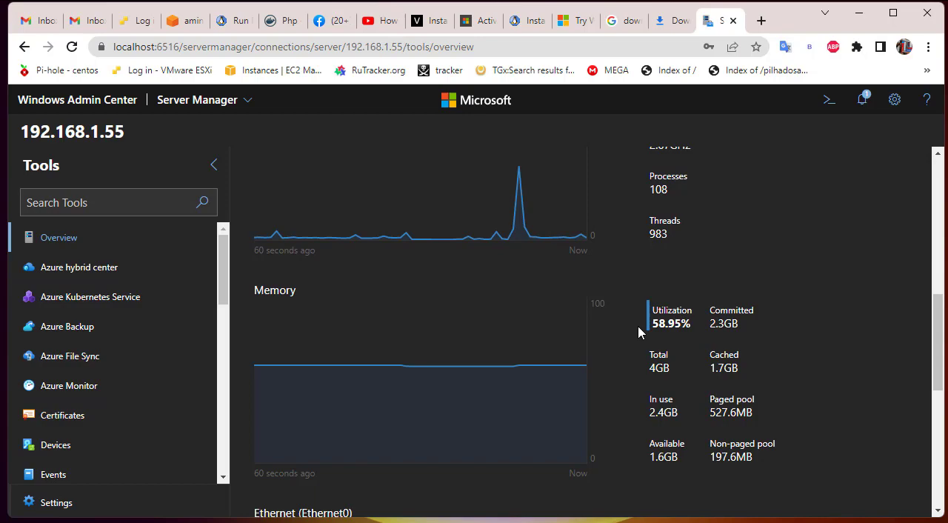
scroll(down, 3)
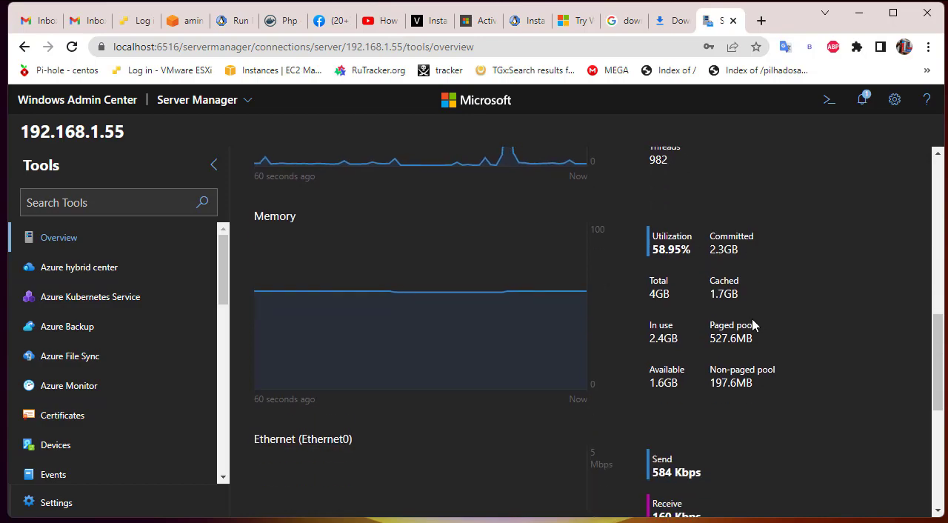
scroll(down, 3)
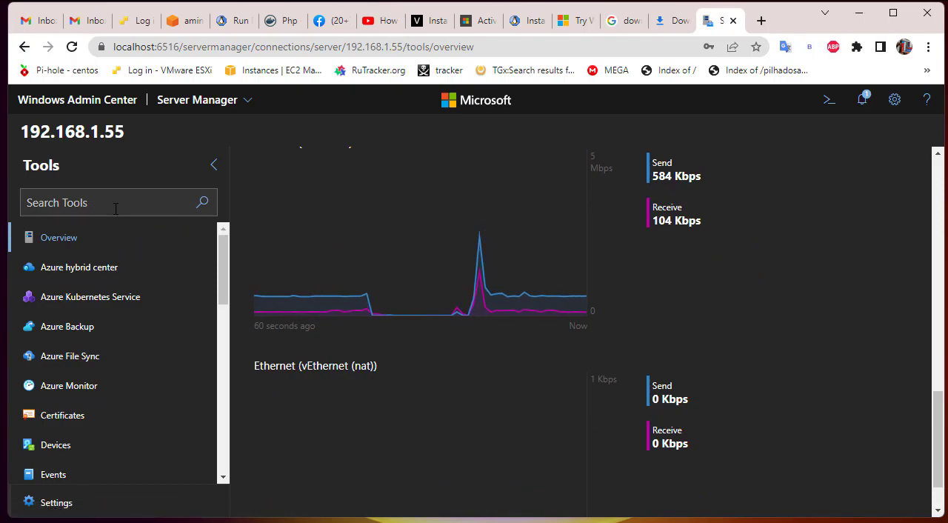
mouse_move(82, 296)
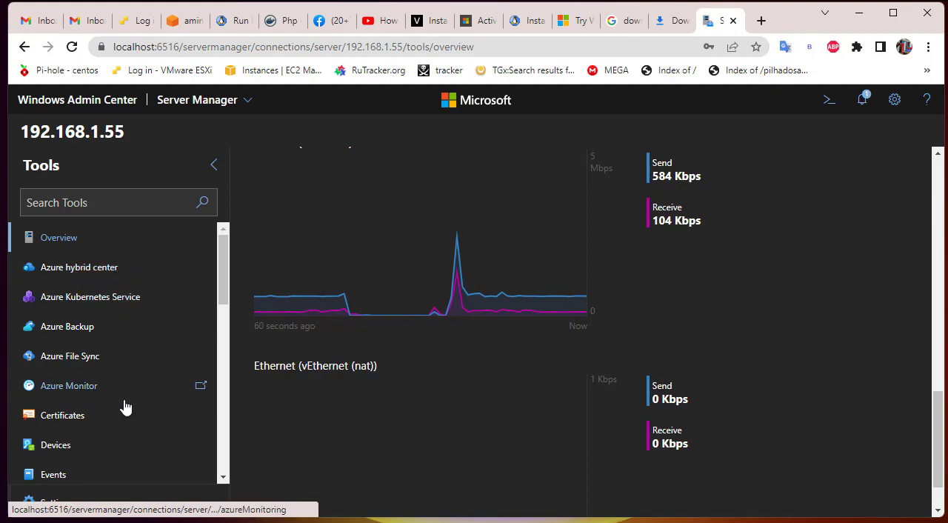
mouse_move(80, 267)
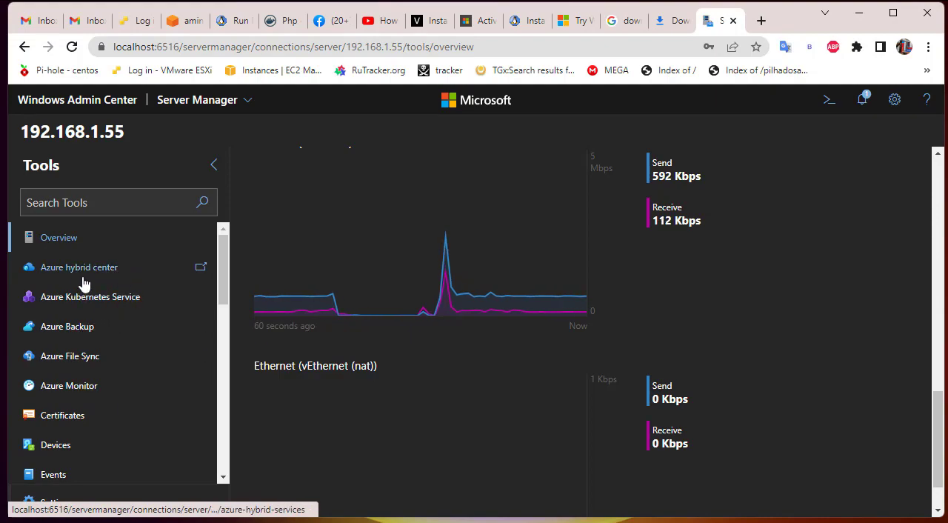
mouse_move(131, 332)
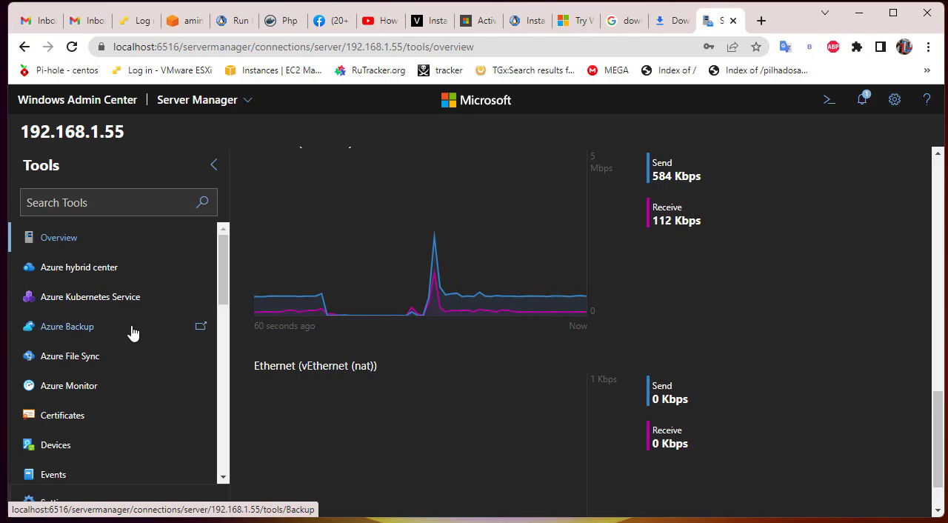
mouse_move(146, 308)
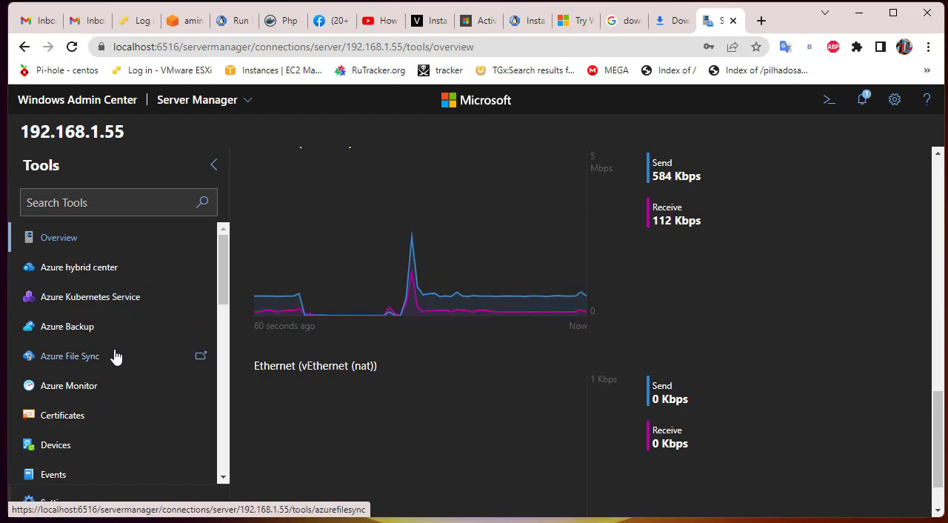
scroll(down, 3)
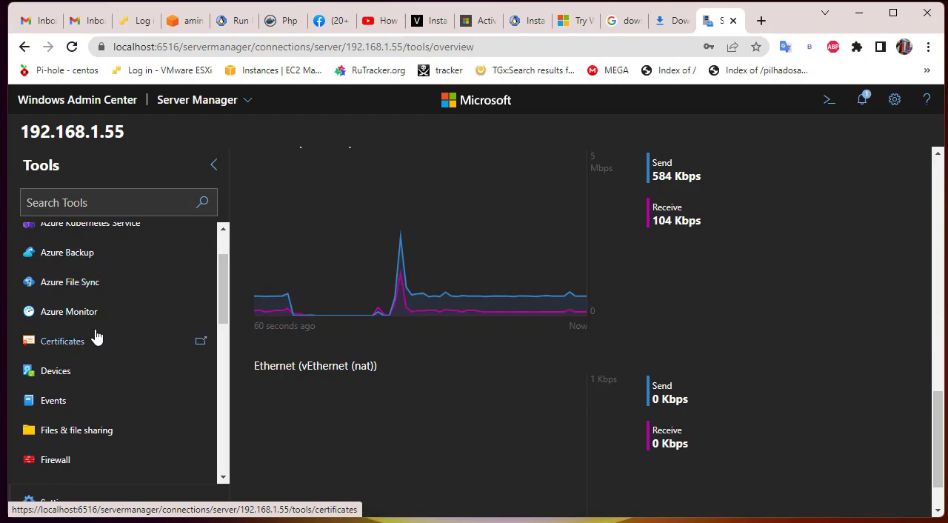
scroll(down, 3)
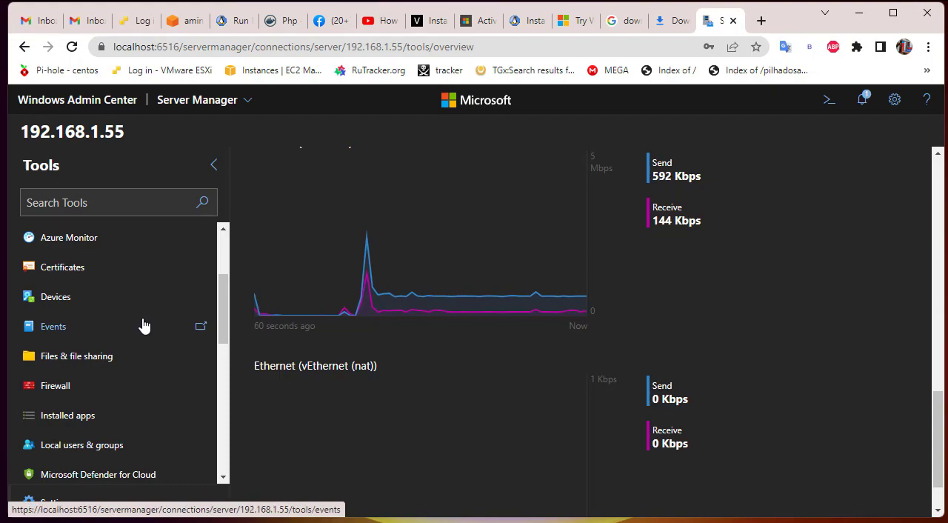
click(54, 326)
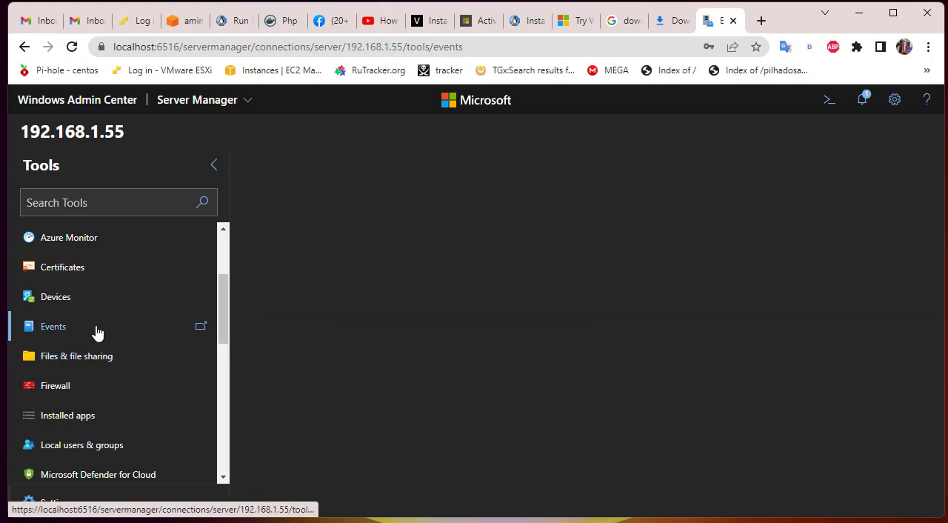
Step: Show the administrative logs and the Application log in the Events tool
click(54, 326)
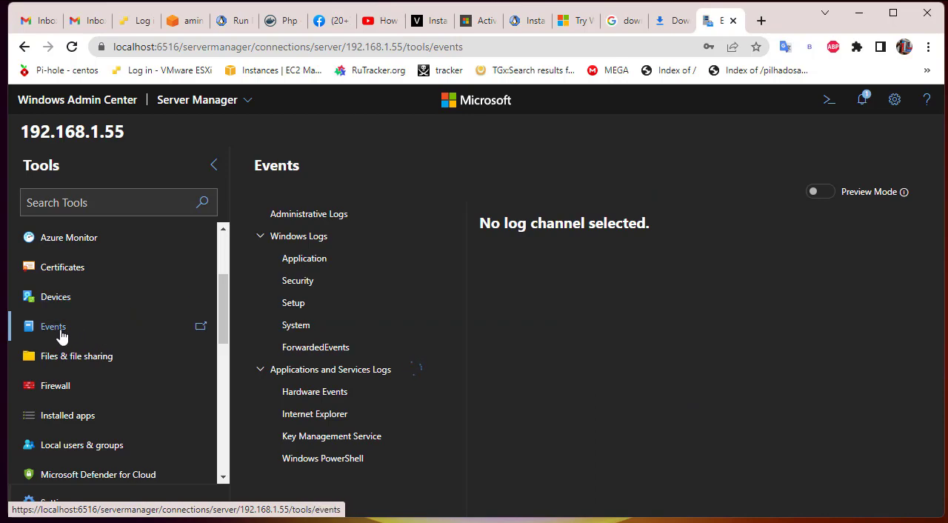
click(308, 213)
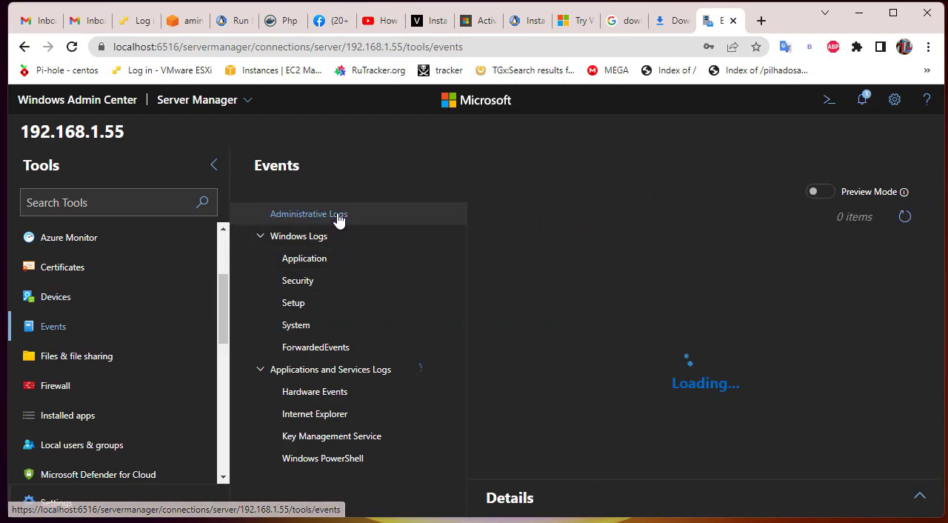
click(308, 213)
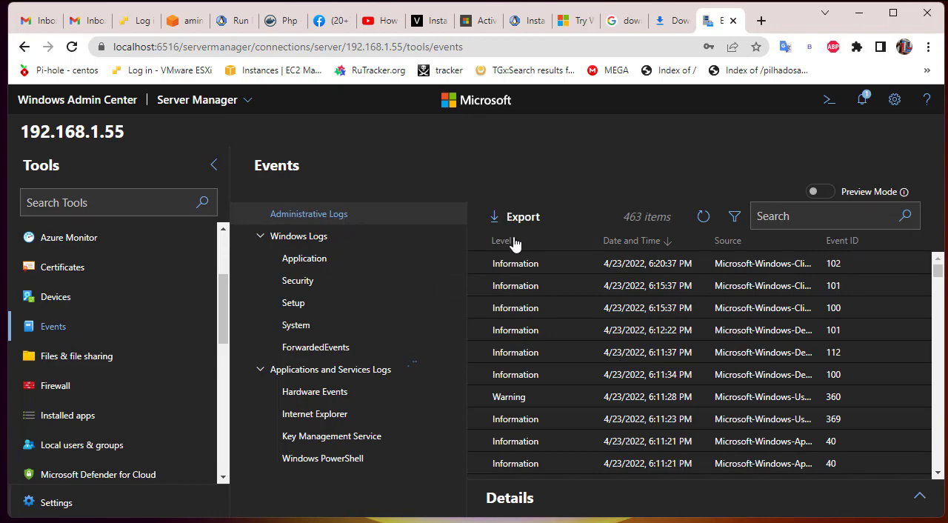
click(304, 258)
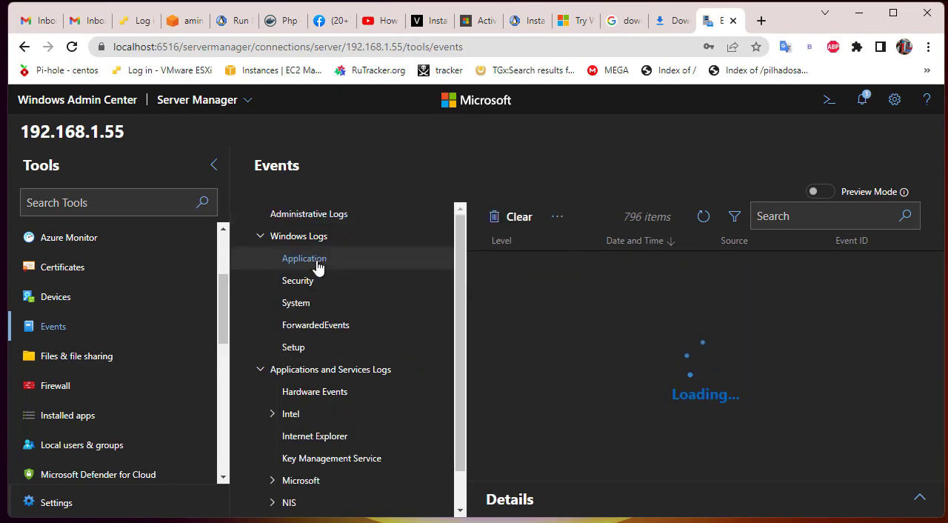
Step: Show the Security and System event logs for 192.168.1.55
click(298, 281)
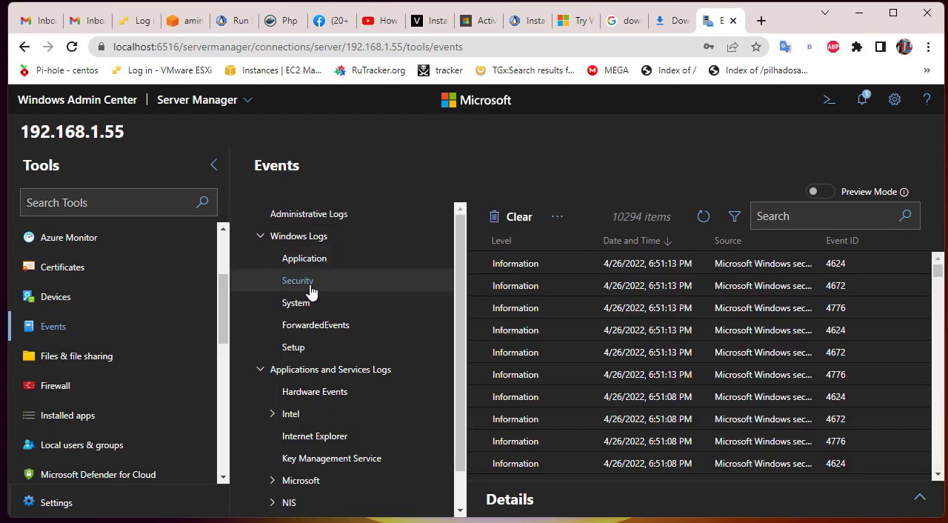
click(296, 303)
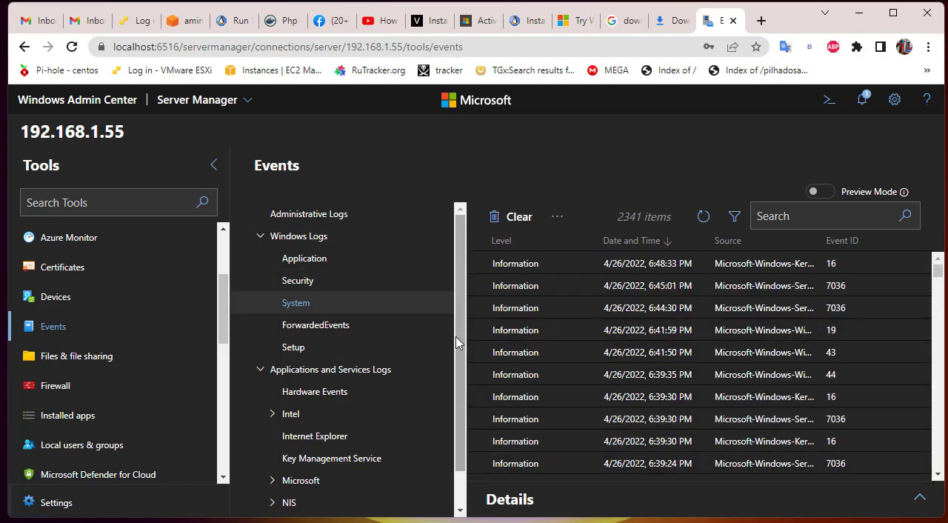
mouse_move(421, 326)
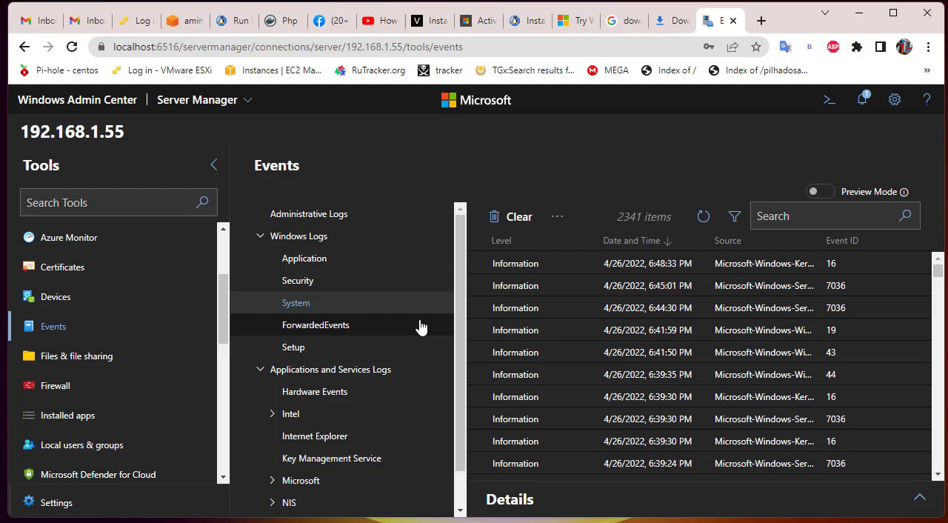
mouse_move(784, 298)
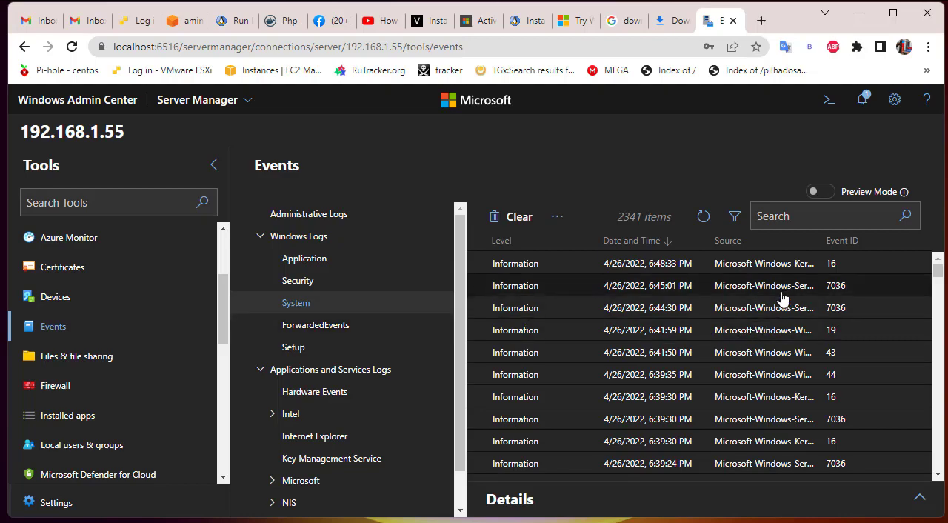
mouse_move(261, 329)
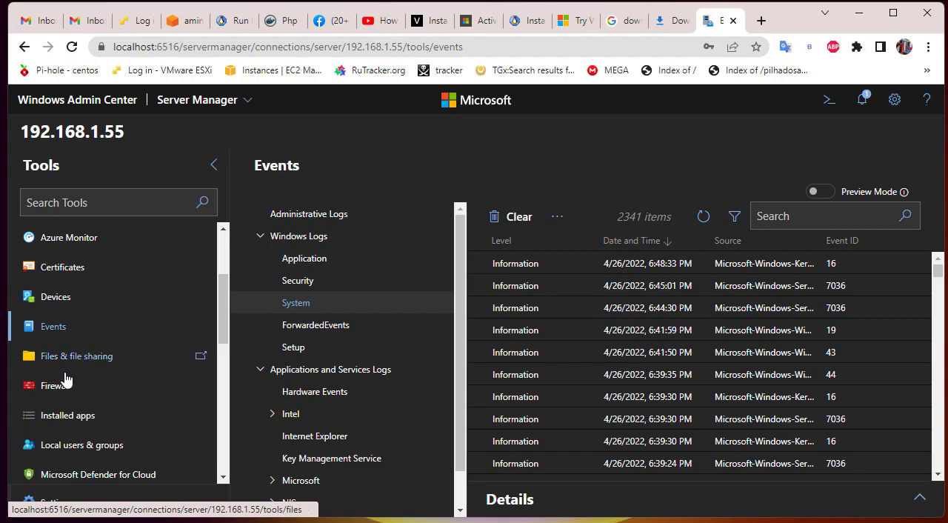
mouse_move(80, 369)
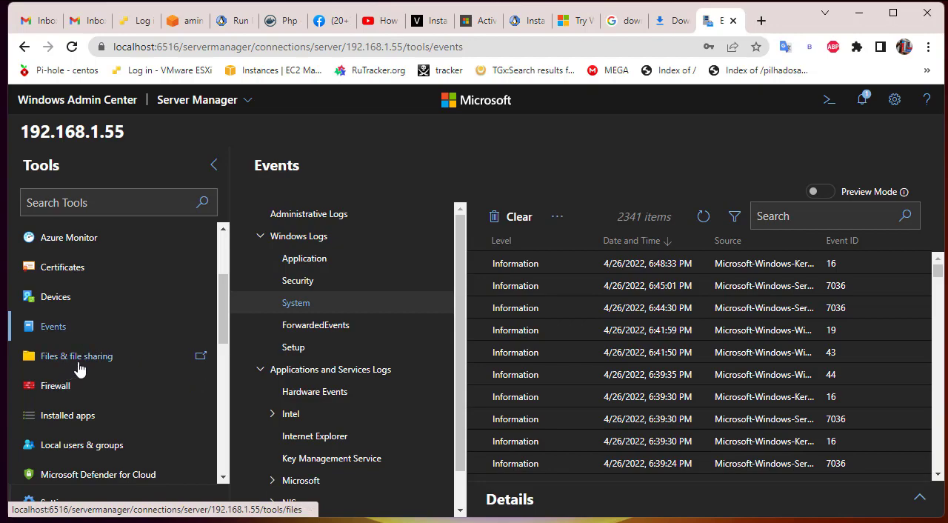
click(77, 356)
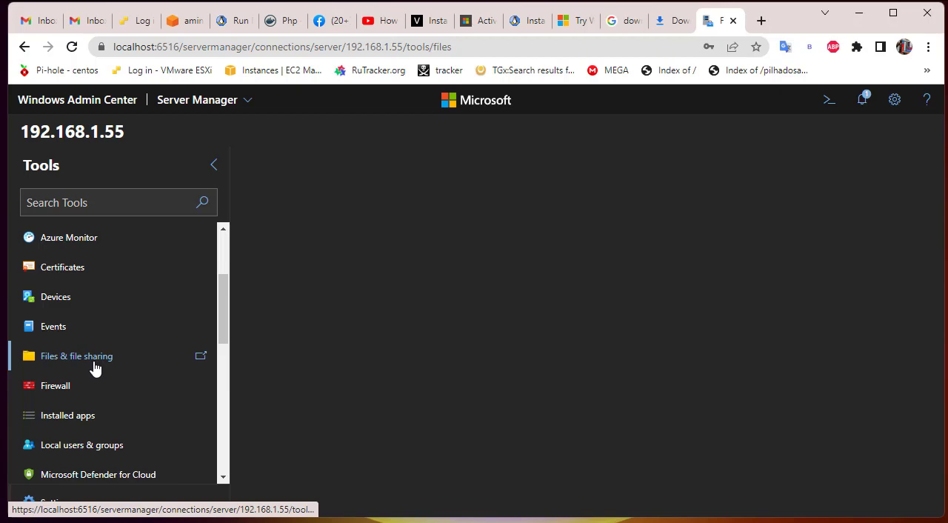
Step: List the folders on the C: volume, then show the file shares ADMIN$ and C$
click(77, 356)
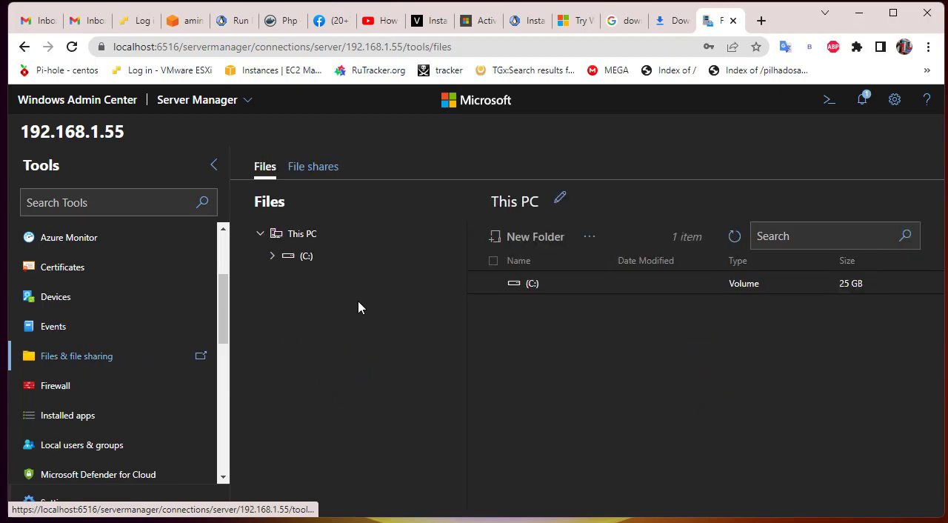
mouse_move(474, 348)
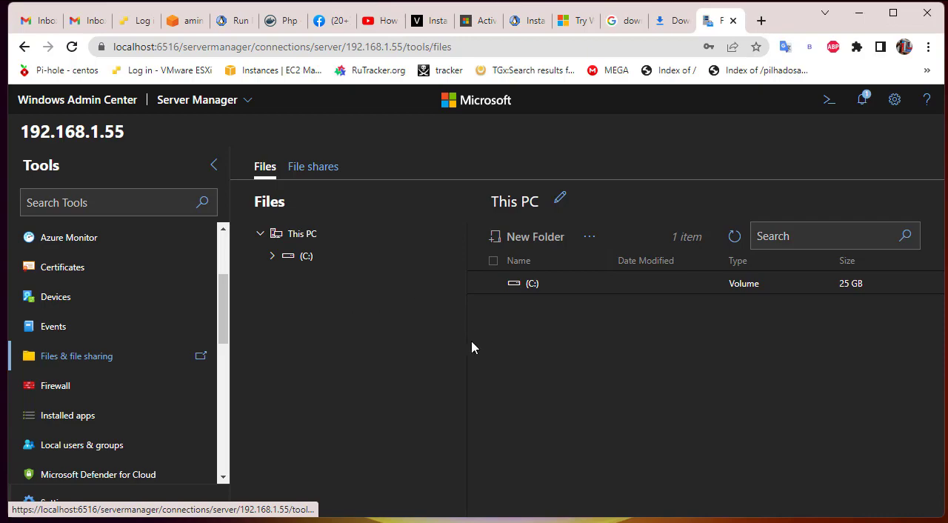
mouse_move(526, 283)
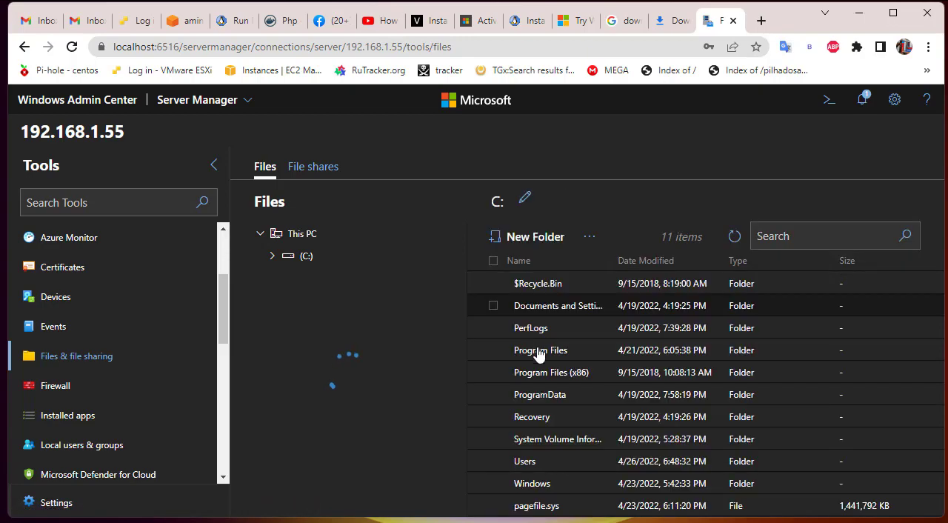
click(305, 255)
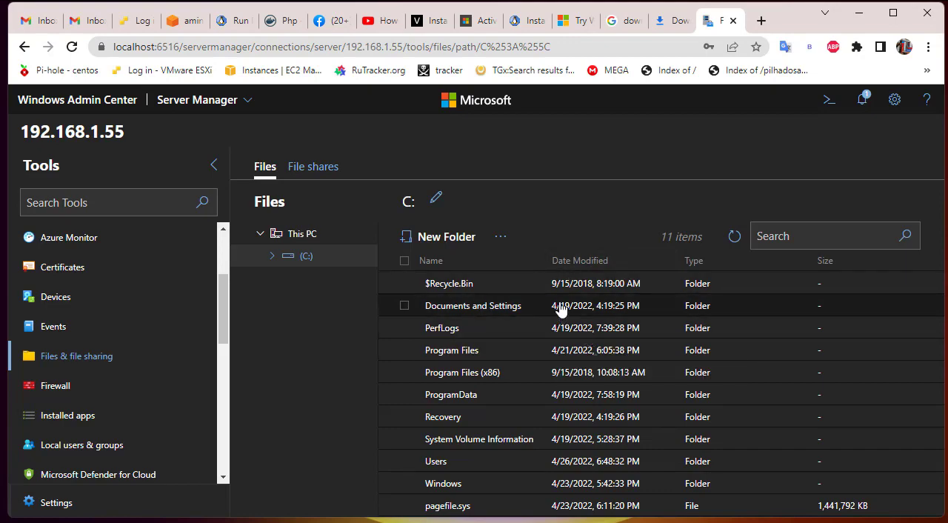
mouse_move(560, 327)
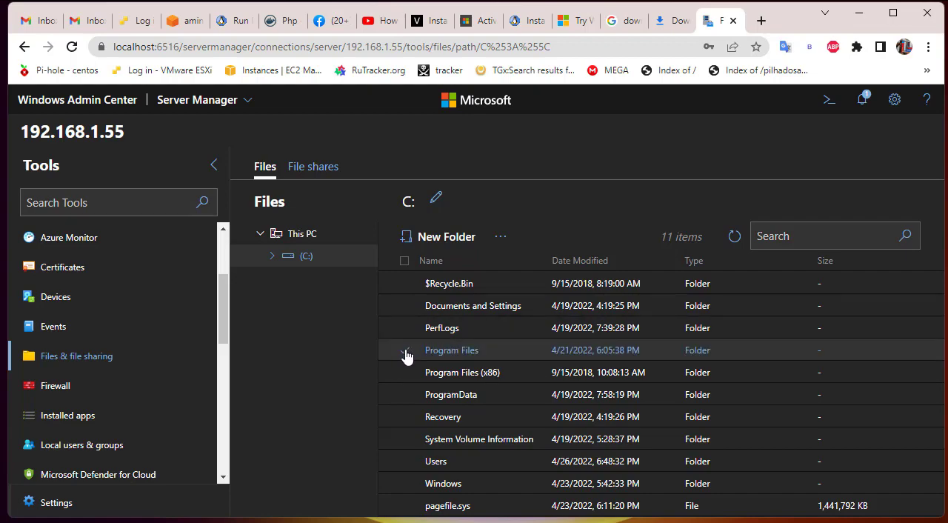
mouse_move(540, 305)
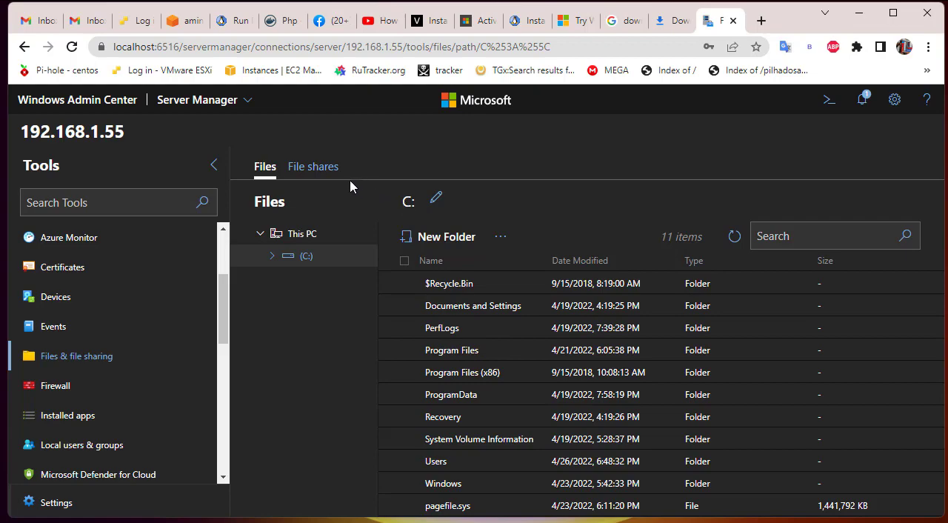
click(313, 166)
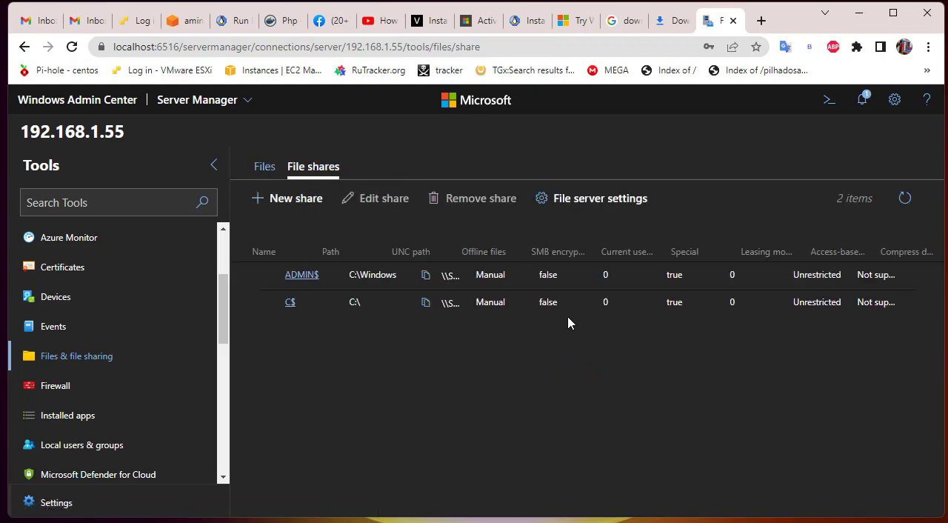
mouse_move(620, 332)
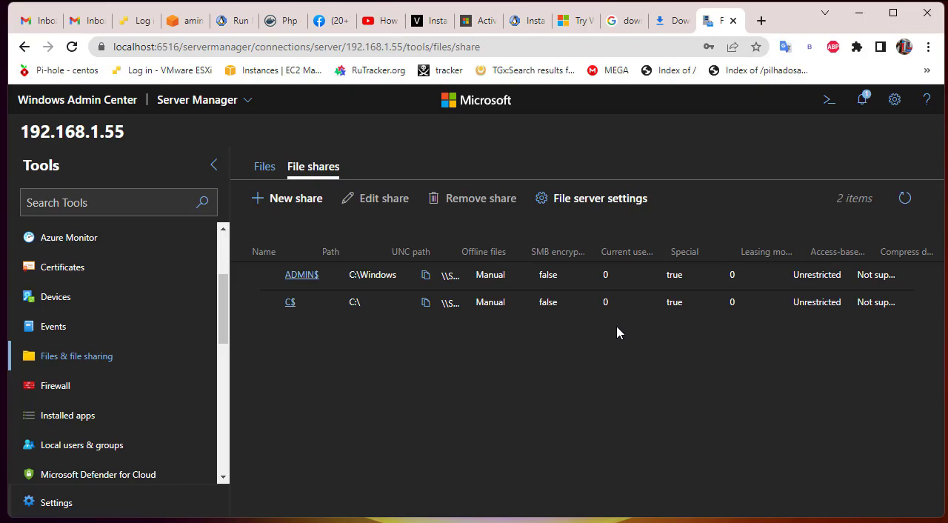
mouse_move(468, 255)
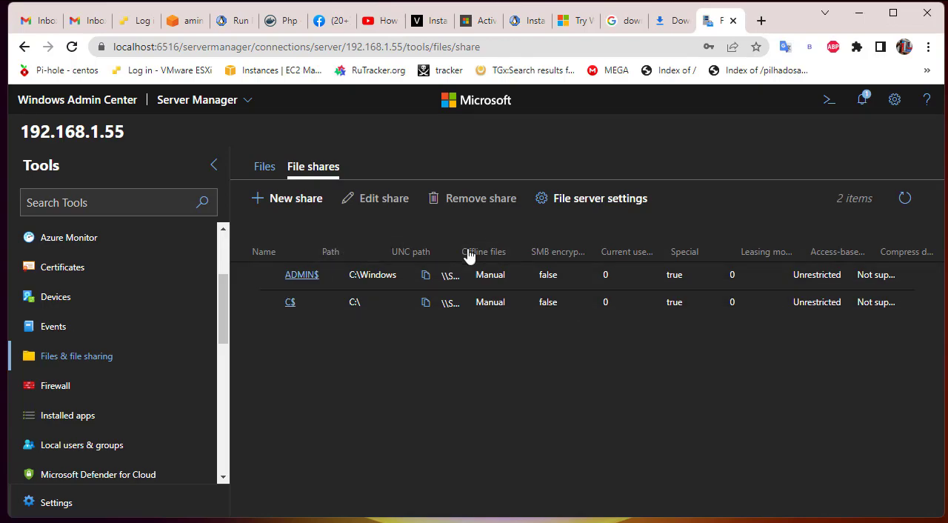
mouse_move(354, 358)
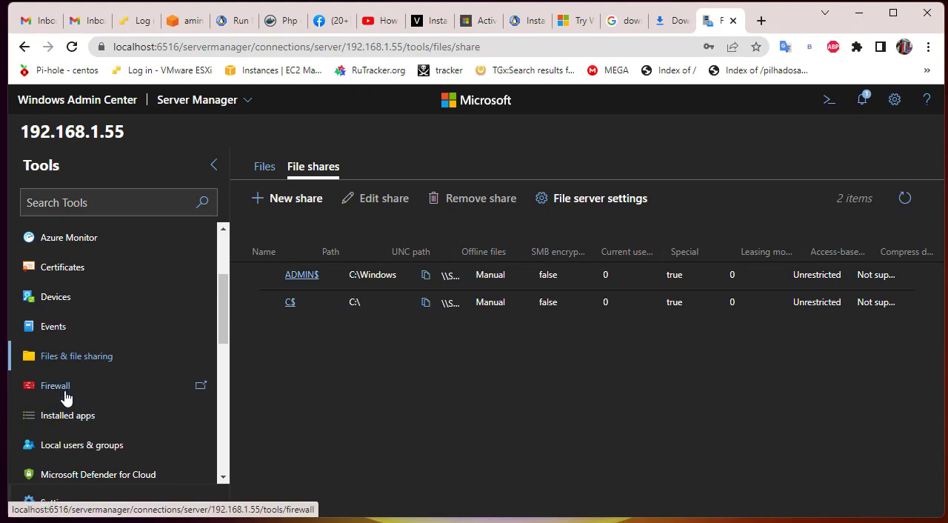
Step: Show the firewall overview listing the Domain, Private and Public profiles
click(55, 385)
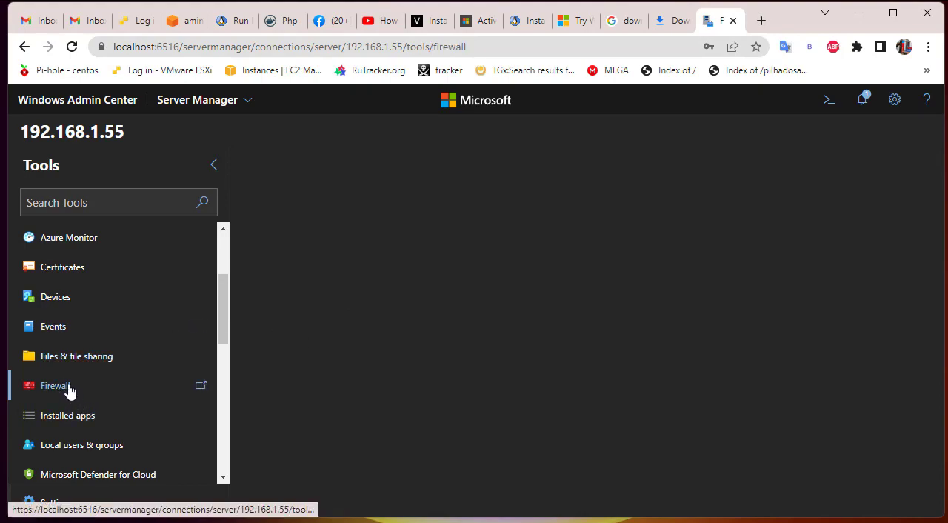
click(54, 385)
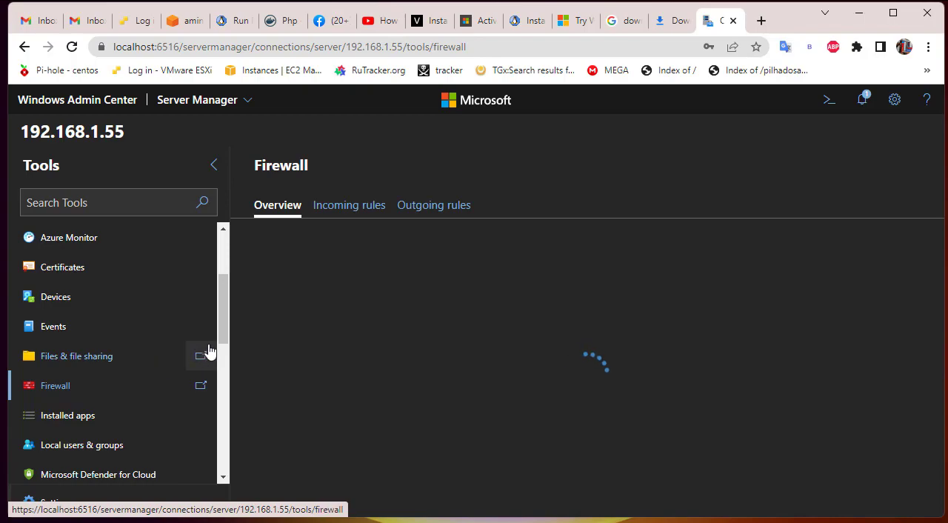
mouse_move(202, 356)
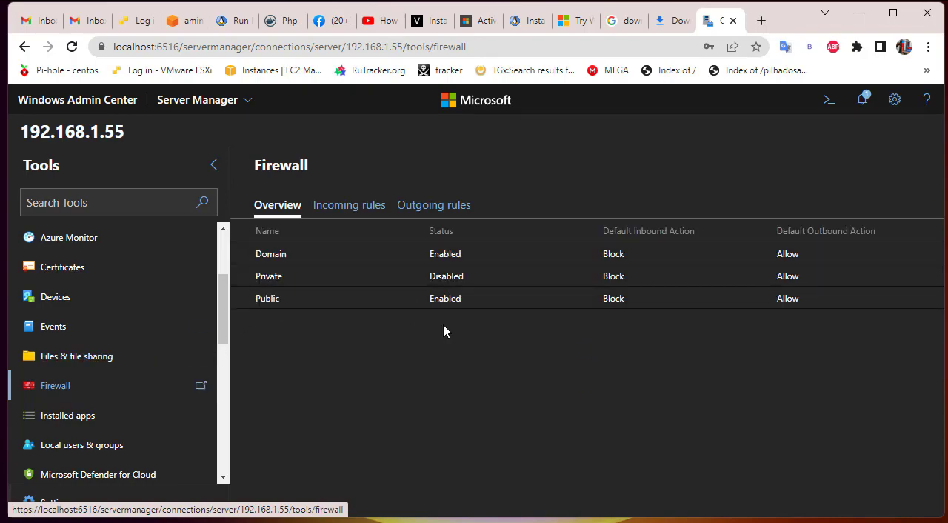
scroll(down, 3)
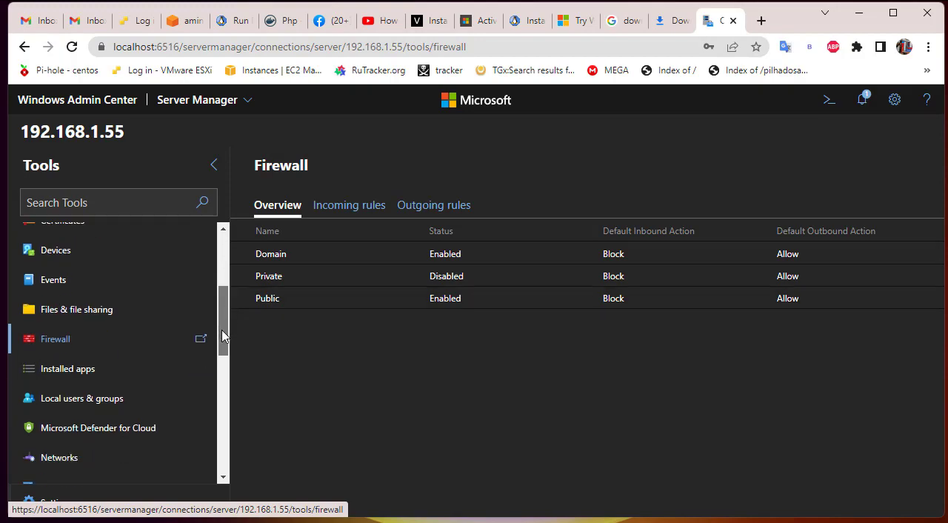
scroll(down, 3)
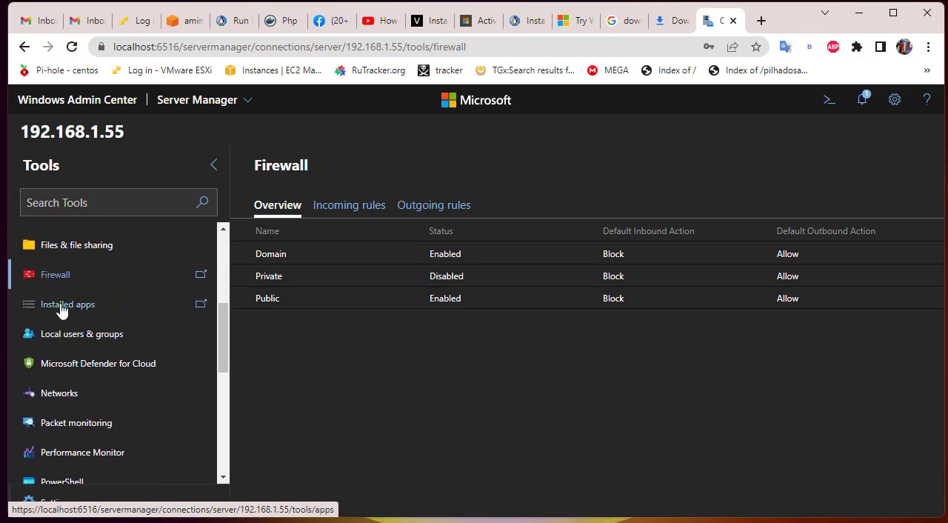
Step: List the installed apps: two Visual C++ 2015 runtimes and VMware Tools
click(68, 304)
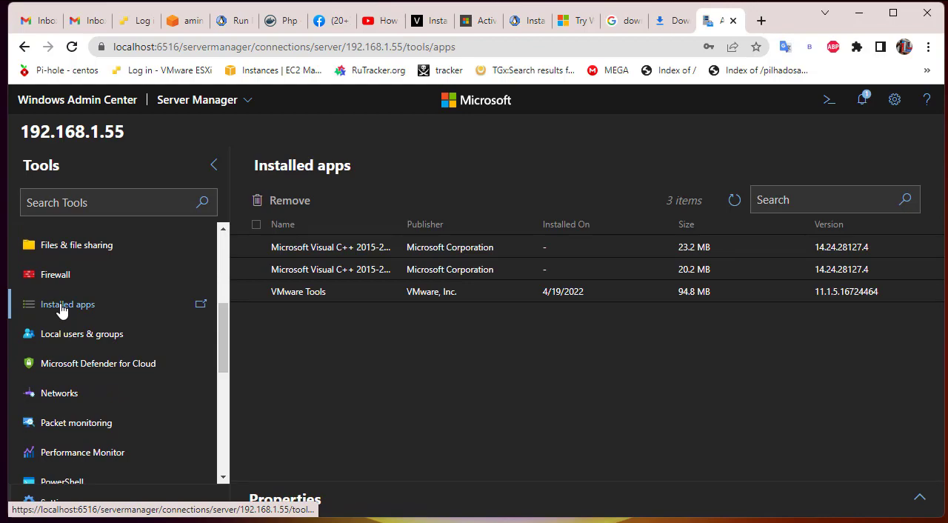
mouse_move(397, 346)
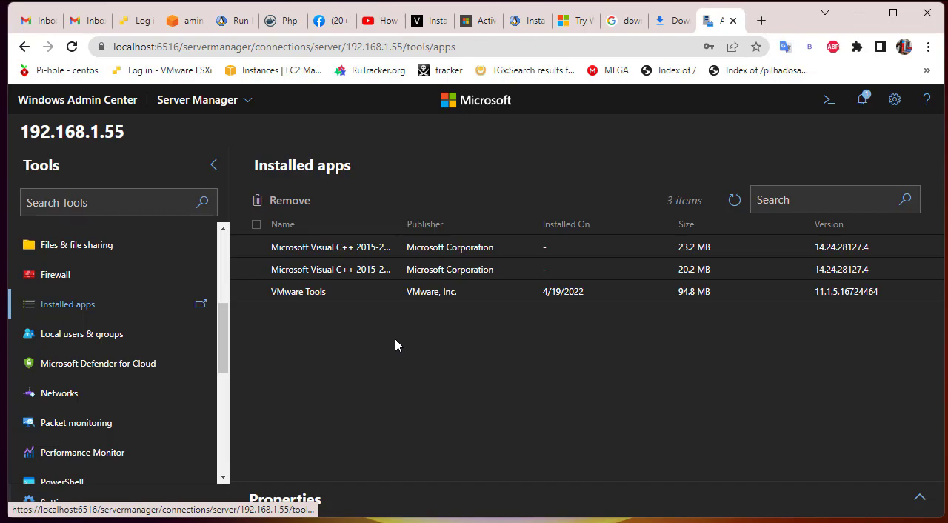
mouse_move(211, 361)
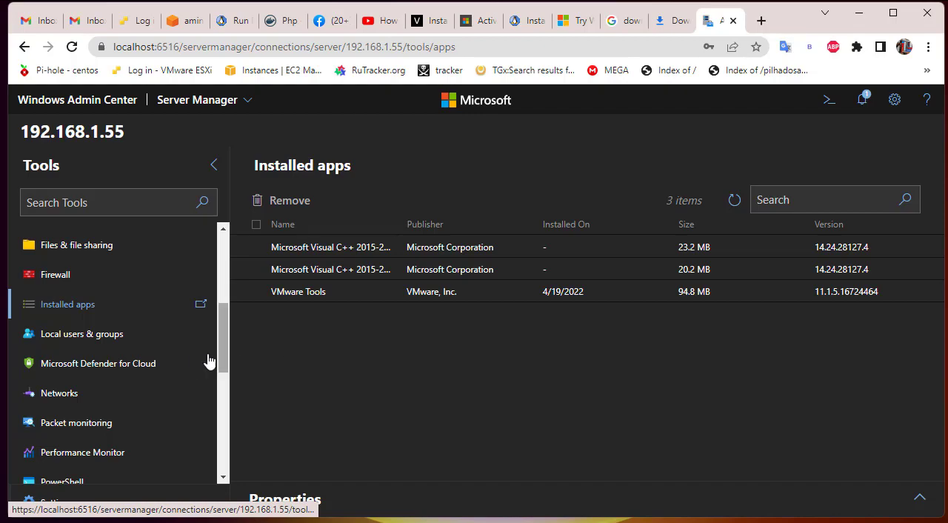
scroll(down, 3)
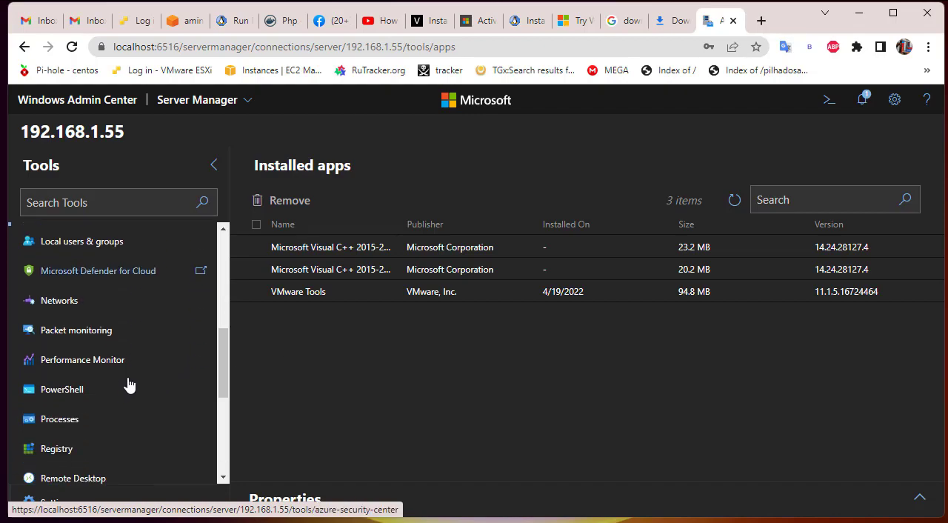
scroll(down, 3)
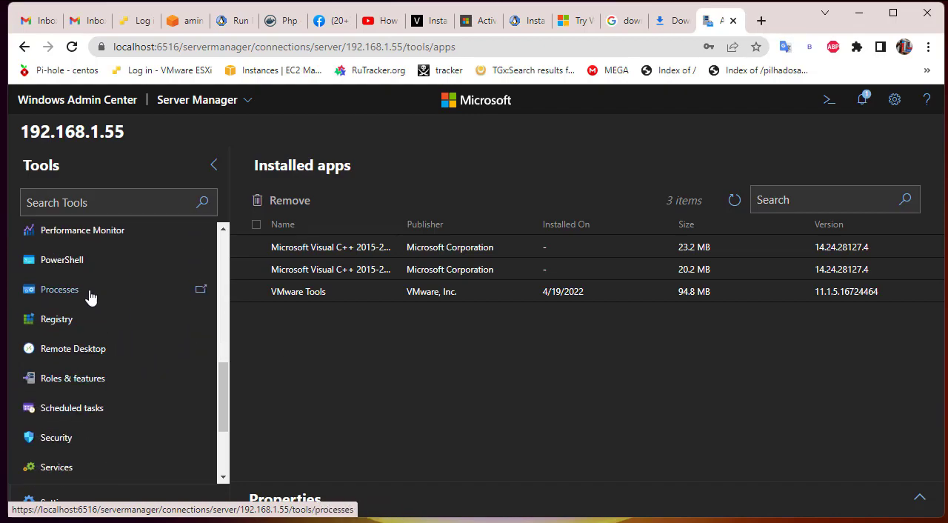
Step: List the 109 running processes on 192.168.1.55, including System and svchost.exe
click(59, 289)
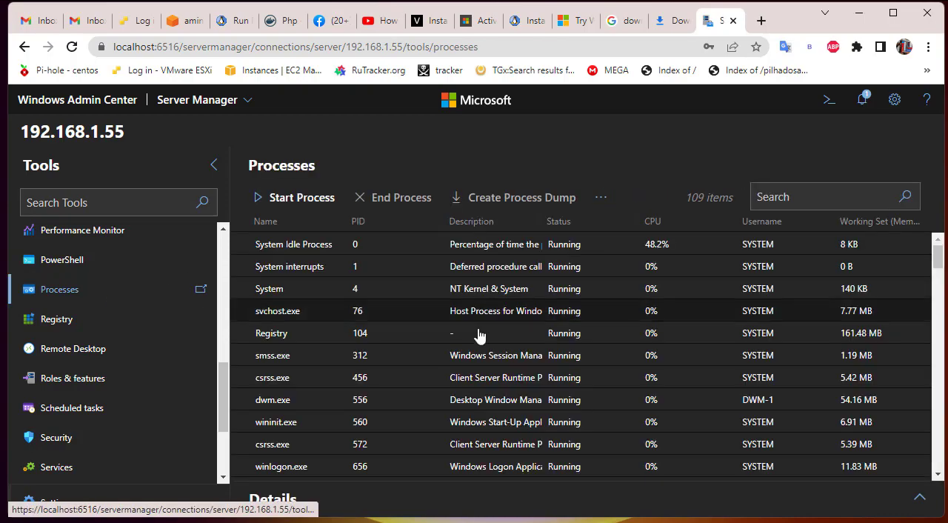
scroll(down, 3)
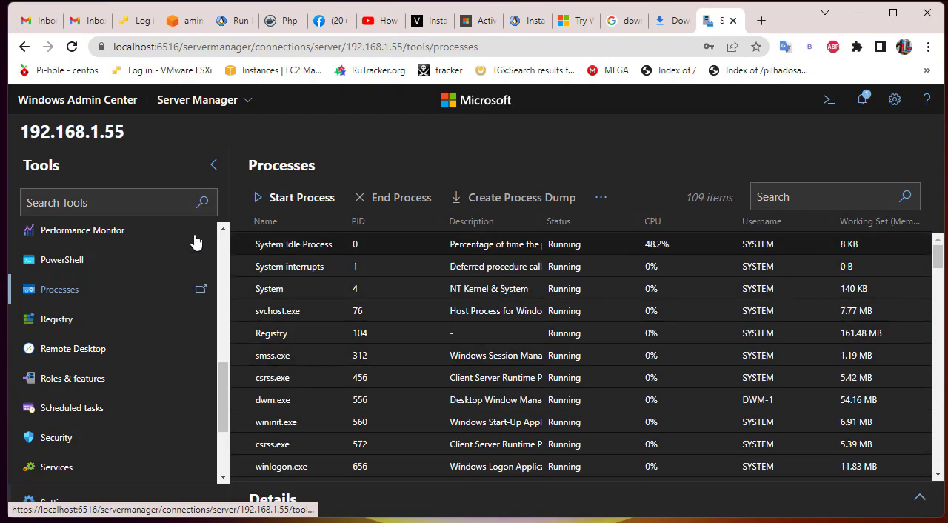
Step: Start a remote PowerShell session to 192.168.1.55
click(62, 259)
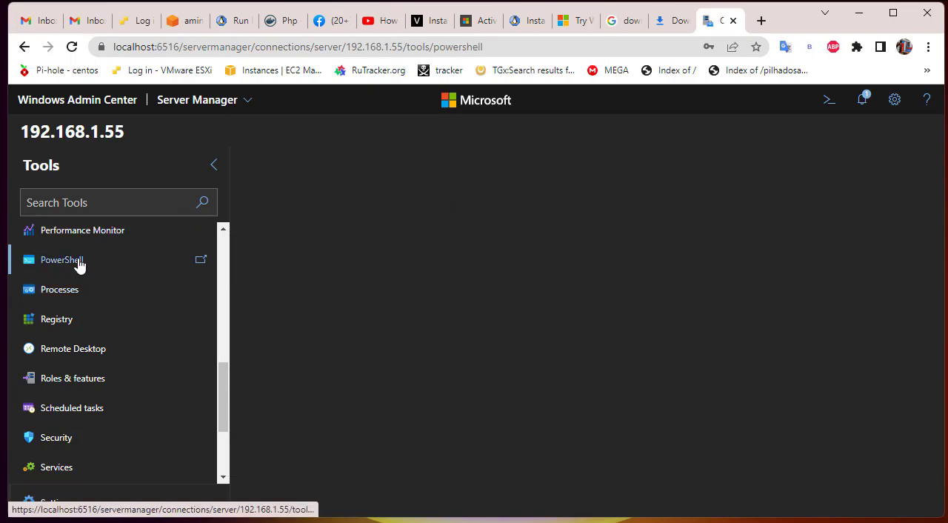
click(63, 259)
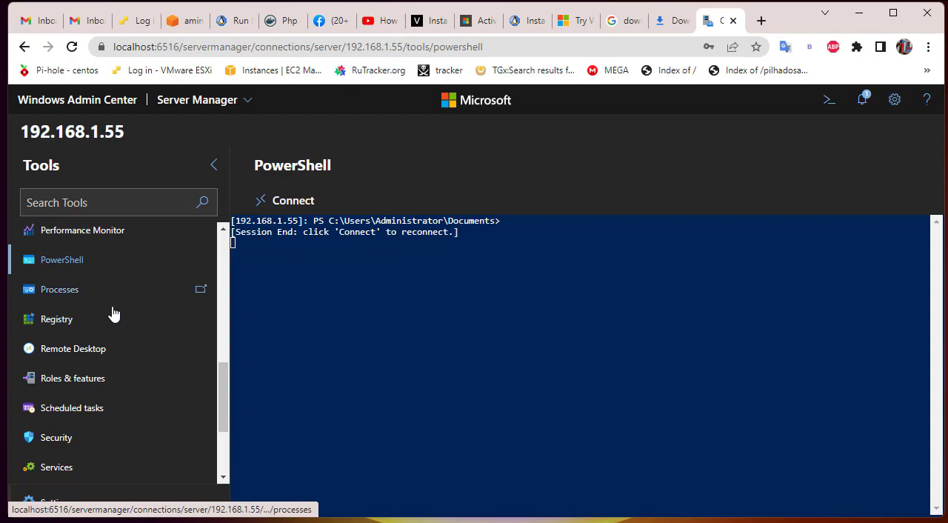
Step: Show the server registry with its five root hives including HKEY_CLASSES_ROOT
click(56, 319)
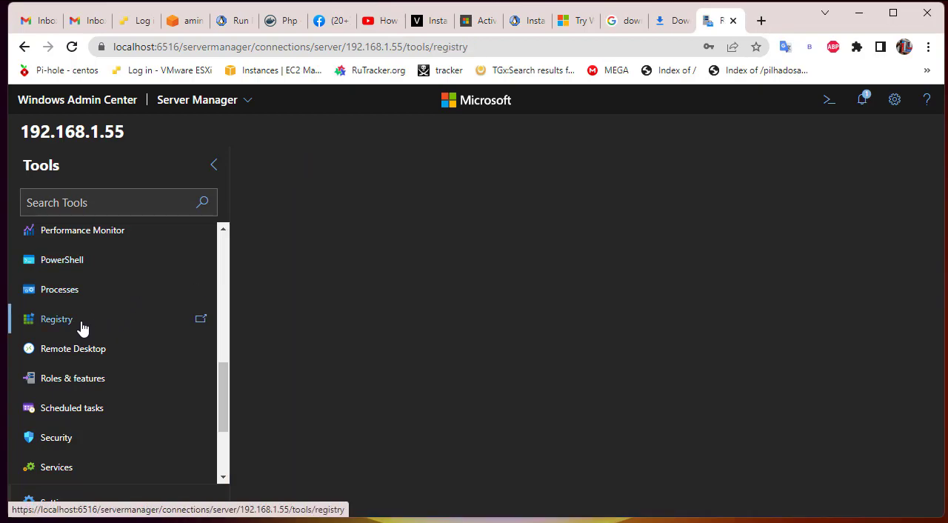
click(56, 319)
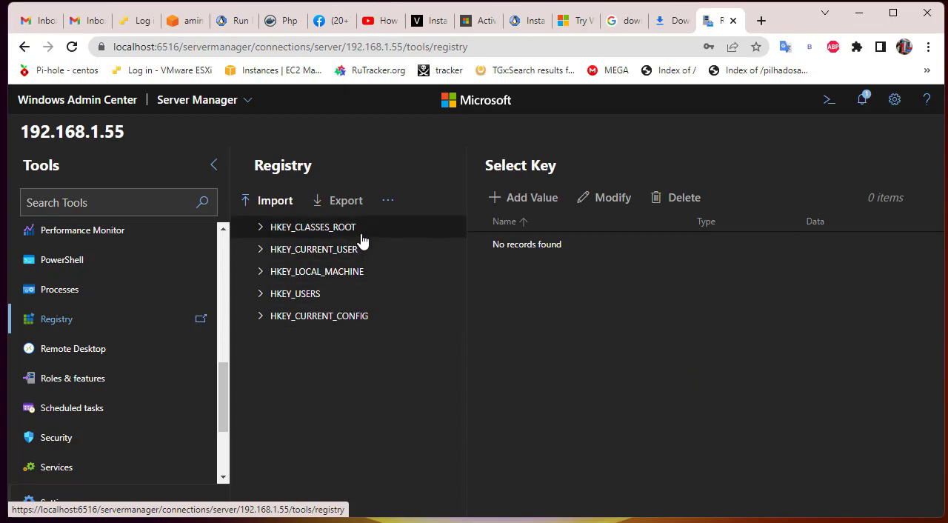
mouse_move(370, 249)
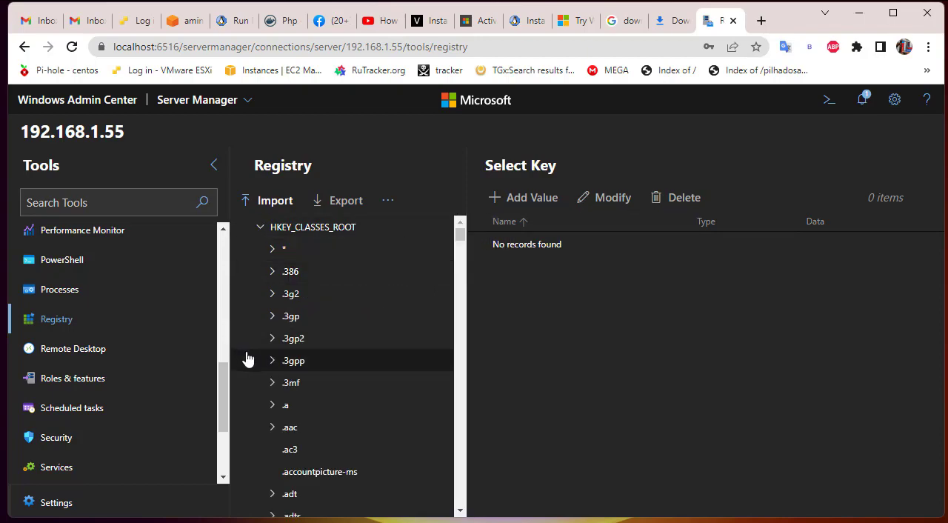
Step: Bring up the Remote Desktop tool asking for administrator credentials
click(72, 348)
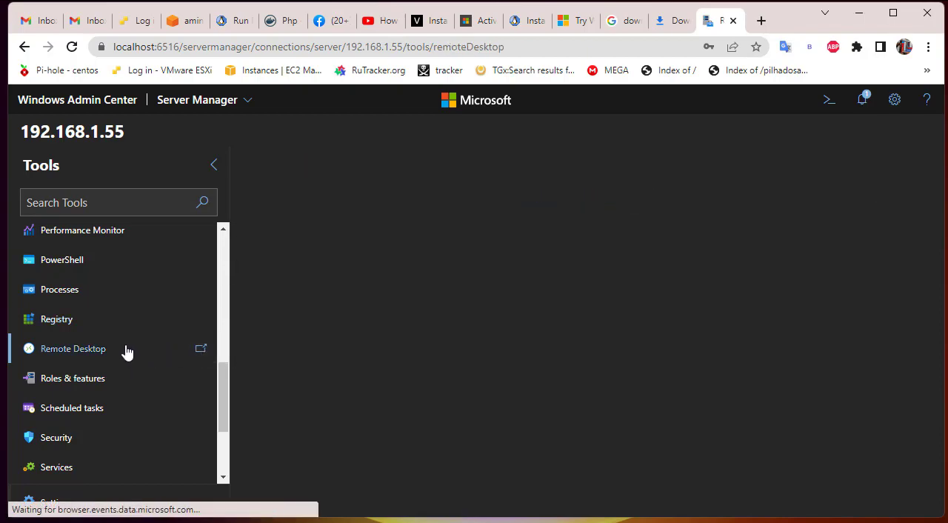
click(72, 348)
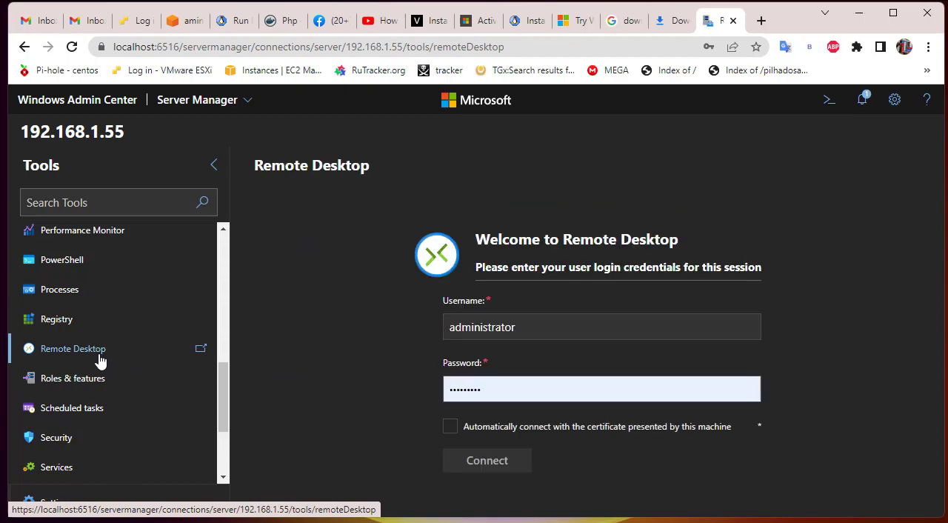
mouse_move(315, 329)
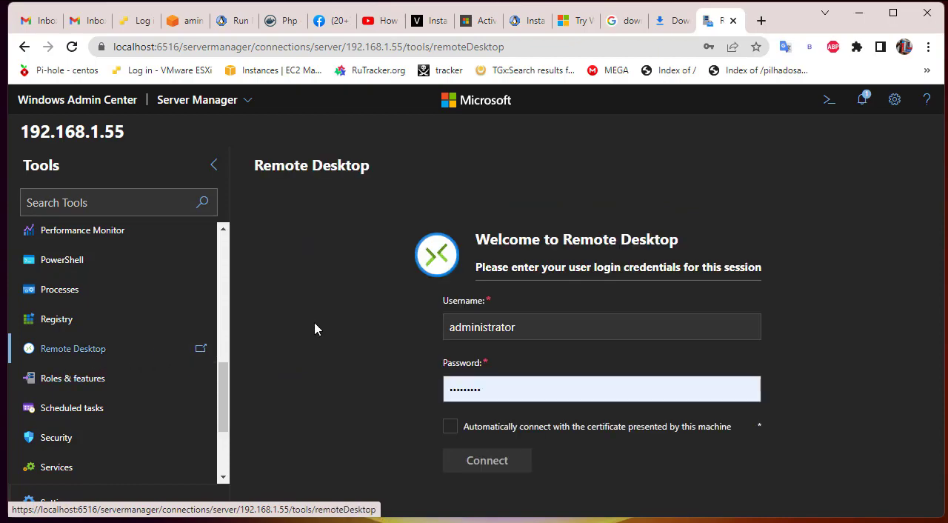
mouse_move(324, 363)
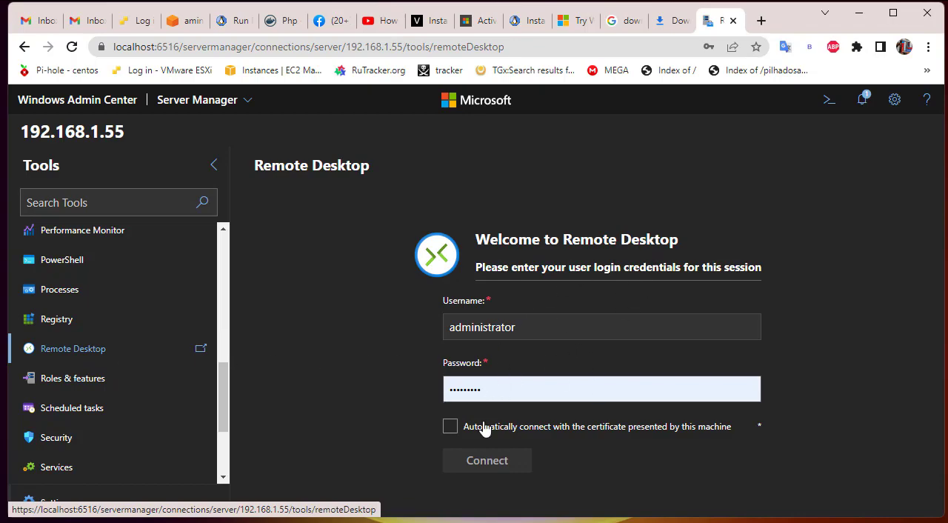
mouse_move(486, 450)
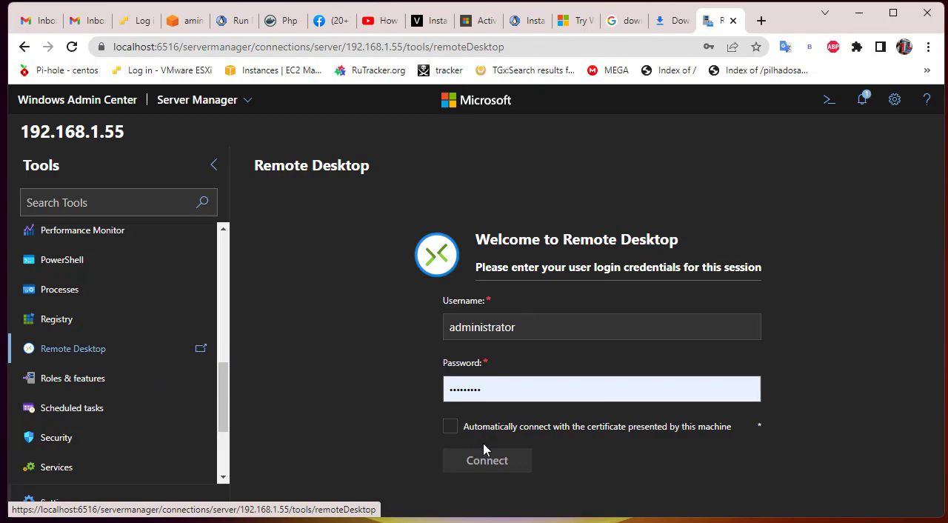
mouse_move(489, 506)
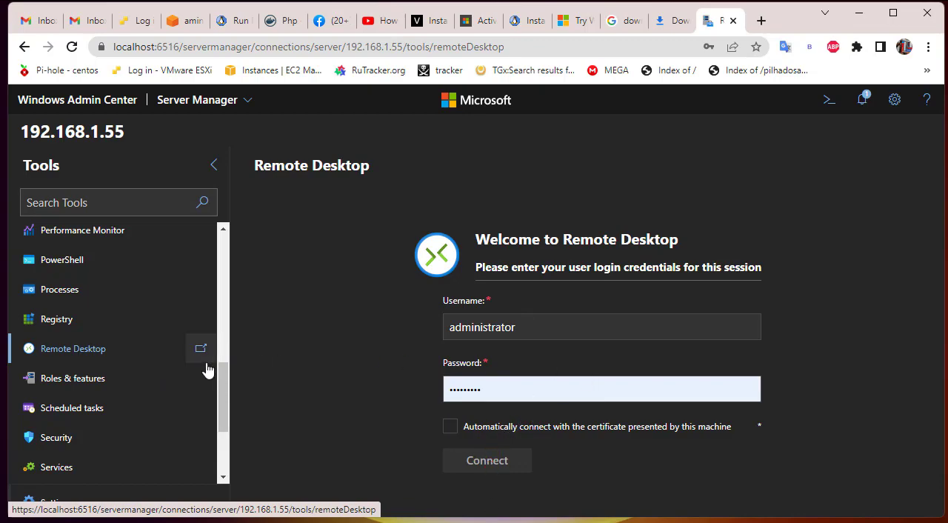
scroll(down, 3)
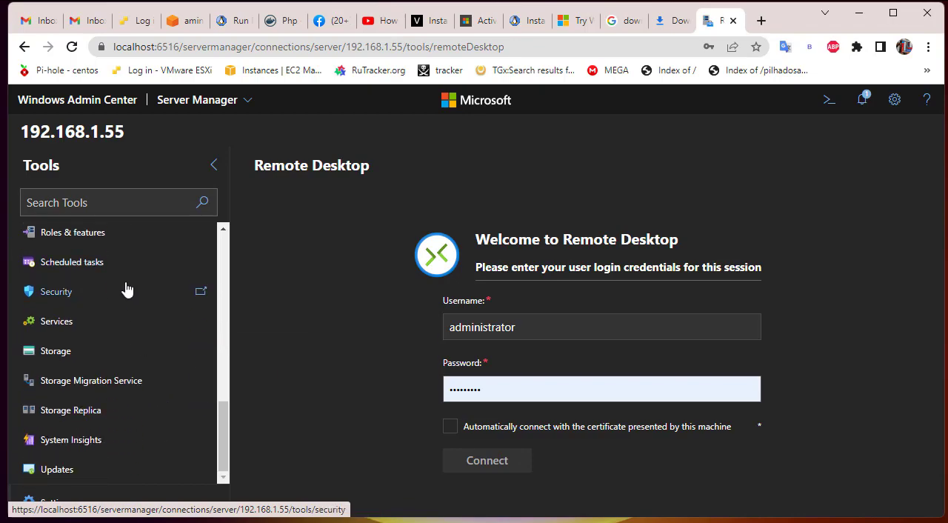
mouse_move(136, 320)
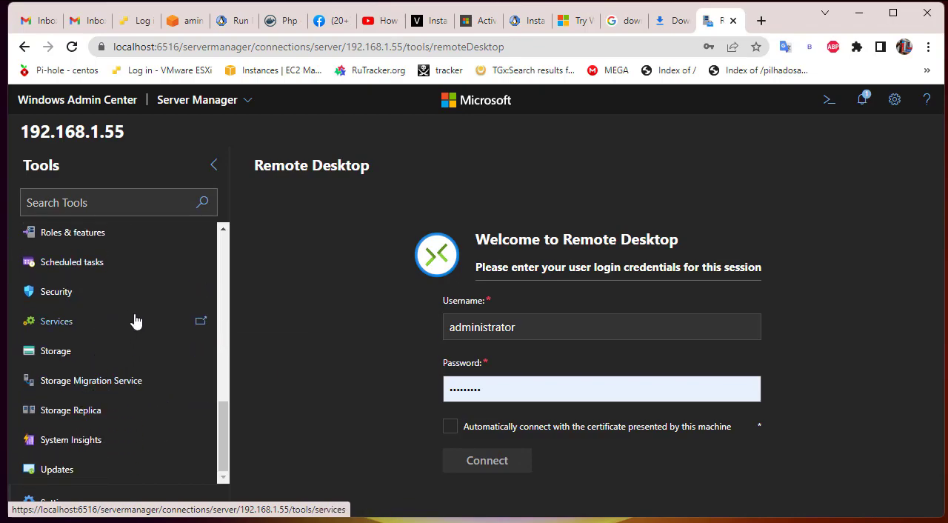
mouse_move(101, 354)
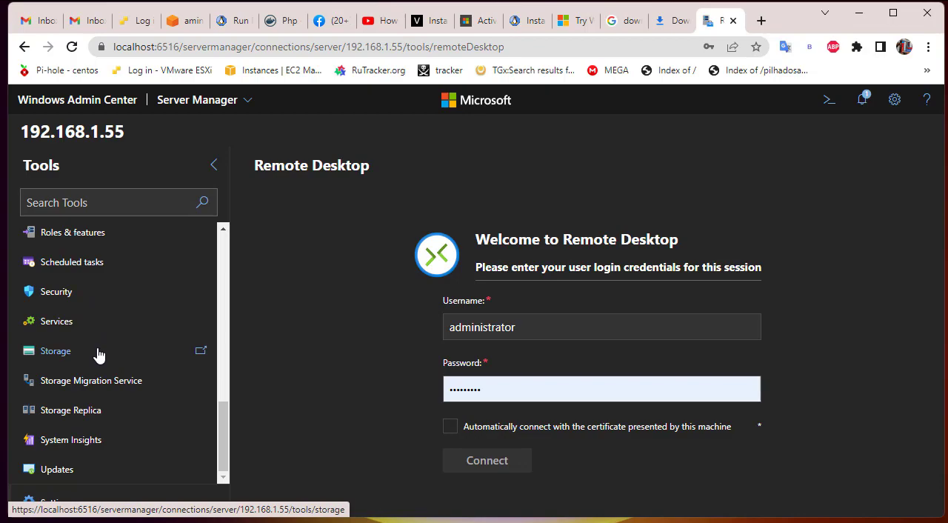
Step: Show Disk 0 as healthy in Storage, then check for available Windows updates
click(57, 350)
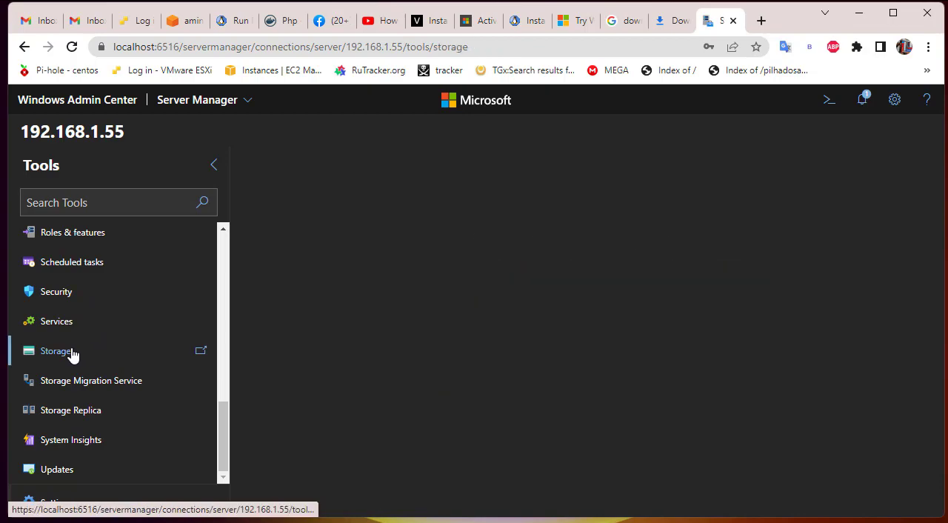
click(57, 350)
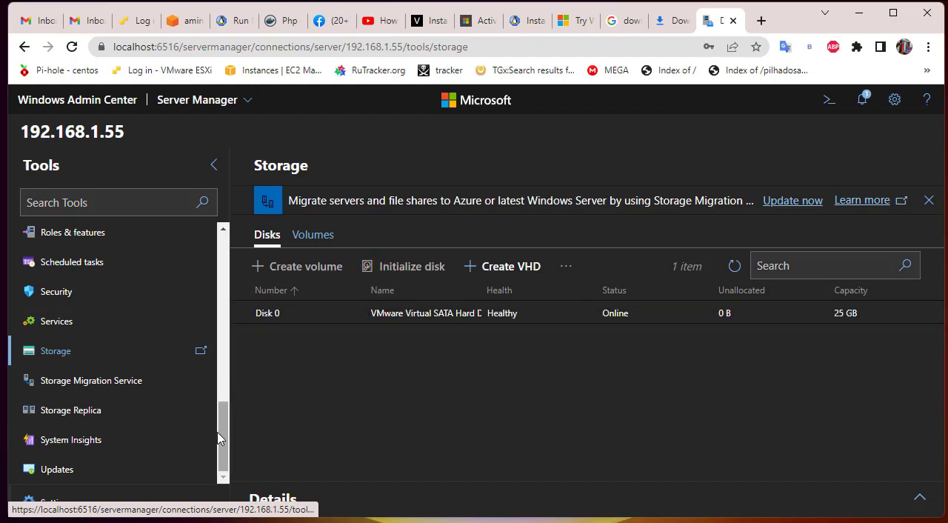
mouse_move(72, 439)
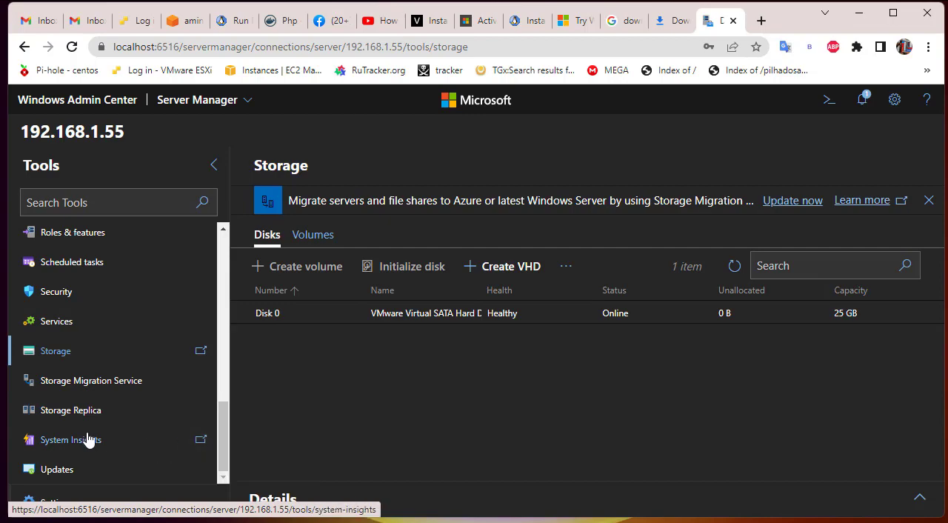
click(57, 469)
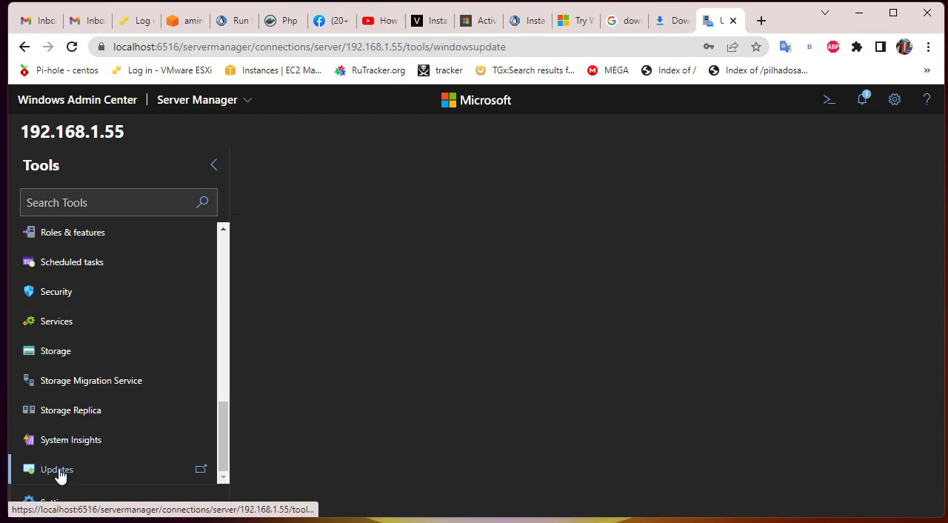
click(56, 469)
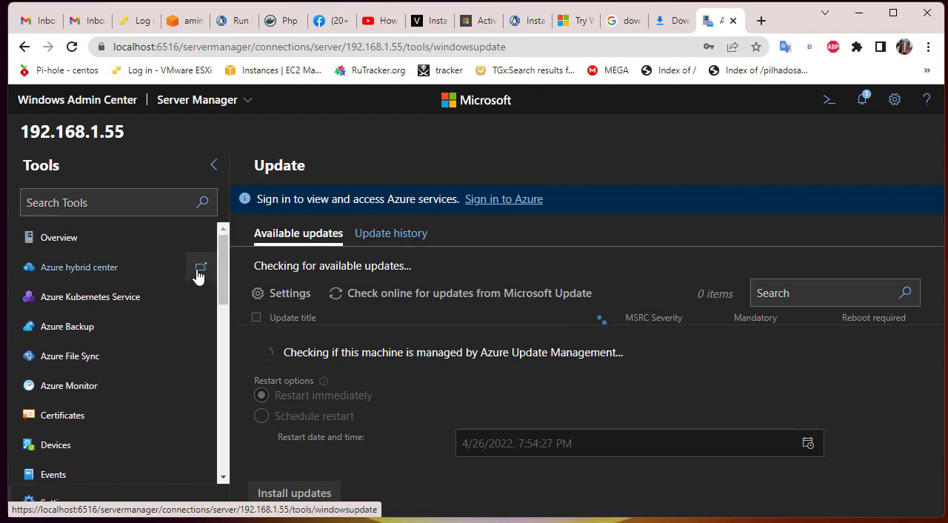
mouse_move(80, 267)
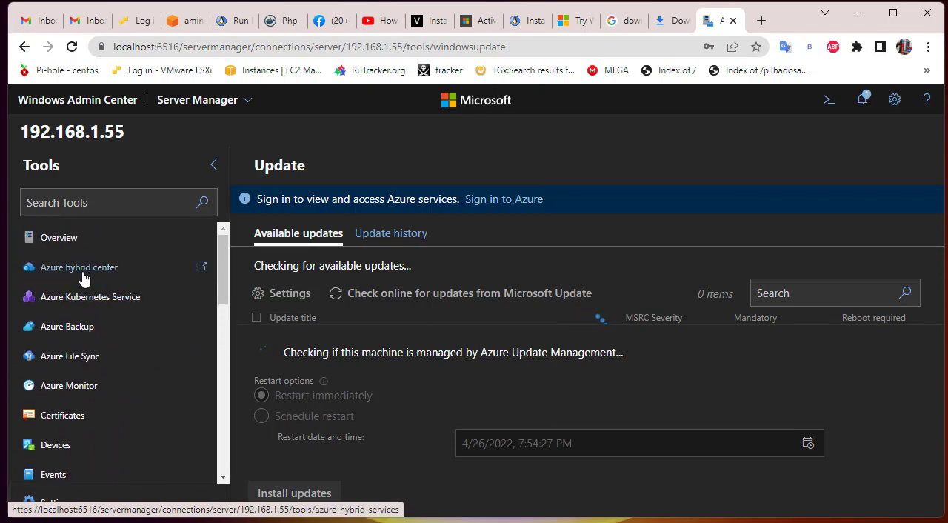
mouse_move(104, 278)
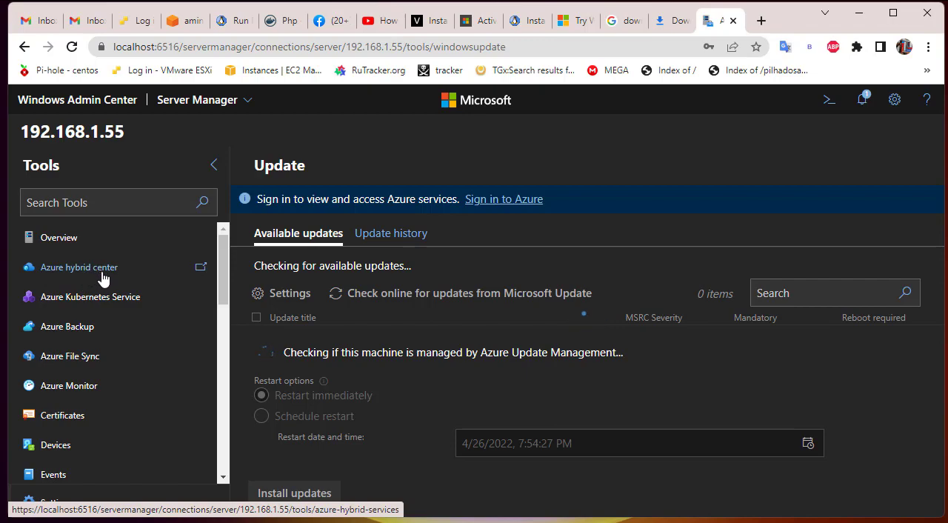
mouse_move(92, 349)
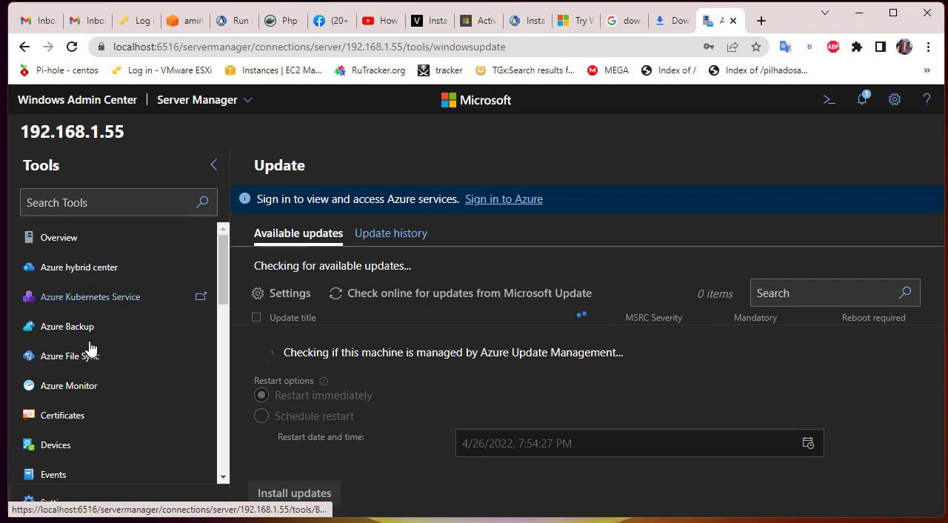
mouse_move(91, 296)
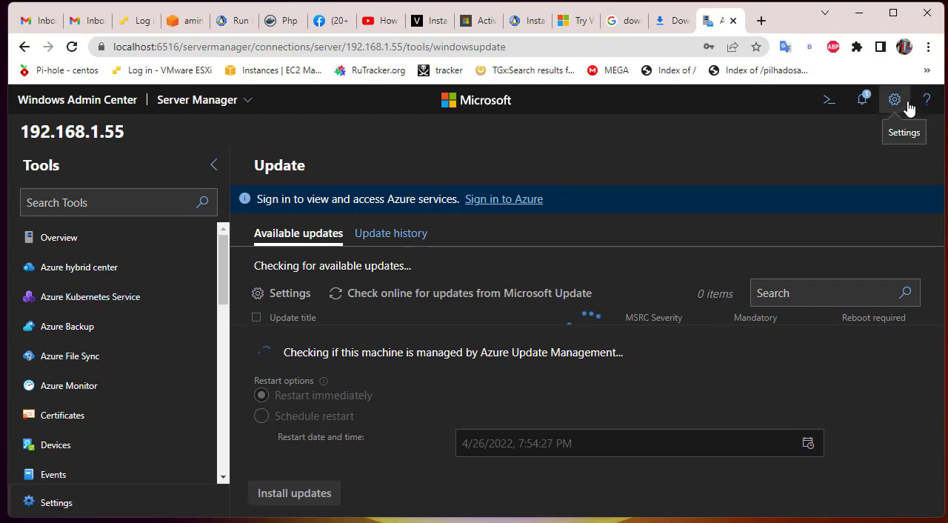
Step: List the 38 installed gateway extensions such as Azure Backup and Certificates
click(896, 100)
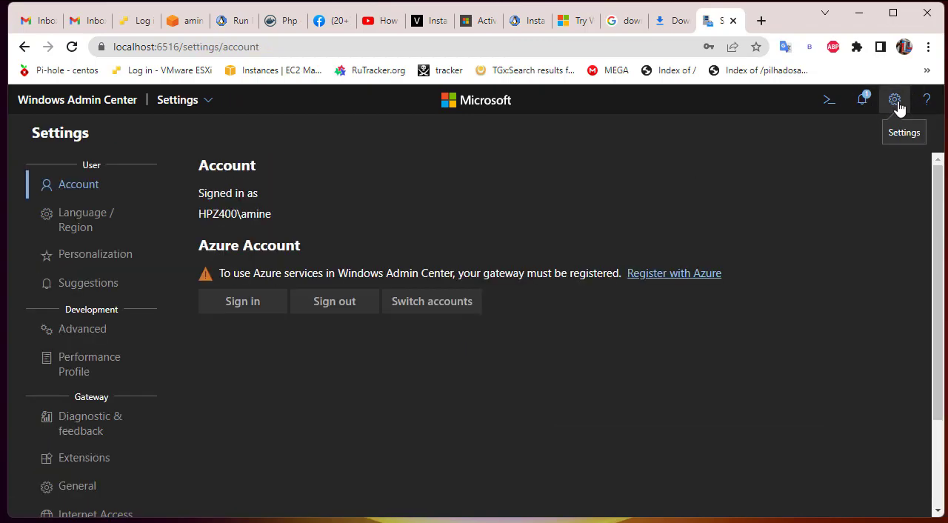
mouse_move(230, 360)
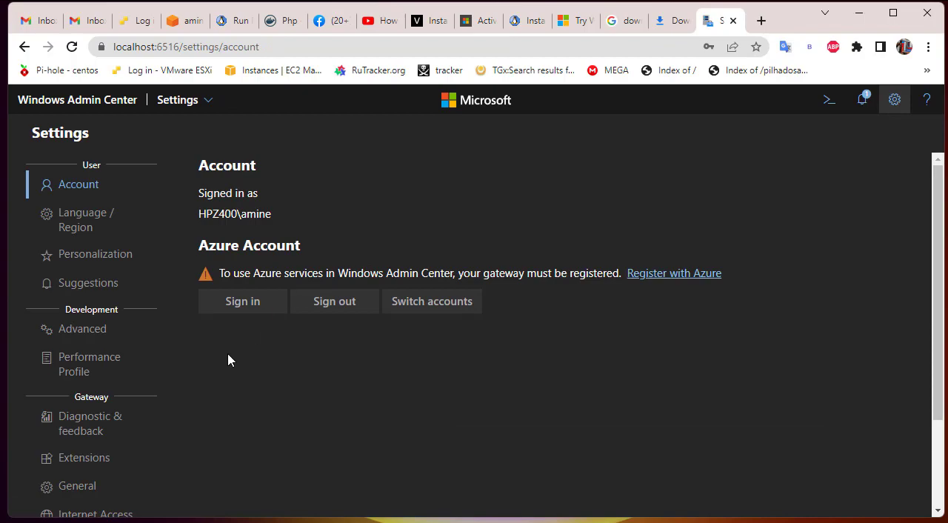
scroll(down, 3)
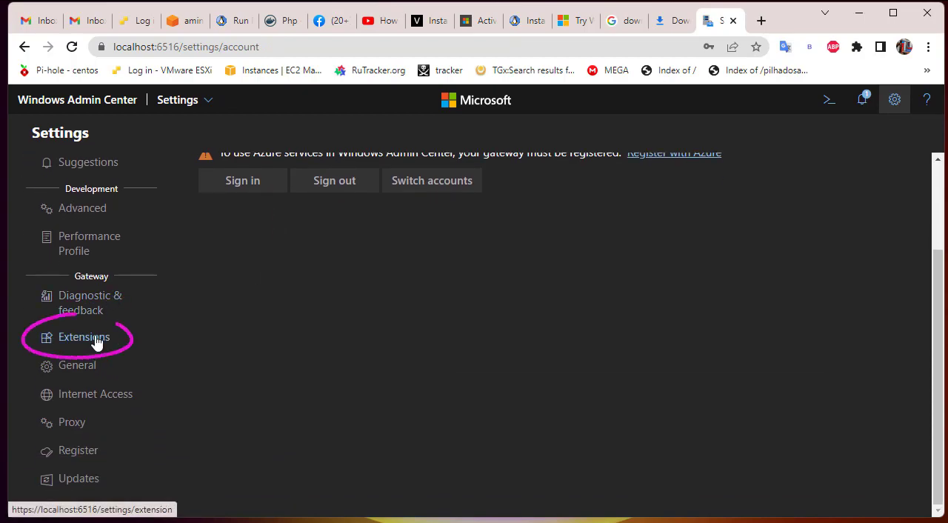
click(83, 338)
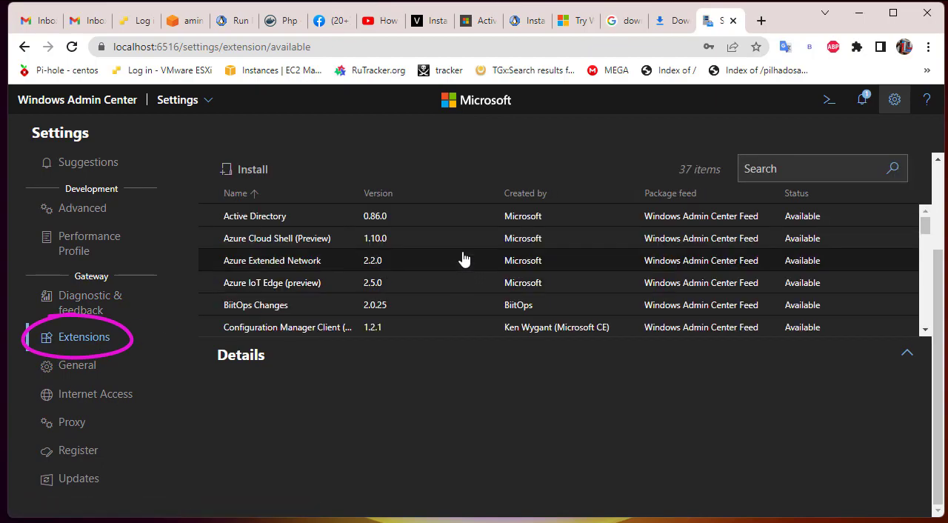
mouse_move(420, 240)
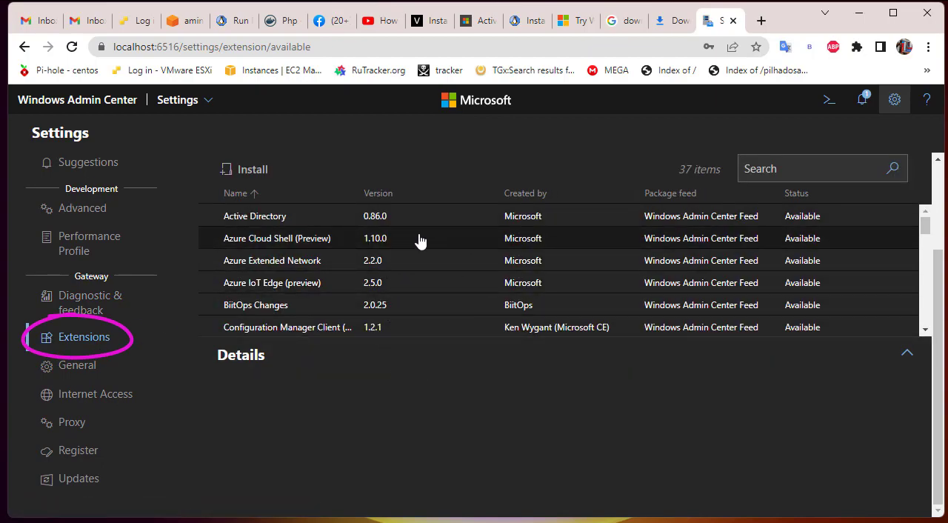
mouse_move(406, 369)
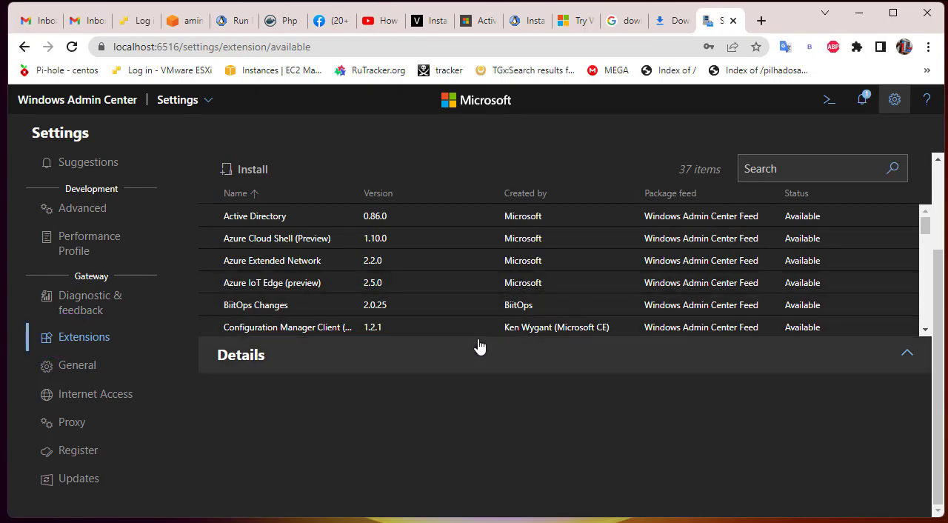
mouse_move(438, 344)
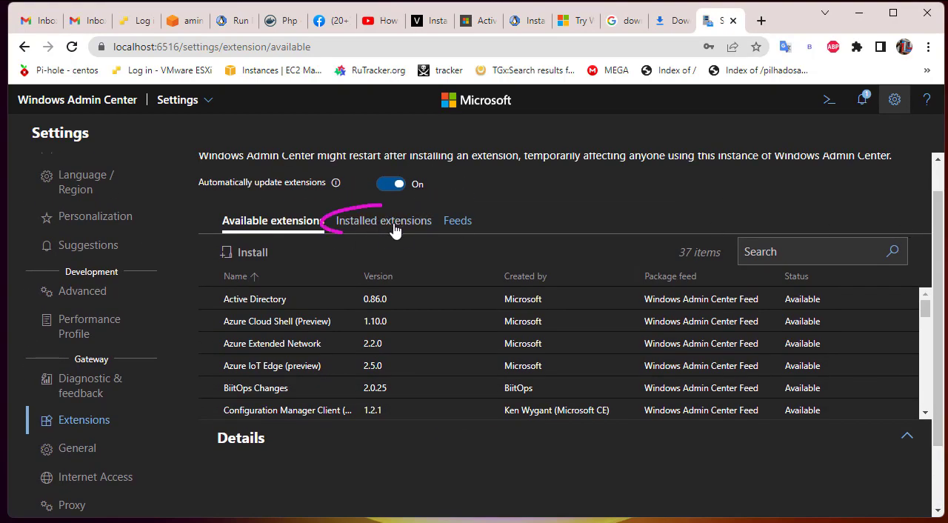
click(382, 219)
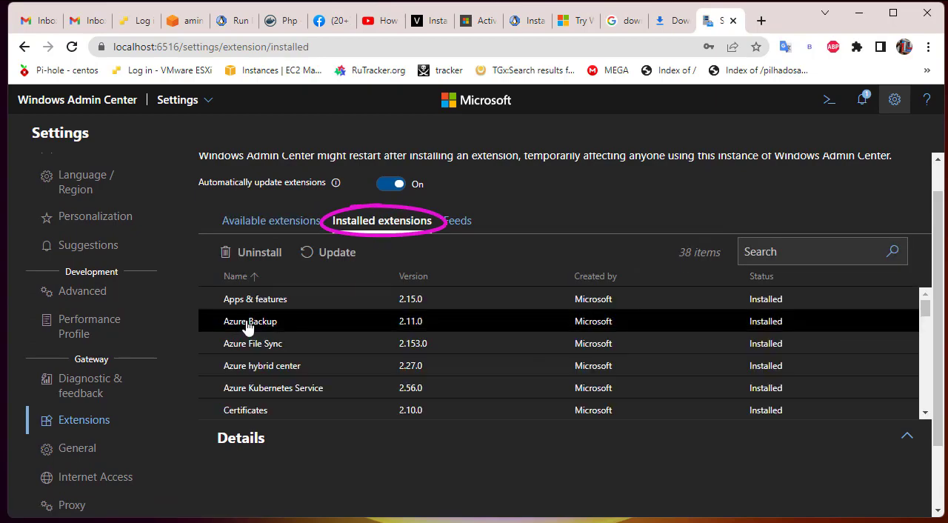
Step: Uninstall the Azure Backup and Azure File Sync extensions, dismissing each uninstalling notice
click(249, 320)
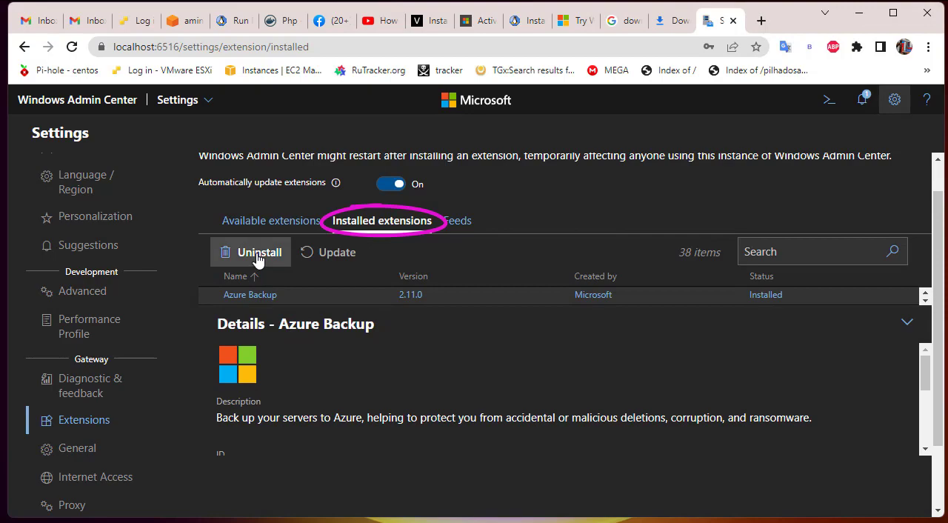
click(258, 252)
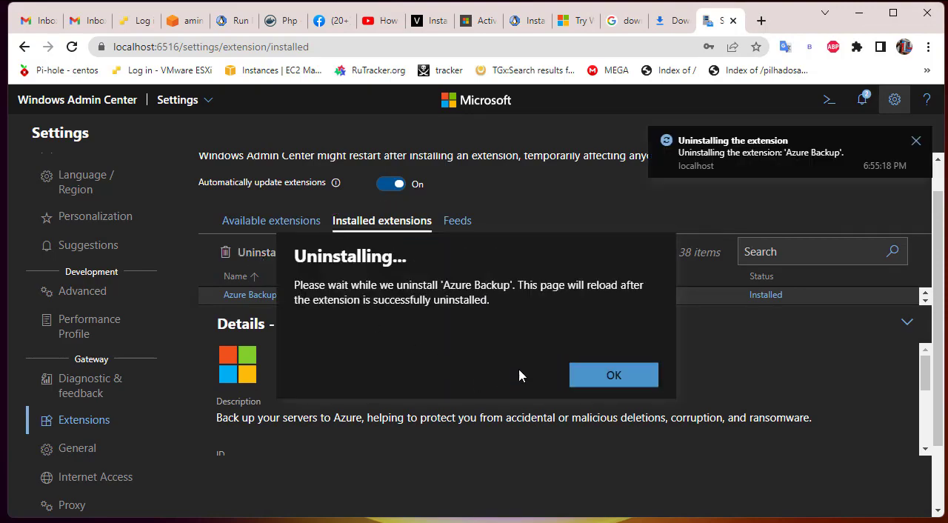
click(613, 375)
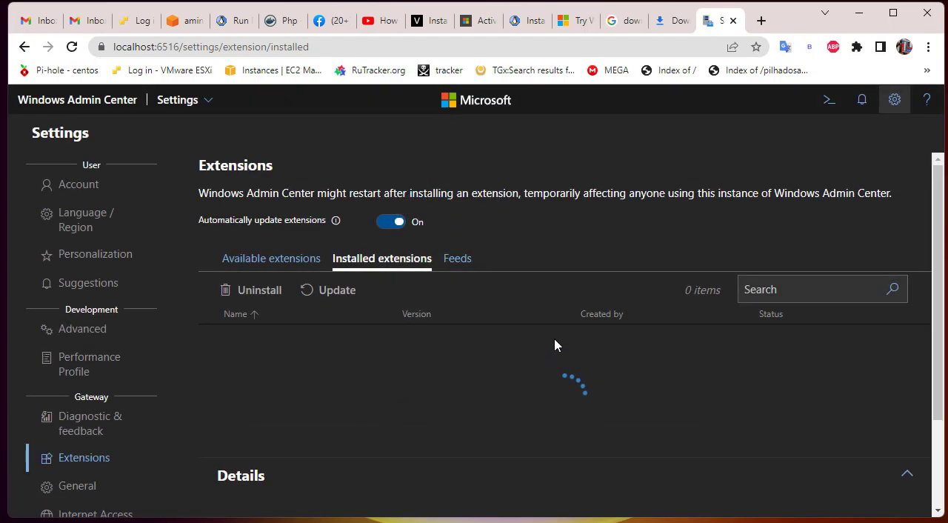
mouse_move(467, 359)
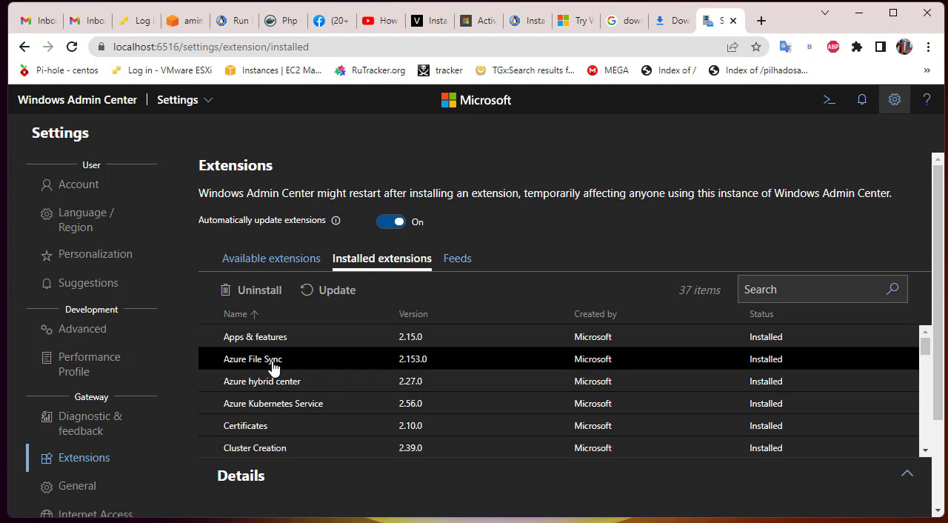
click(252, 358)
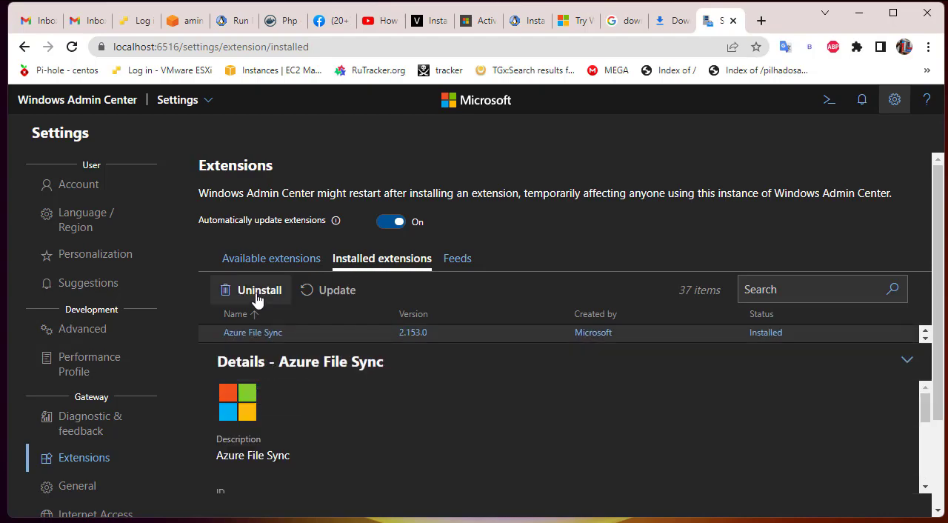
click(259, 289)
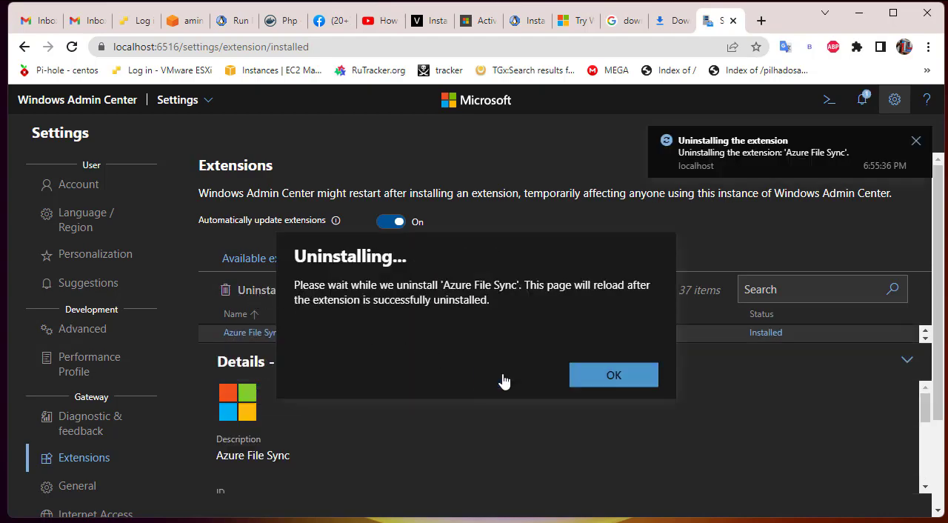
click(614, 375)
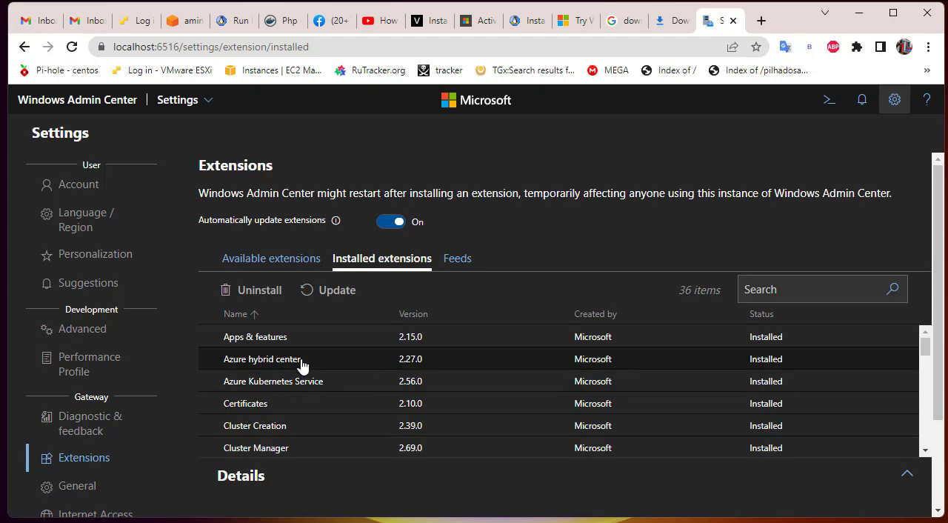
Step: Uninstall the Azure hybrid center and Azure Kubernetes Service extensions, confirming their removal
click(258, 289)
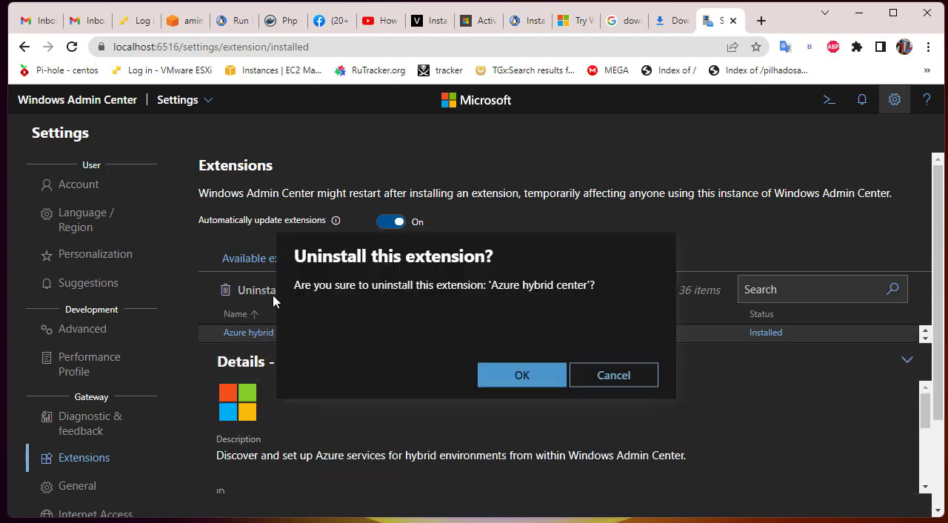
click(522, 375)
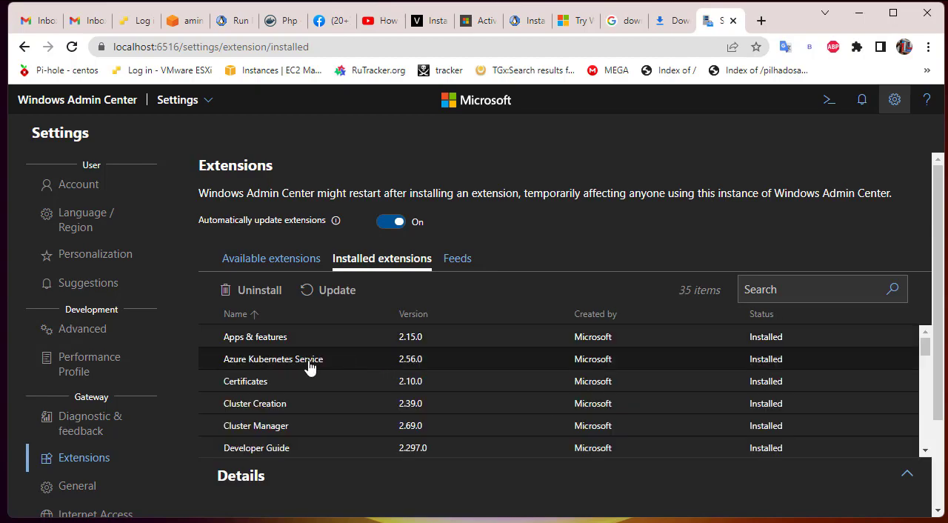
click(273, 358)
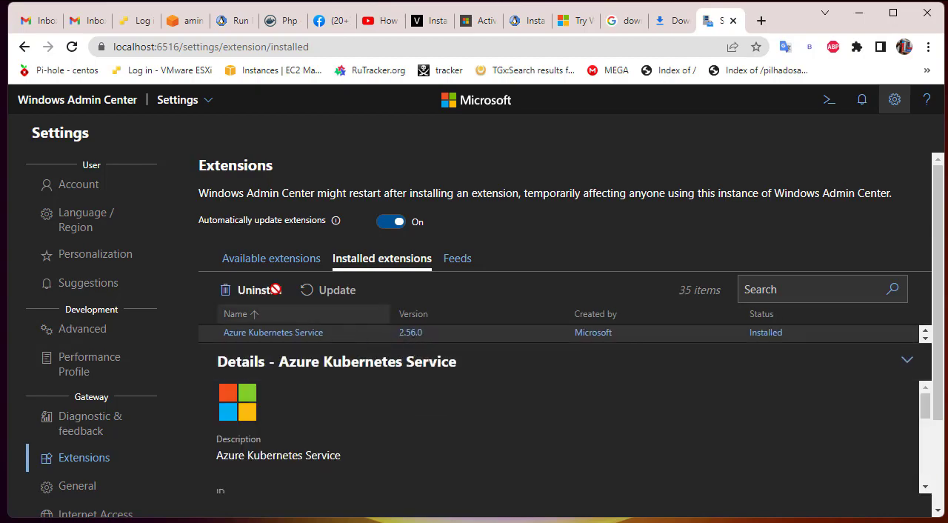
click(250, 289)
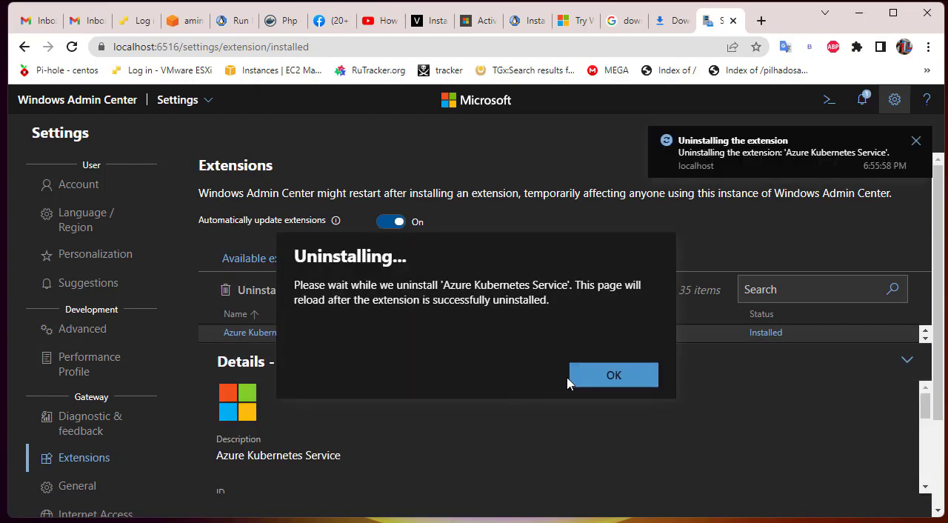
click(613, 375)
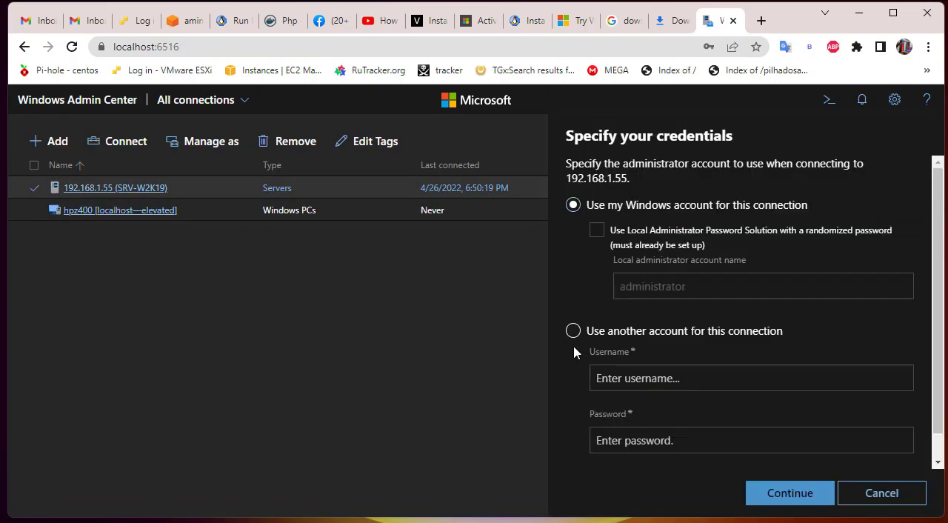
Step: Connect to 192.168.1.55 using another account with the saved administrator credentials and show its Overview
click(573, 330)
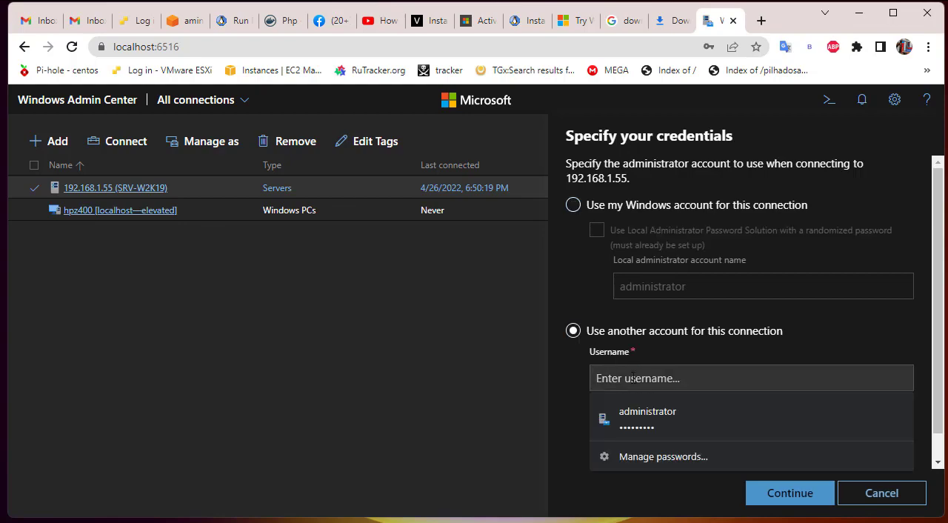
click(788, 492)
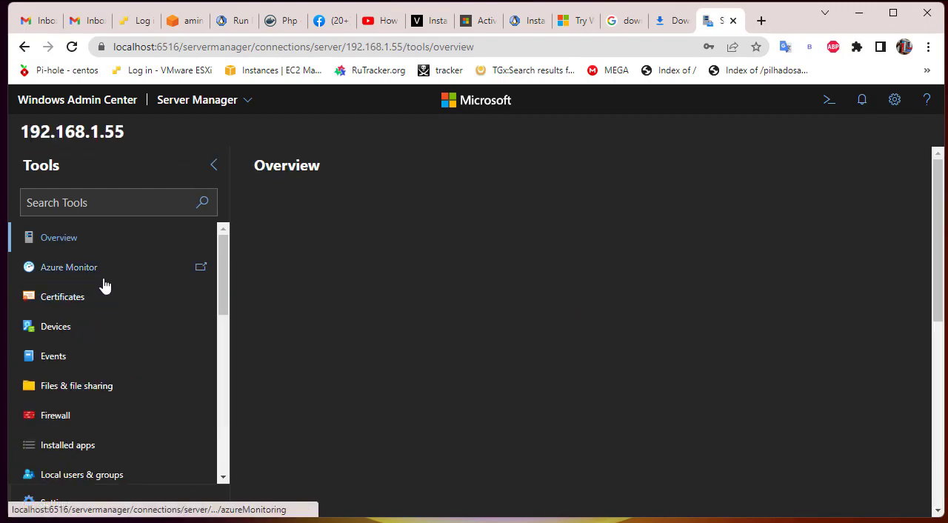
click(59, 237)
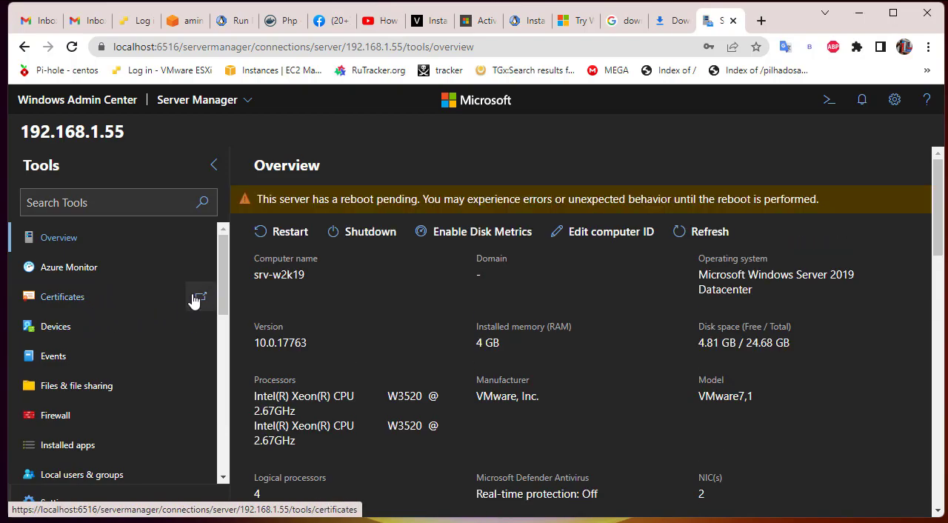
scroll(down, 3)
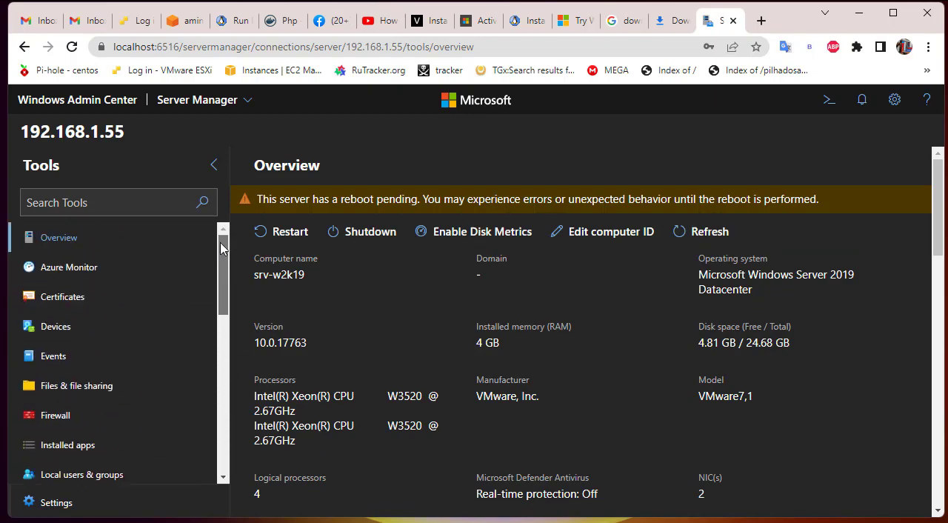
mouse_move(759, 329)
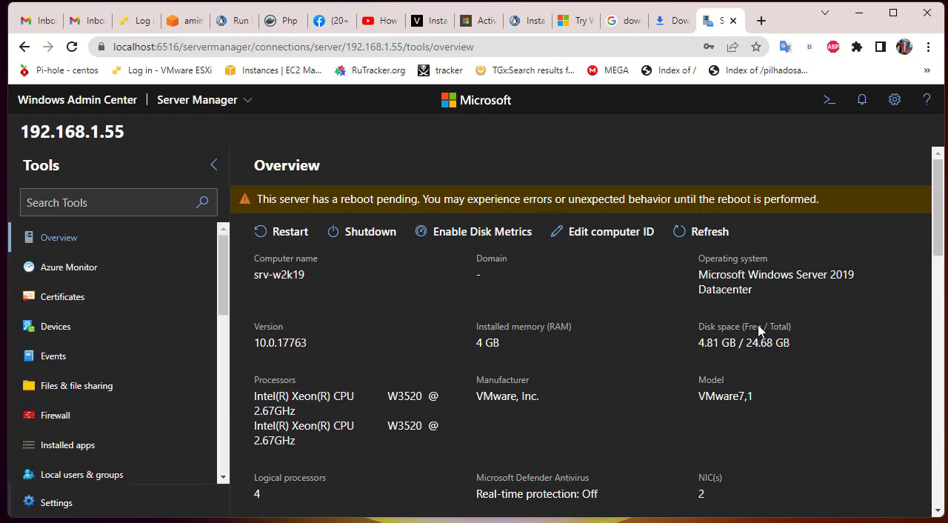
scroll(down, 3)
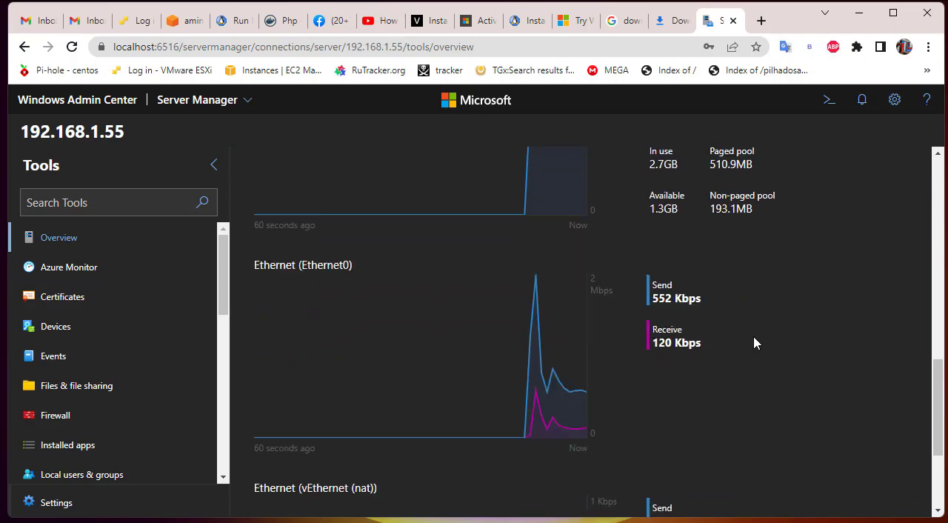
scroll(down, 3)
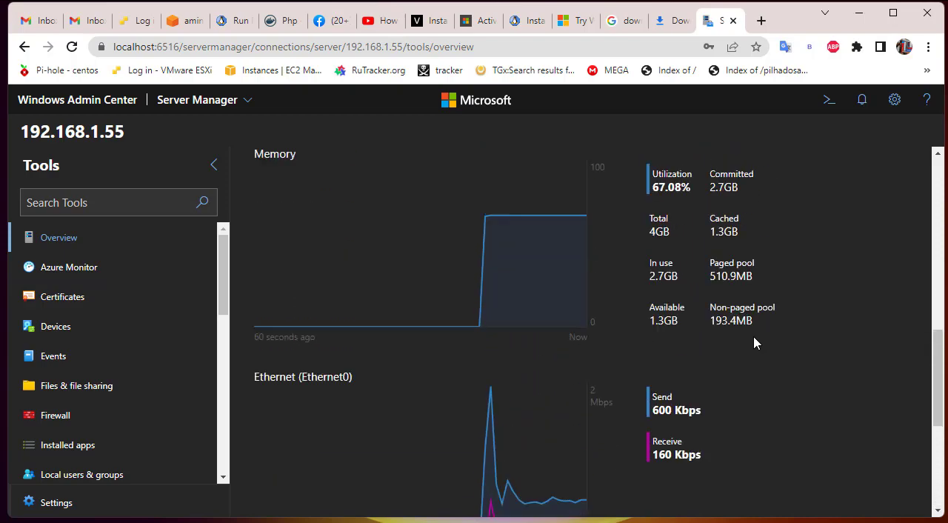
scroll(up, 3)
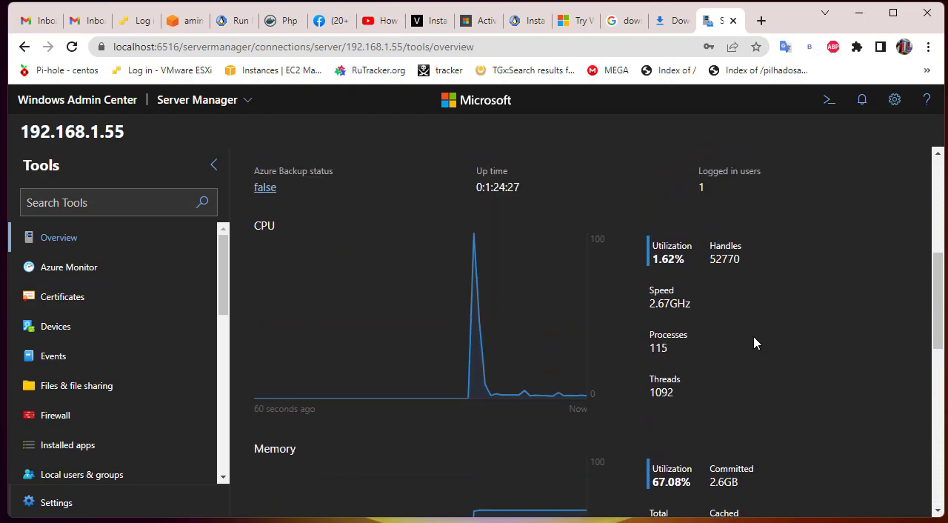